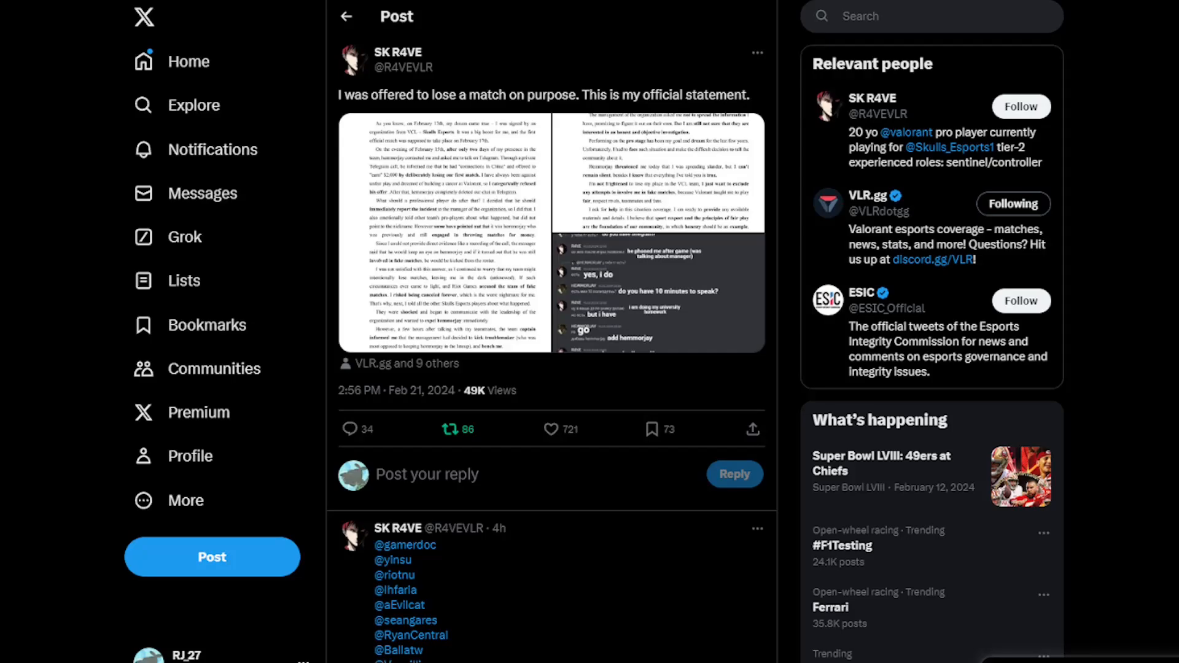
# - View the first page of R4VE's match-fixing statement full size in the media viewer
pyautogui.click(552, 429)
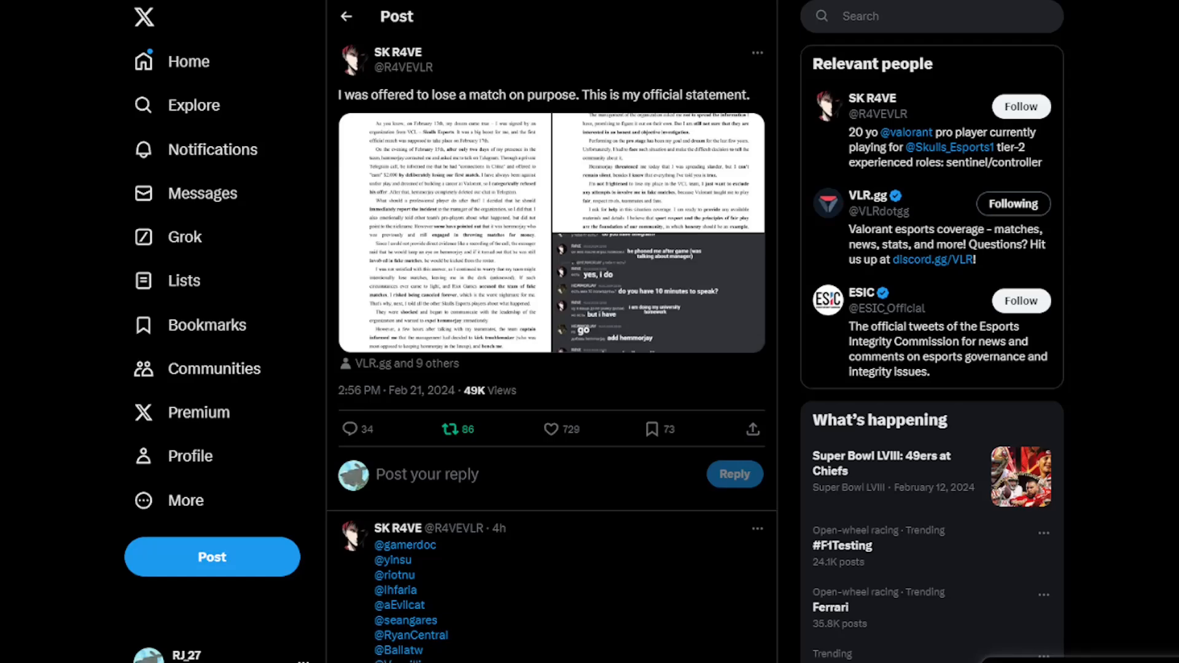
pyautogui.click(551, 428)
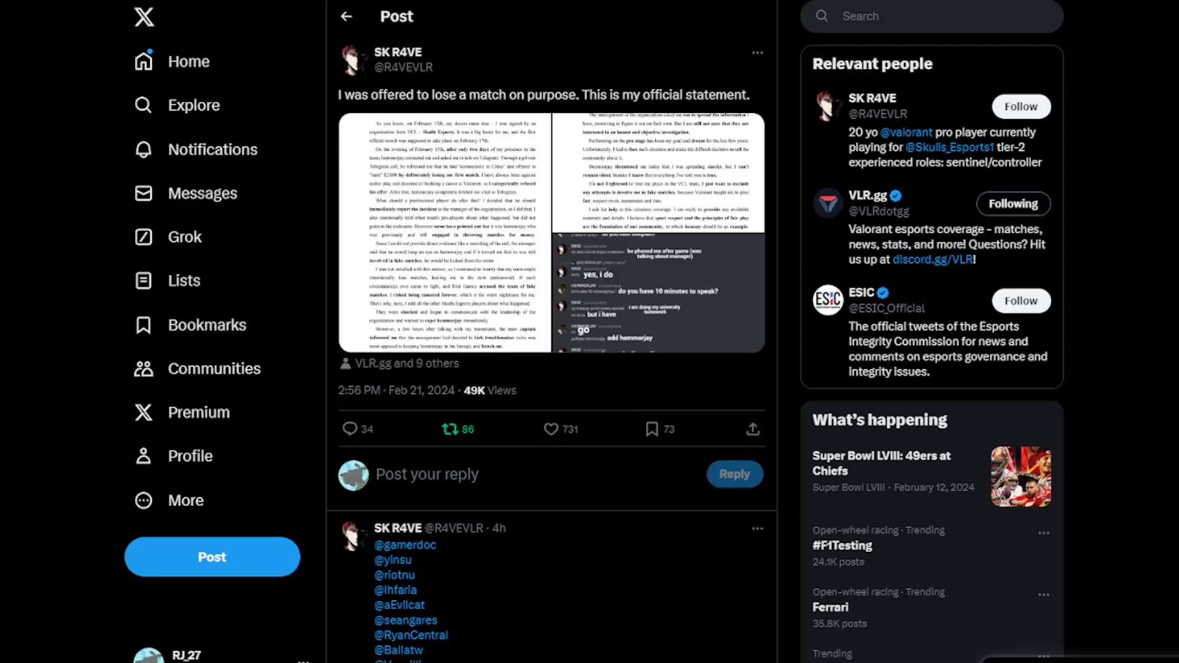
pyautogui.moveTo(420, 256)
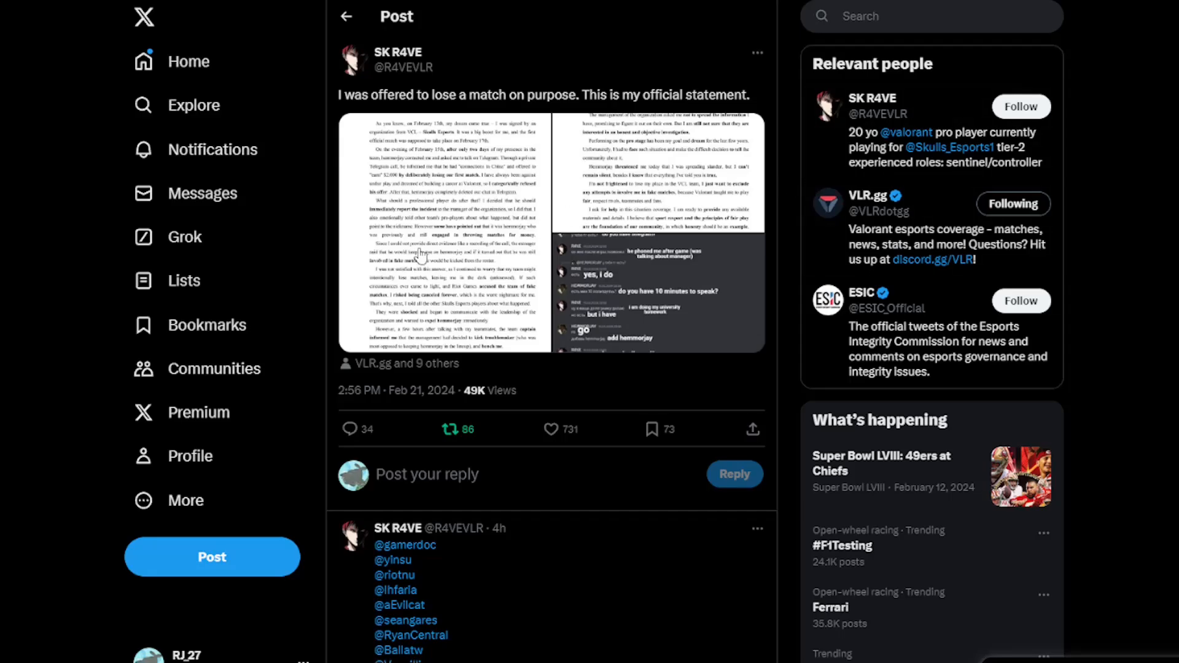
pyautogui.click(443, 226)
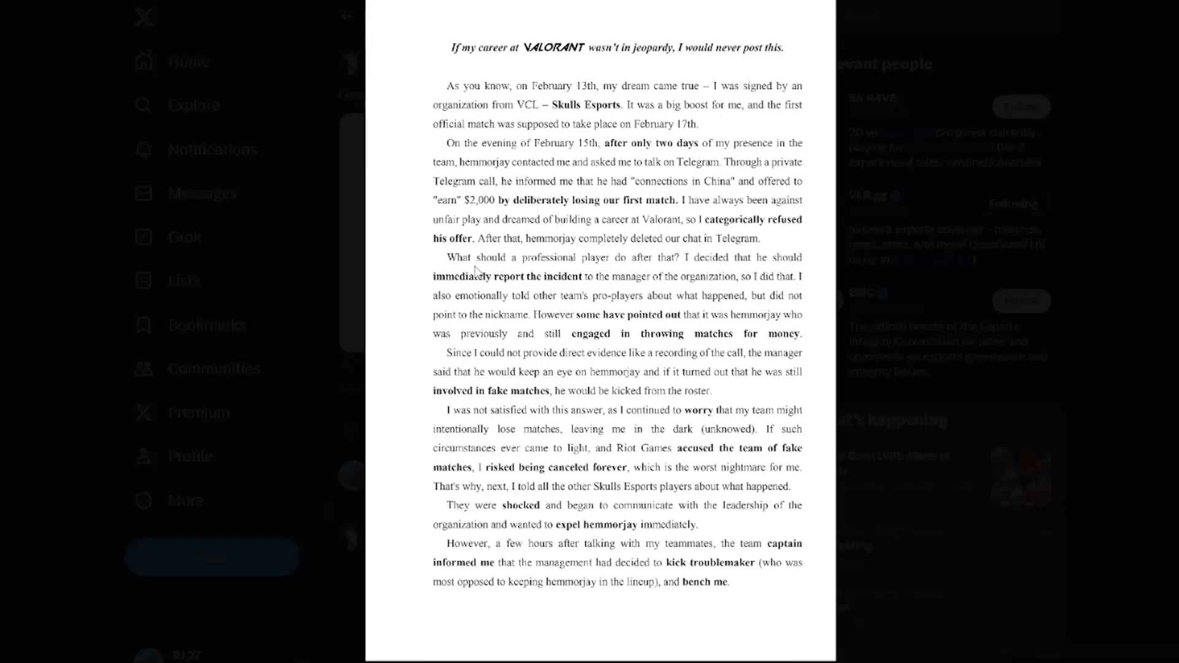
pyautogui.moveTo(669, 194)
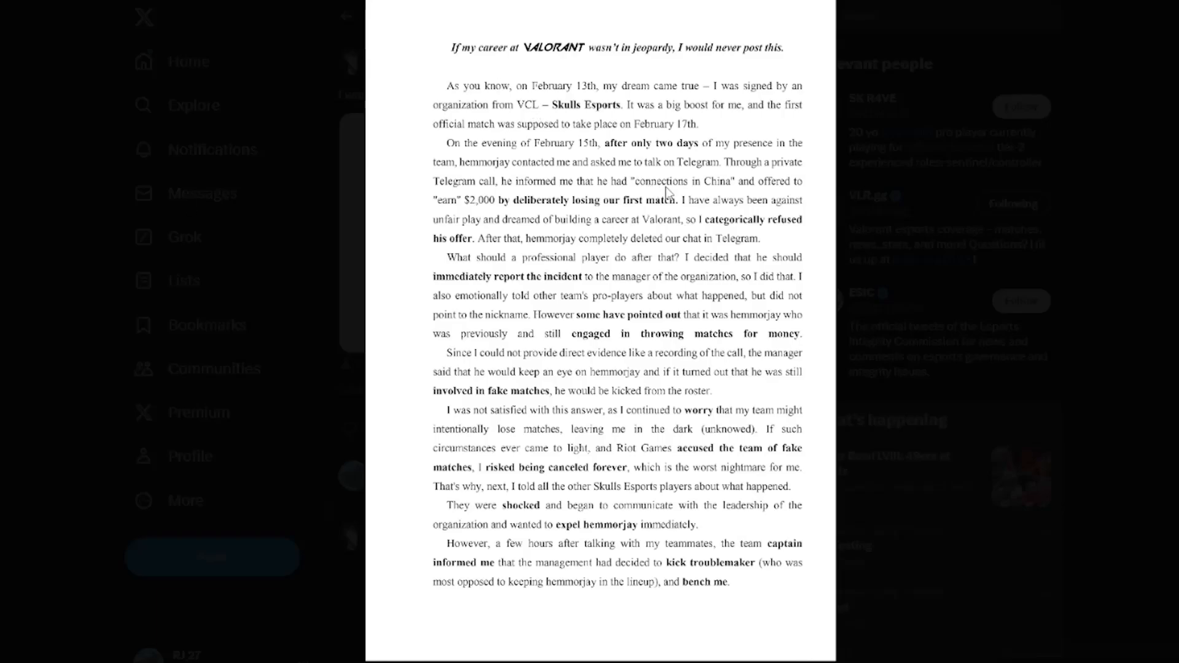
pyautogui.moveTo(482, 218)
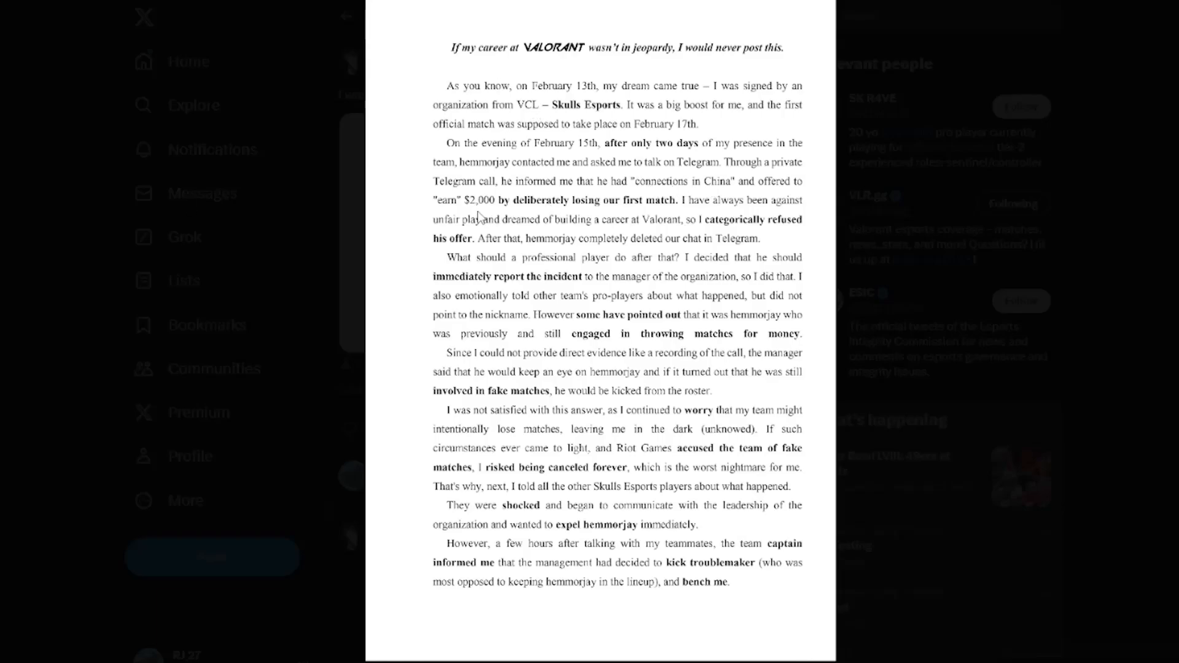
pyautogui.moveTo(634, 214)
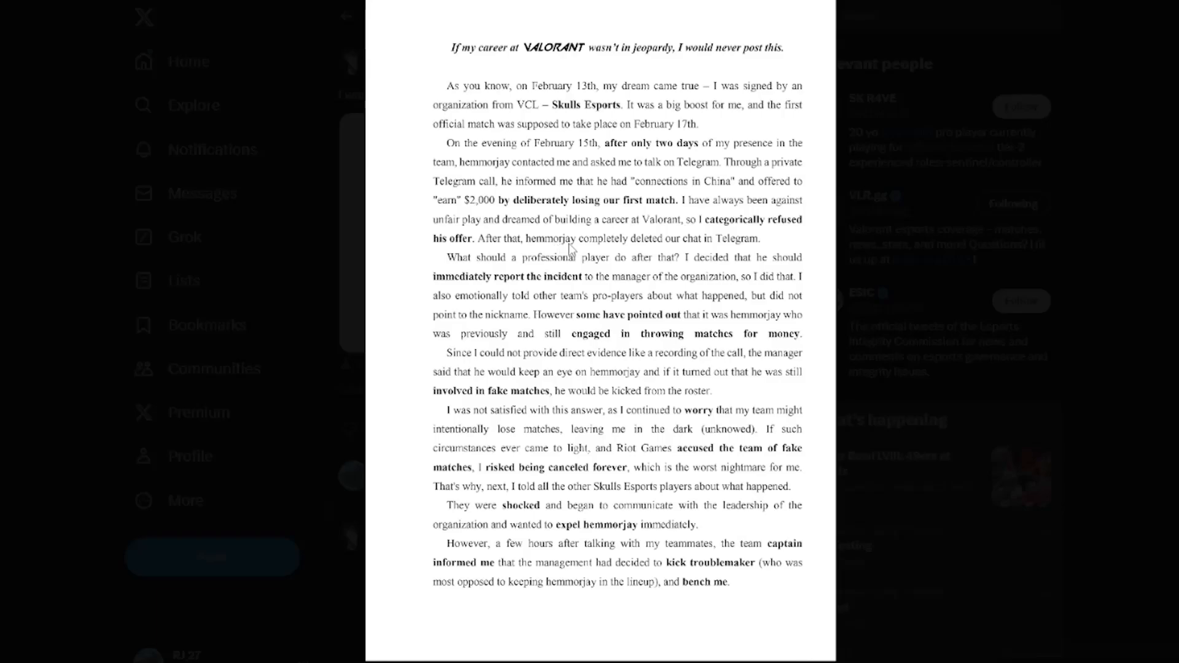
pyautogui.moveTo(513, 291)
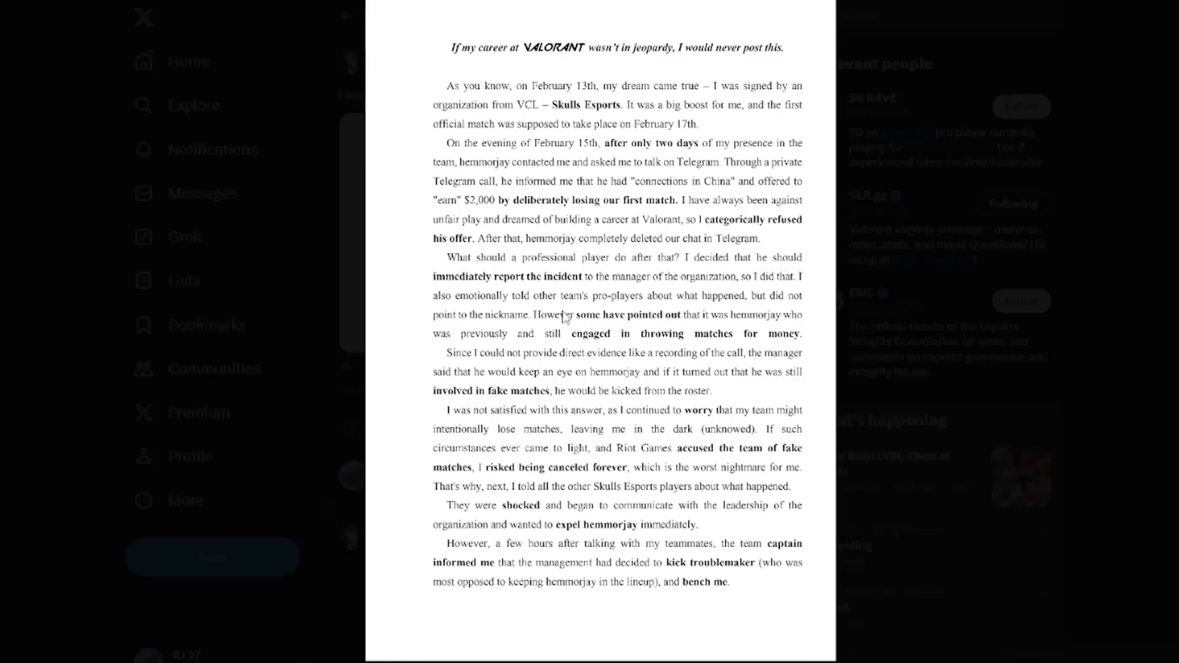
pyautogui.moveTo(662, 312)
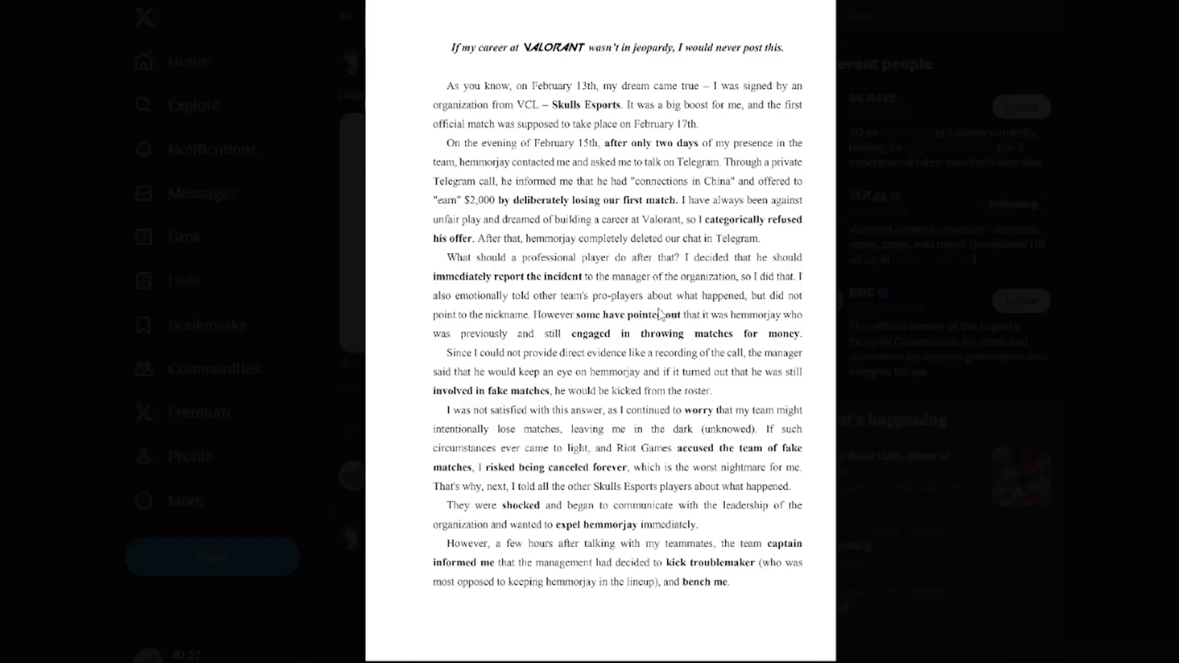
pyautogui.moveTo(687, 278)
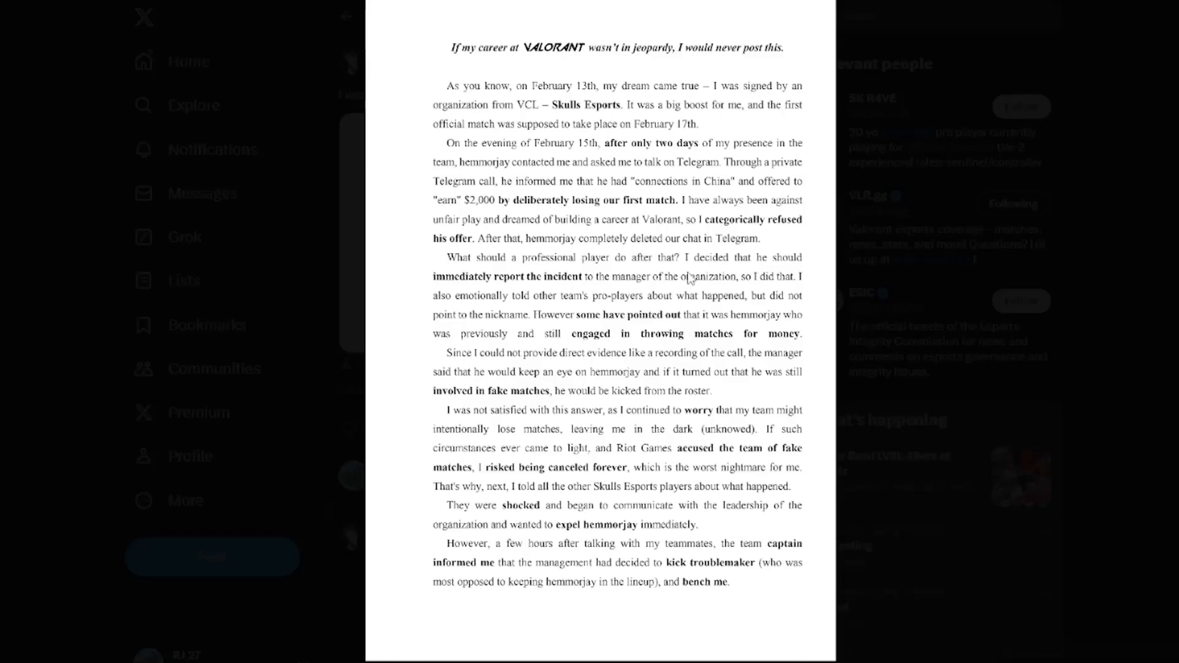
pyautogui.moveTo(711, 332)
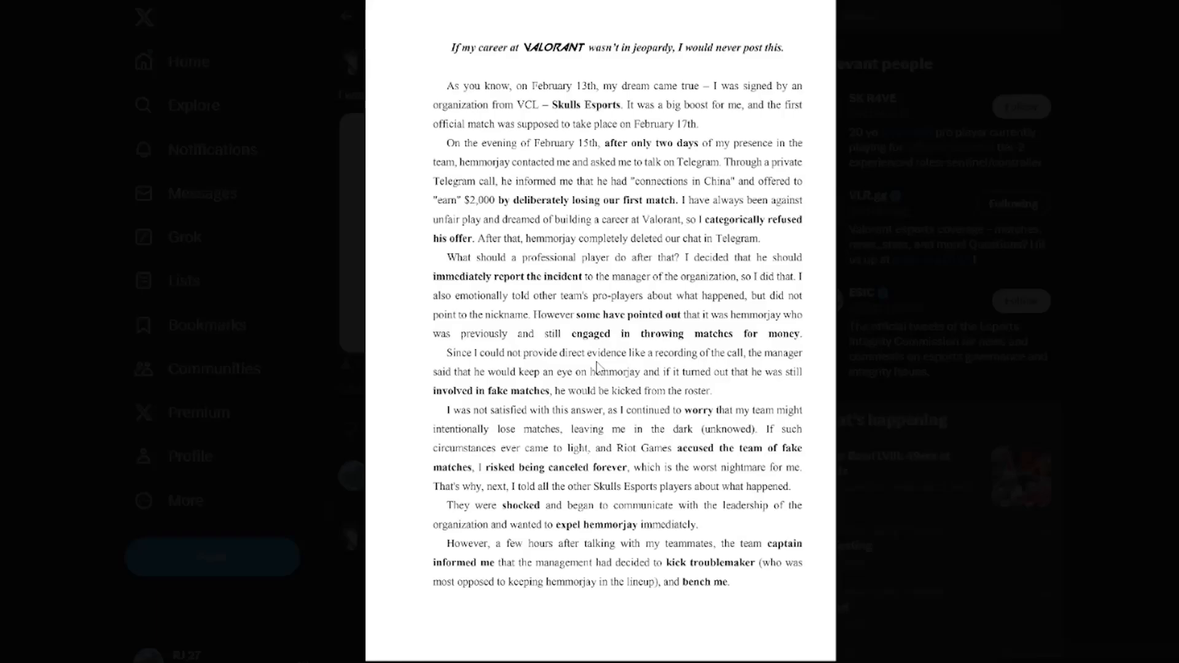
pyautogui.moveTo(594, 390)
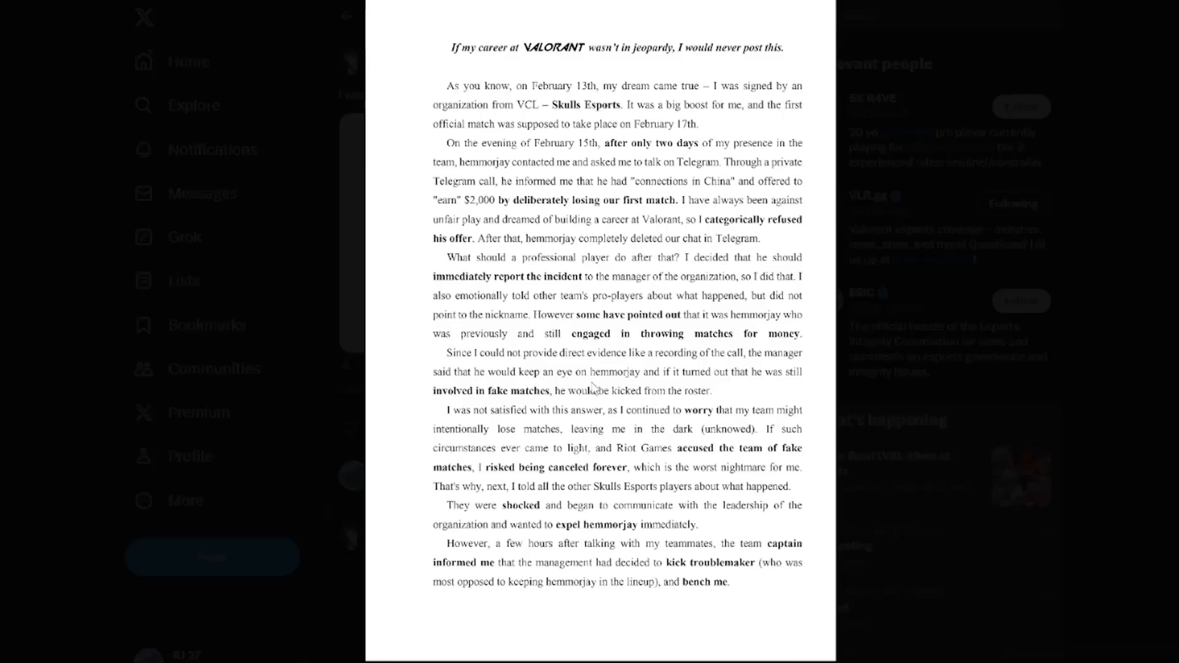
pyautogui.moveTo(765, 393)
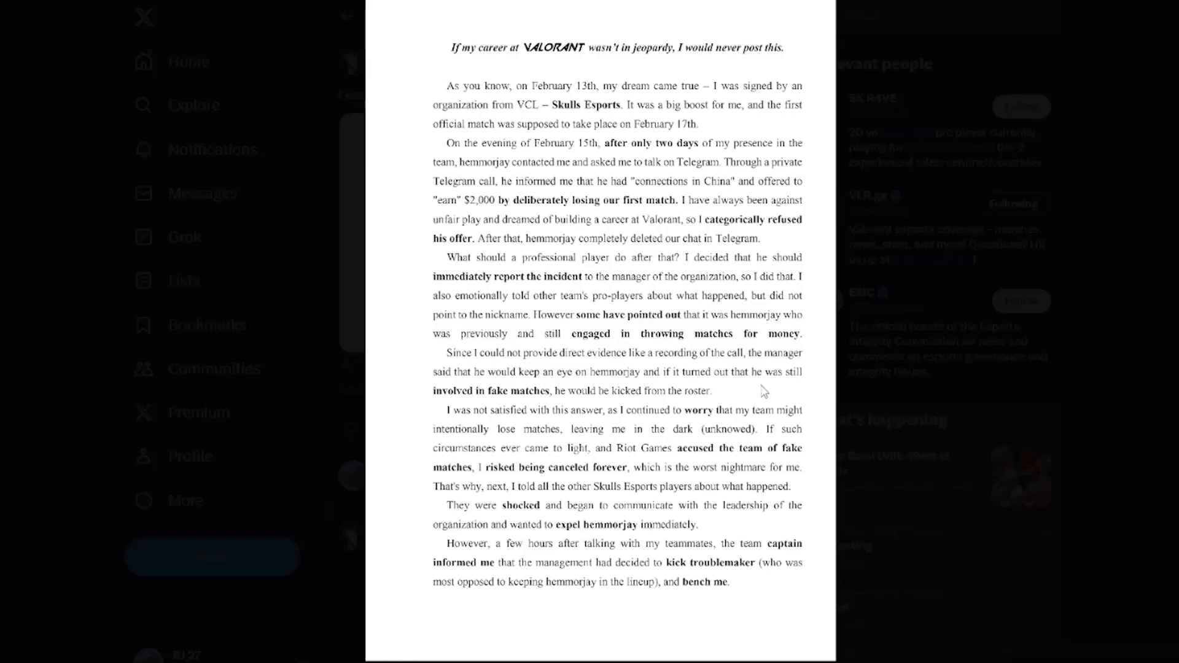
pyautogui.moveTo(485, 404)
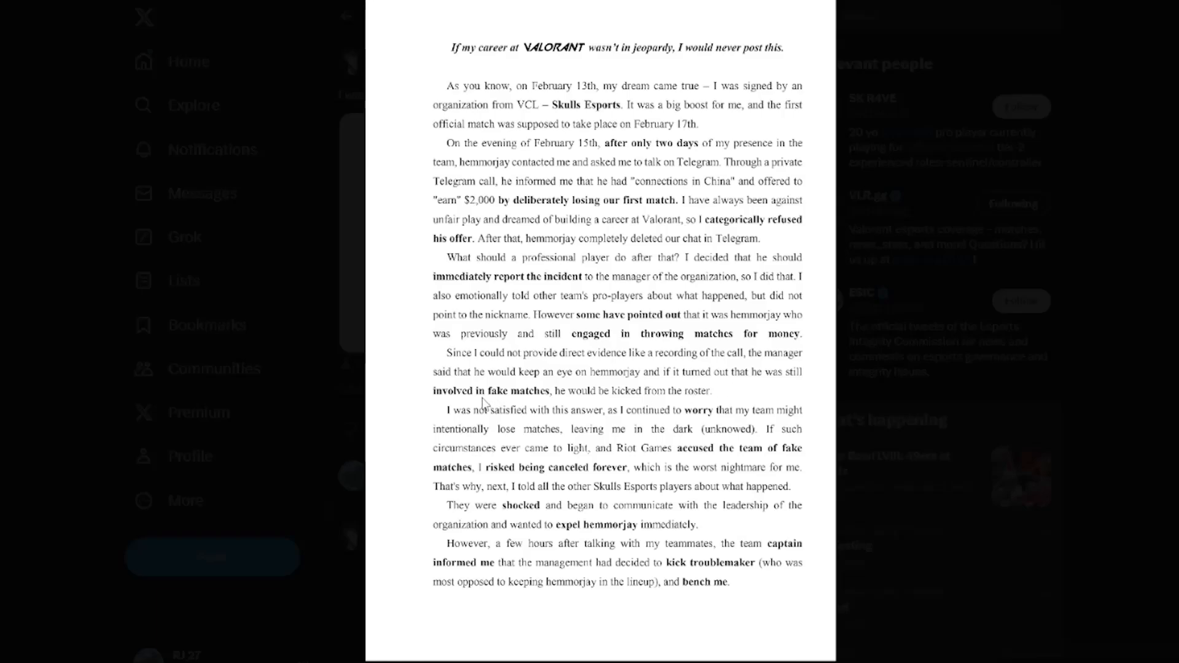
pyautogui.moveTo(698, 390)
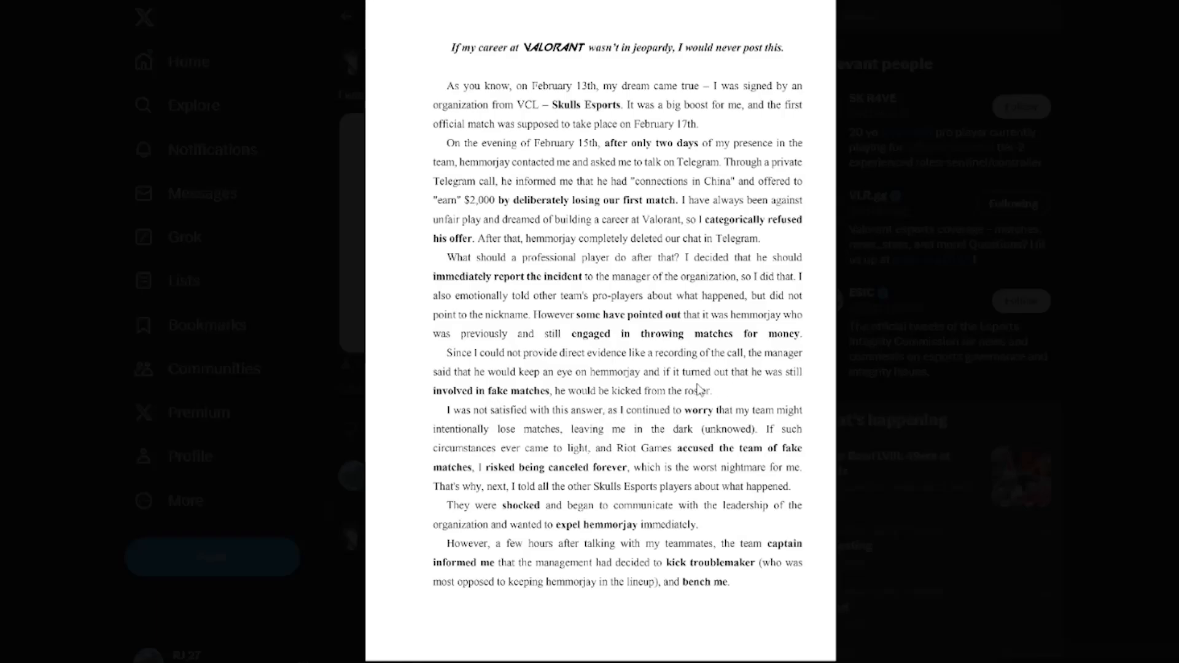
pyautogui.moveTo(724, 391)
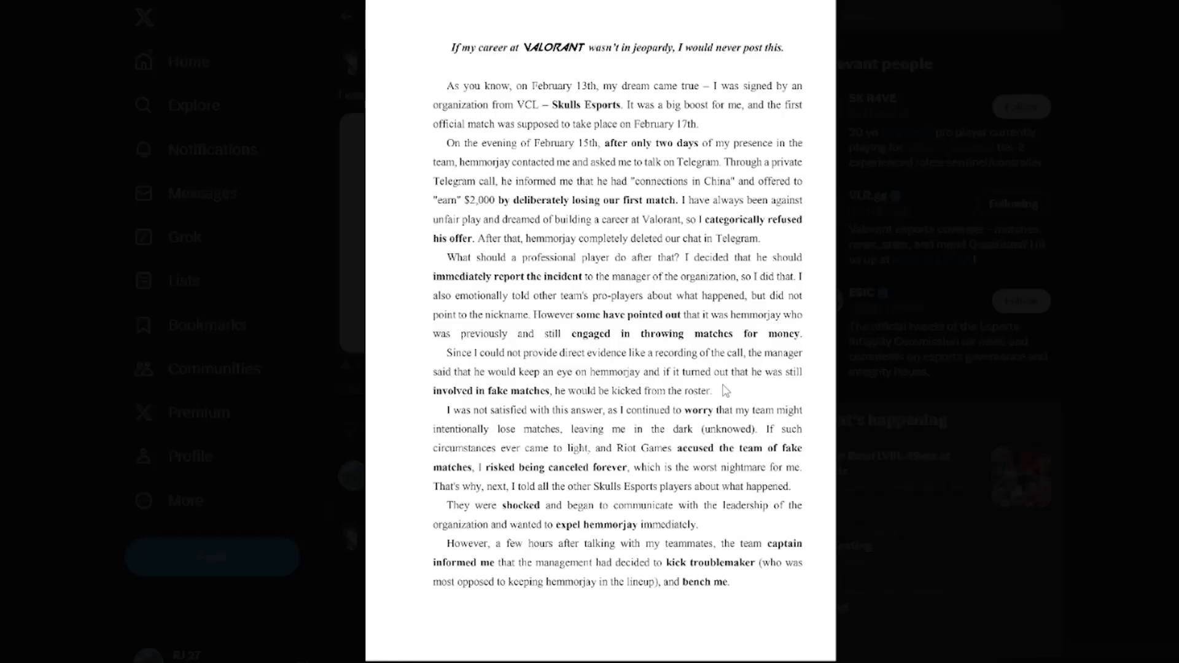
pyautogui.moveTo(541, 480)
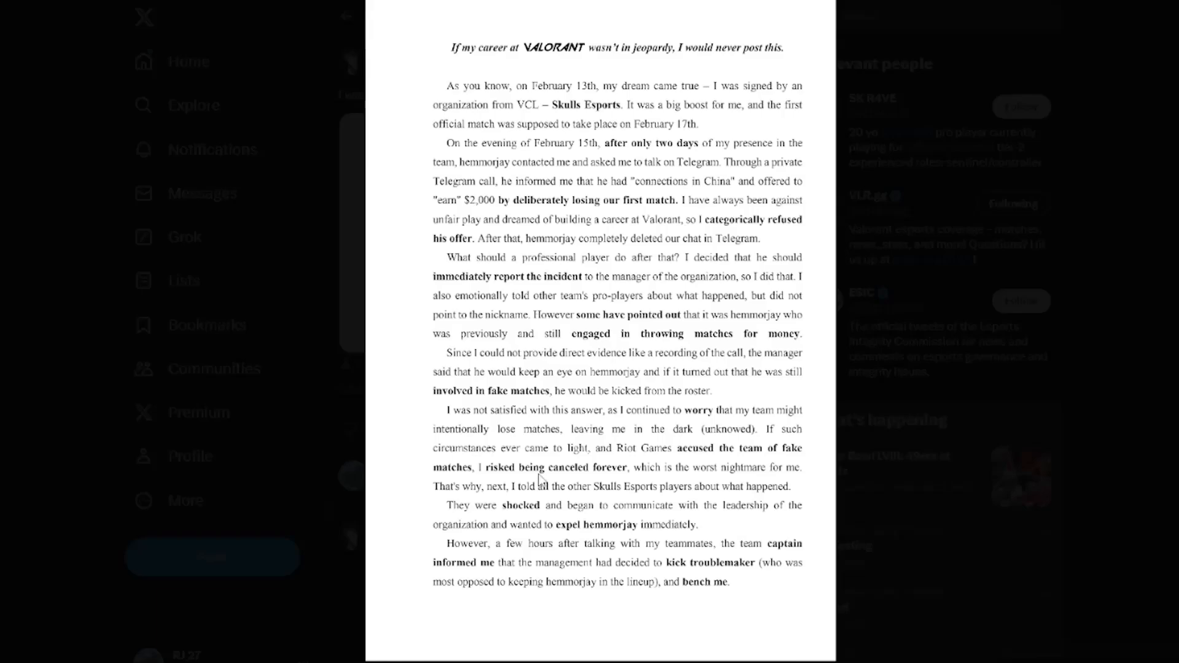
pyautogui.moveTo(606, 497)
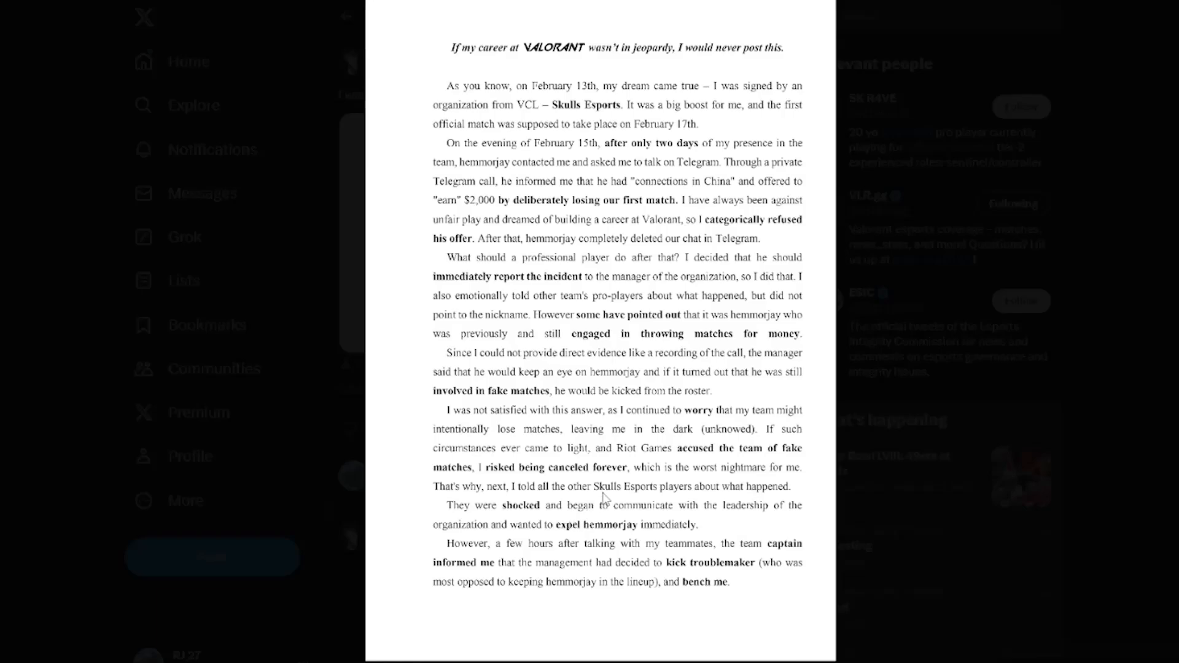
pyautogui.moveTo(650, 534)
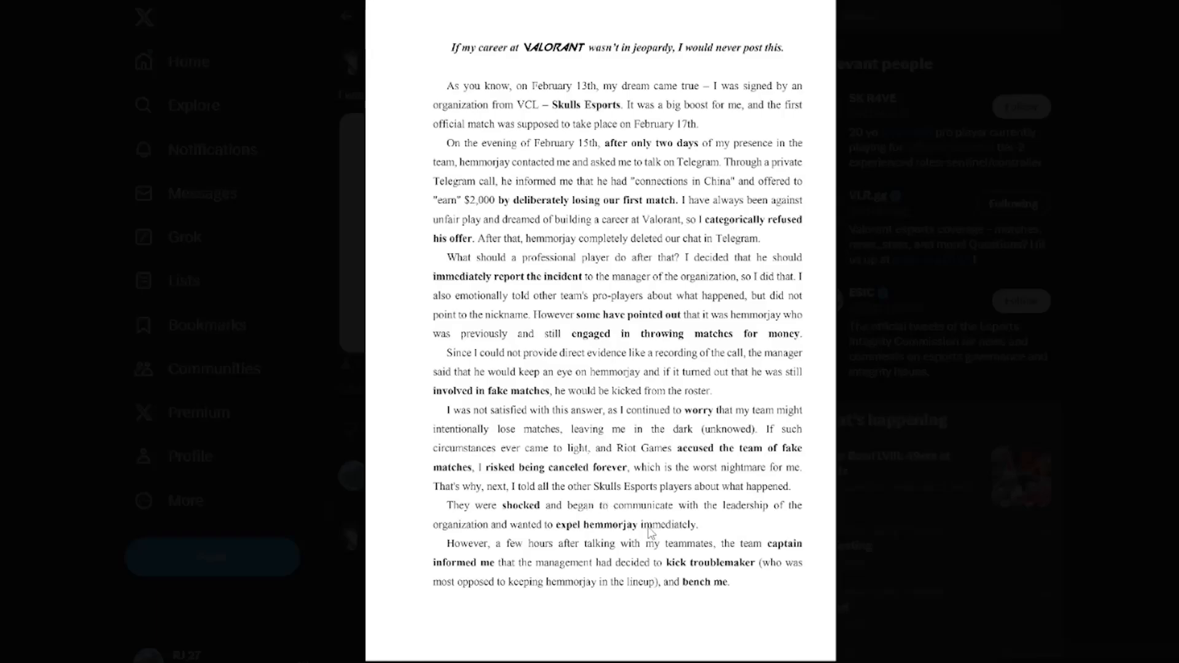
pyautogui.moveTo(967, 581)
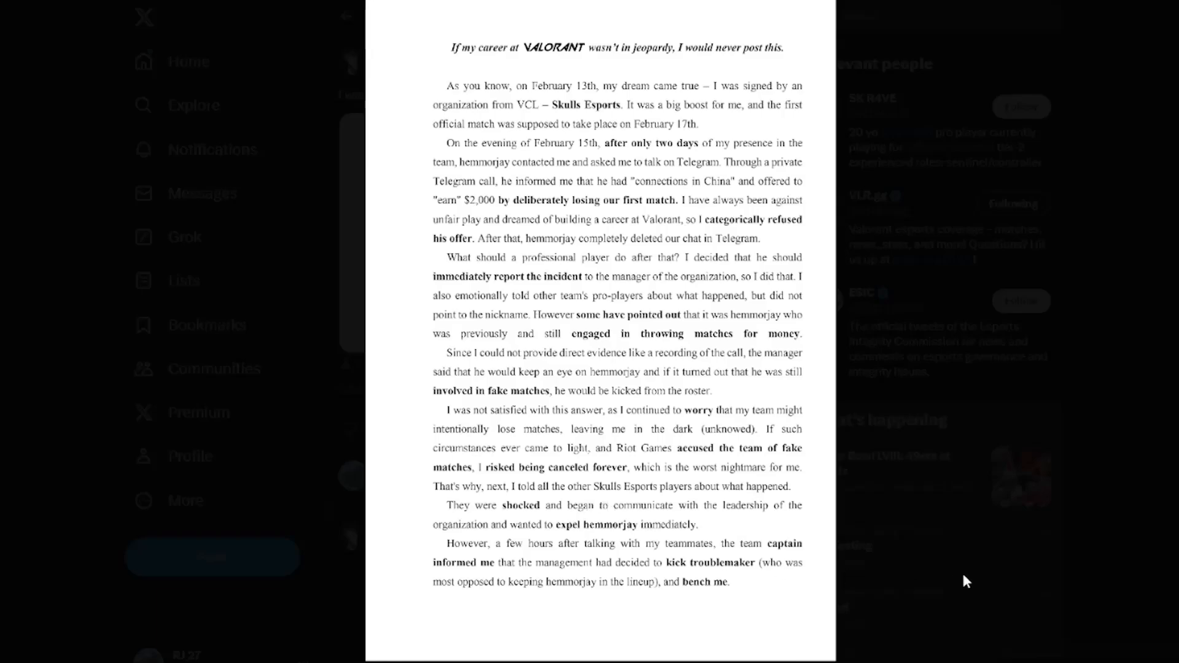
pyautogui.moveTo(609, 540)
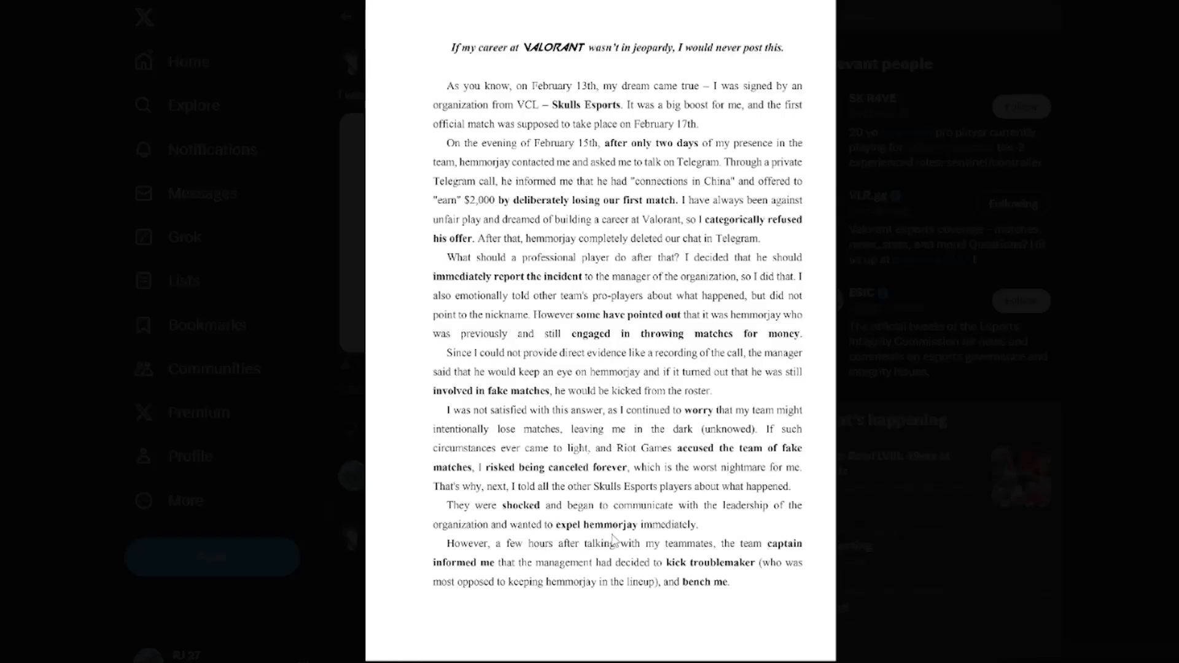
pyautogui.moveTo(540, 558)
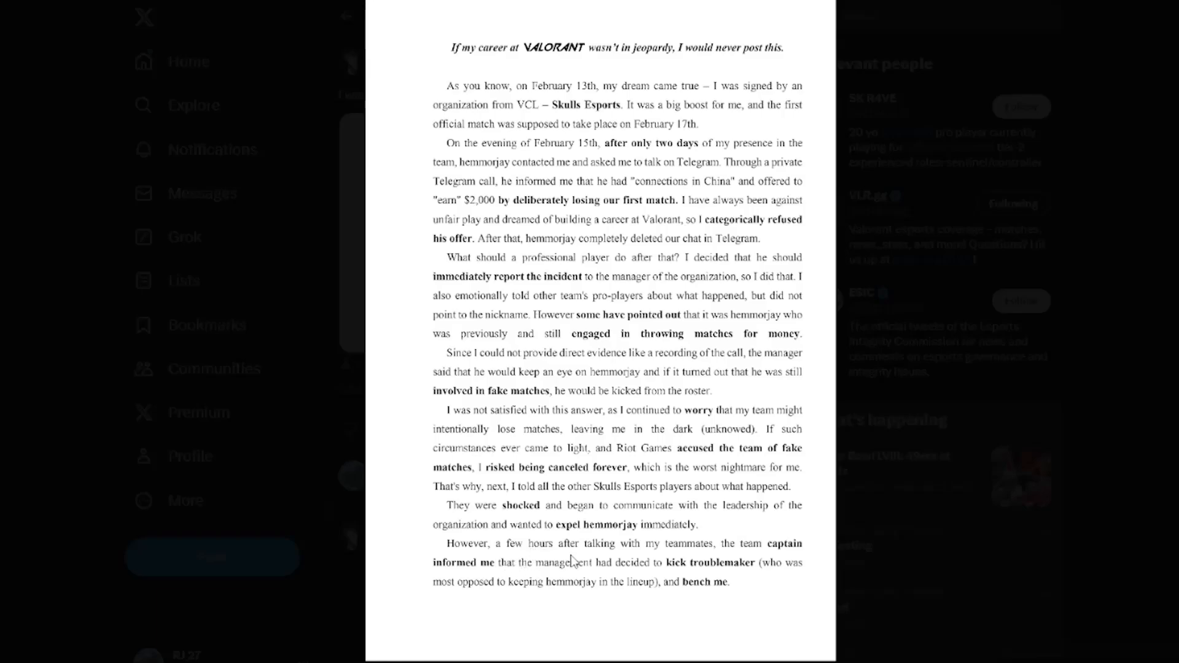
pyautogui.moveTo(775, 562)
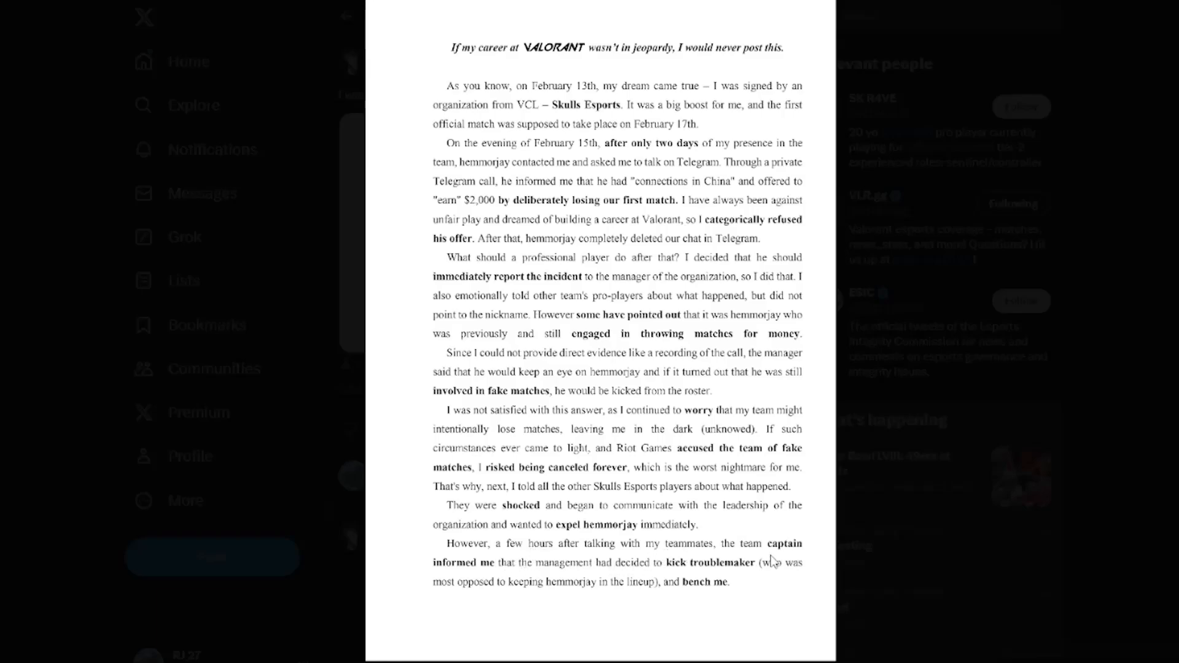
pyautogui.moveTo(605, 582)
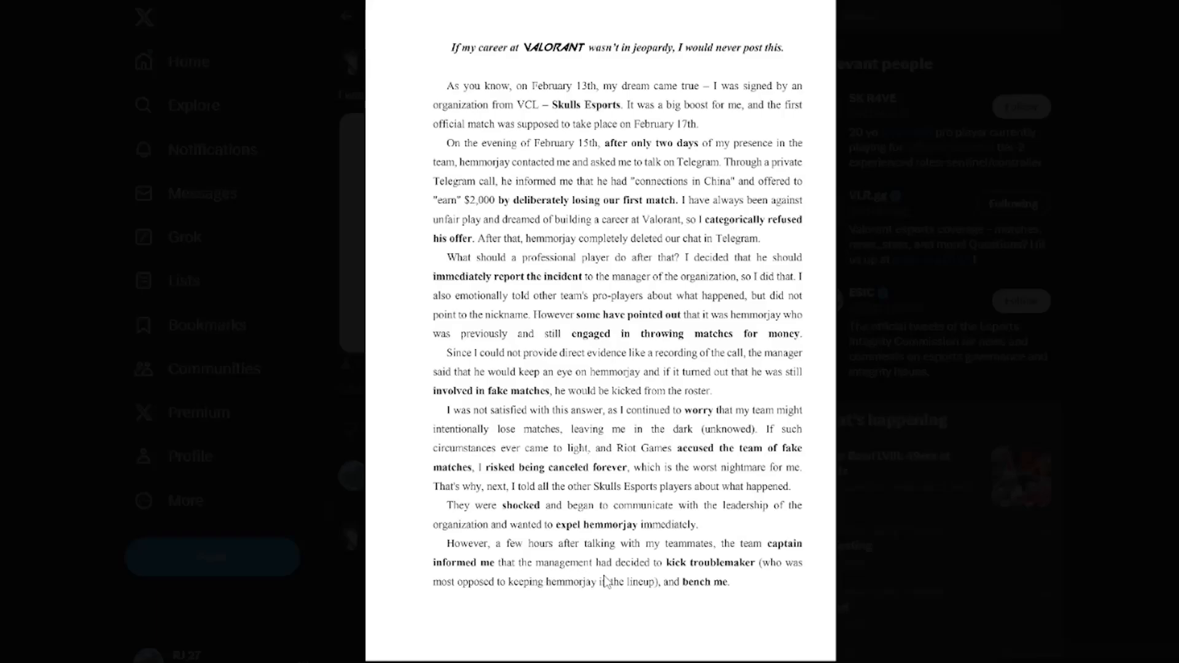
pyautogui.moveTo(783, 587)
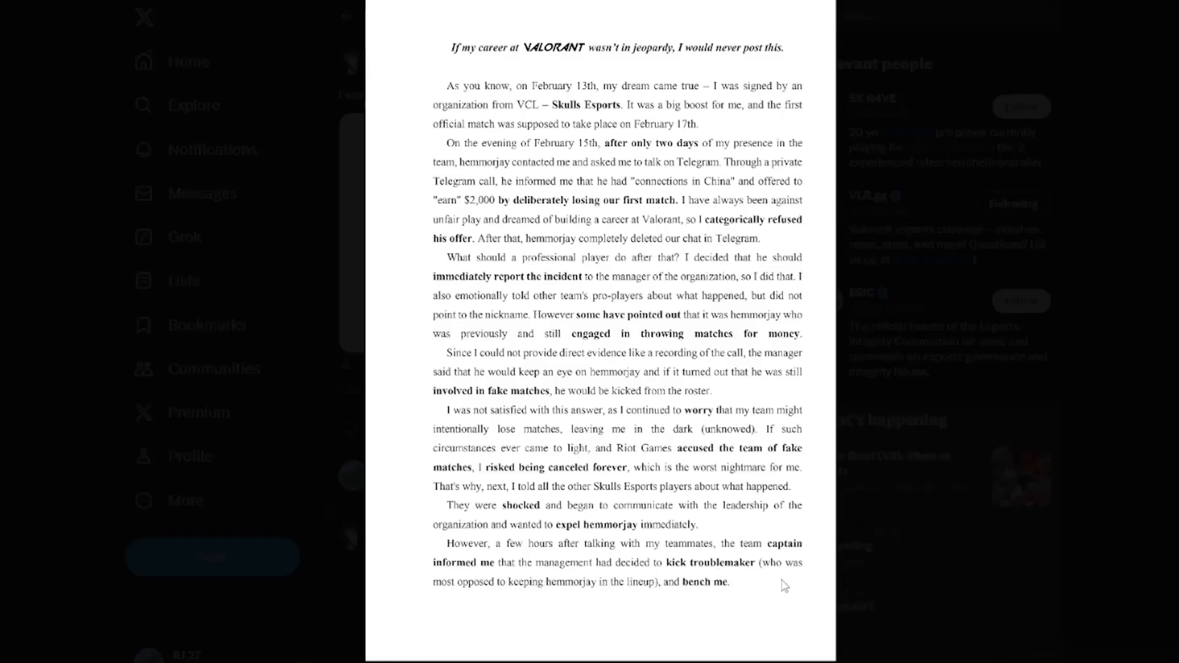
pyautogui.moveTo(598, 606)
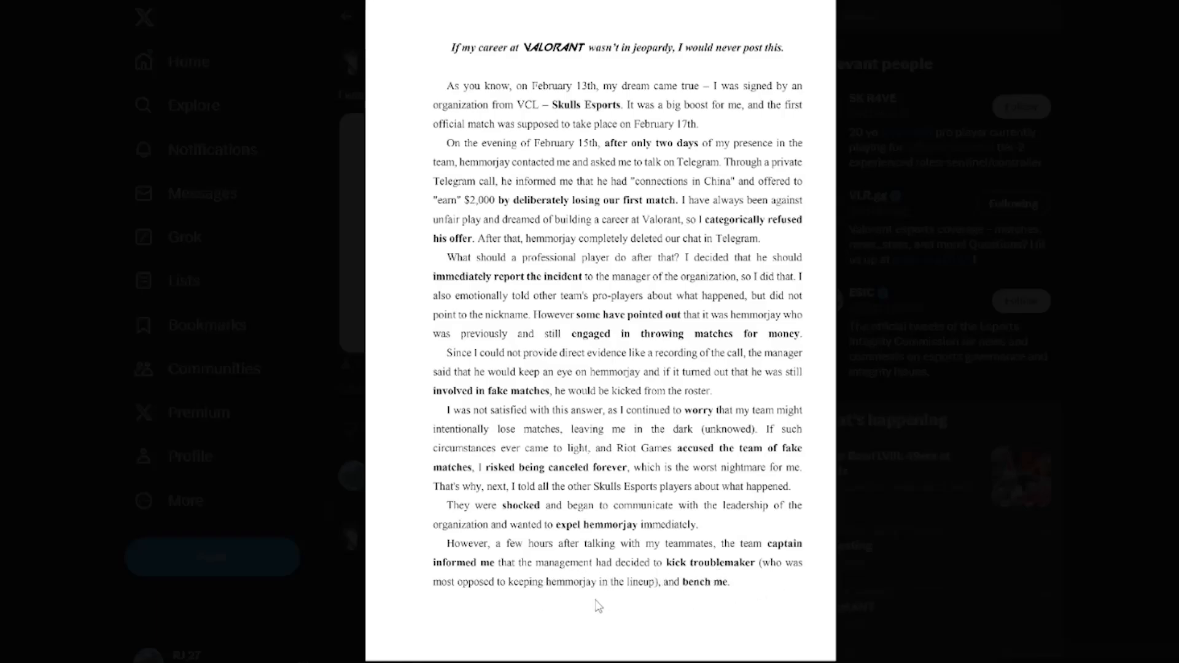
pyautogui.moveTo(711, 603)
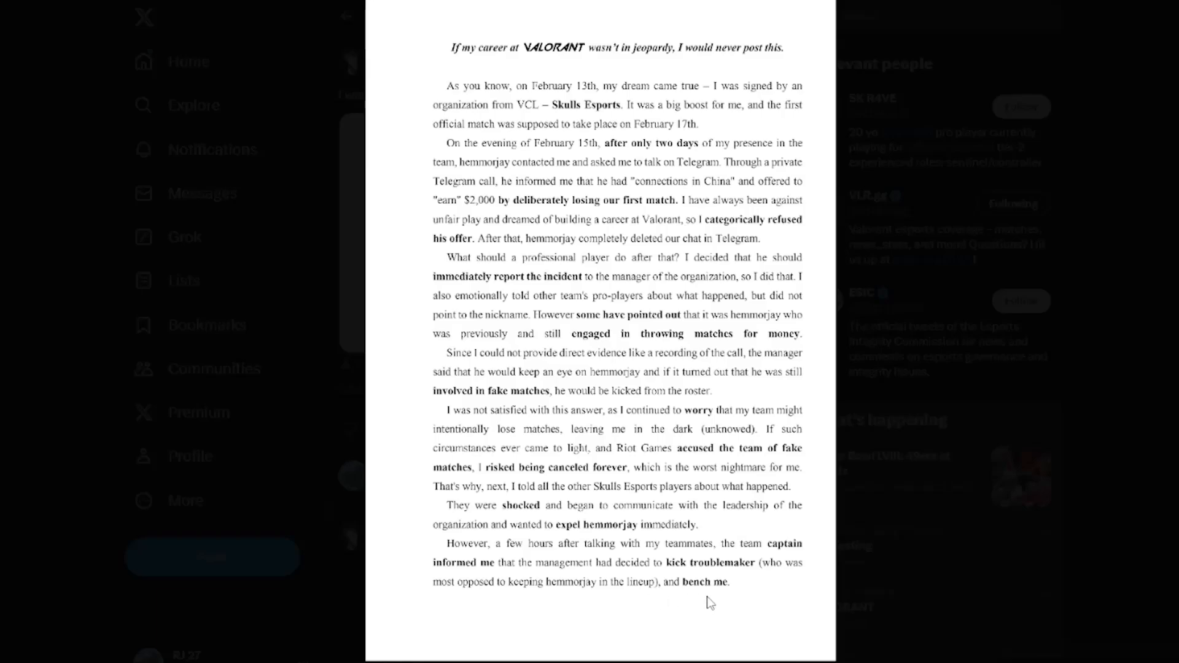
pyautogui.scroll(-3)
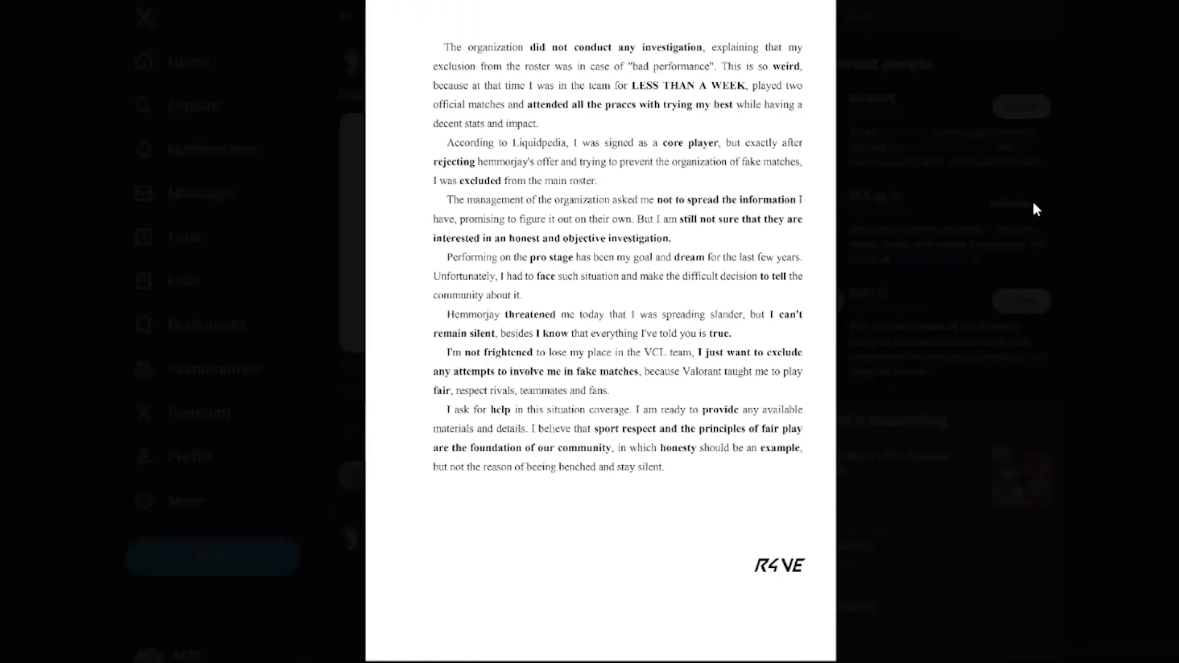
pyautogui.moveTo(630, 77)
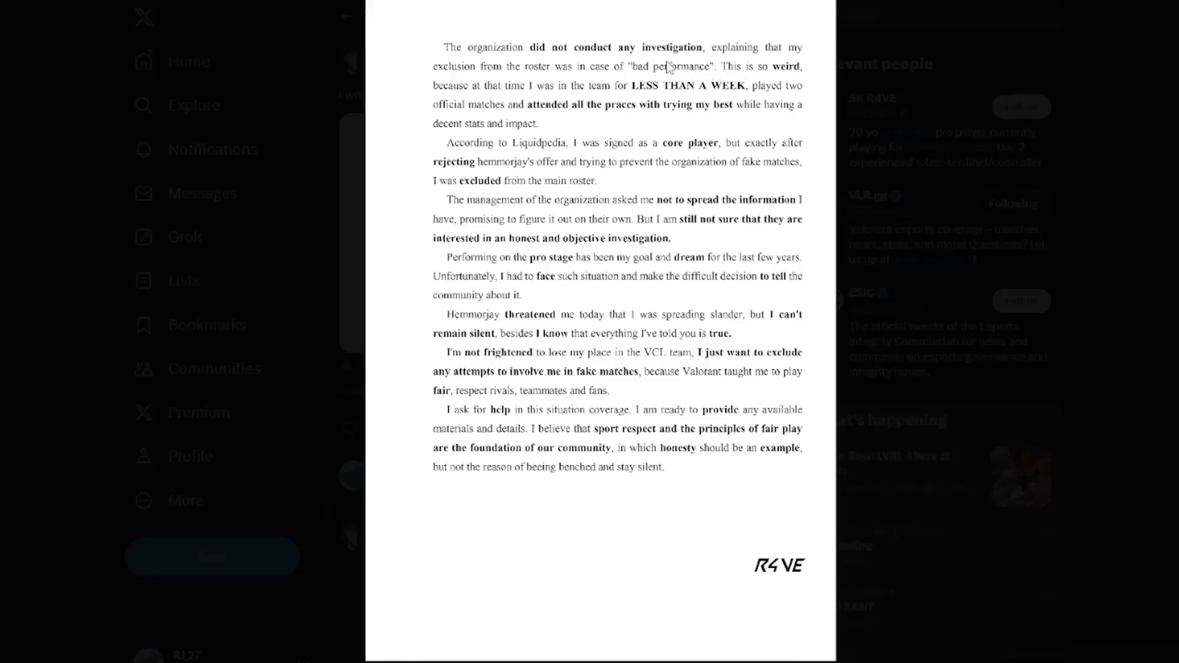
pyautogui.moveTo(684, 29)
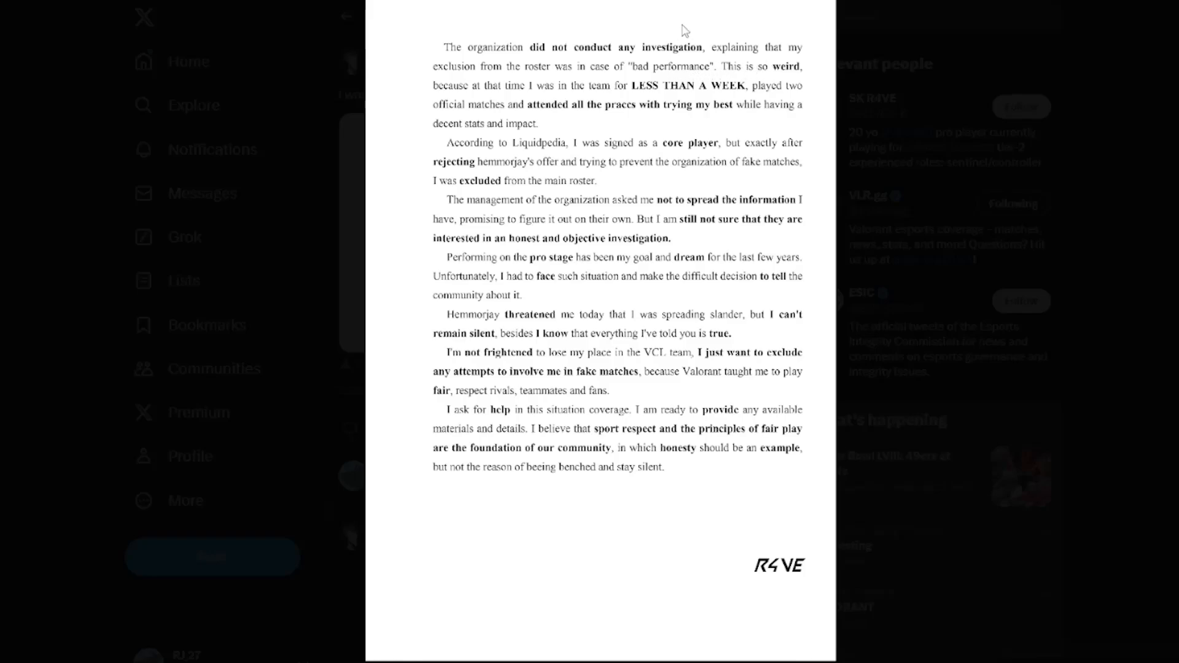
pyautogui.moveTo(764, 81)
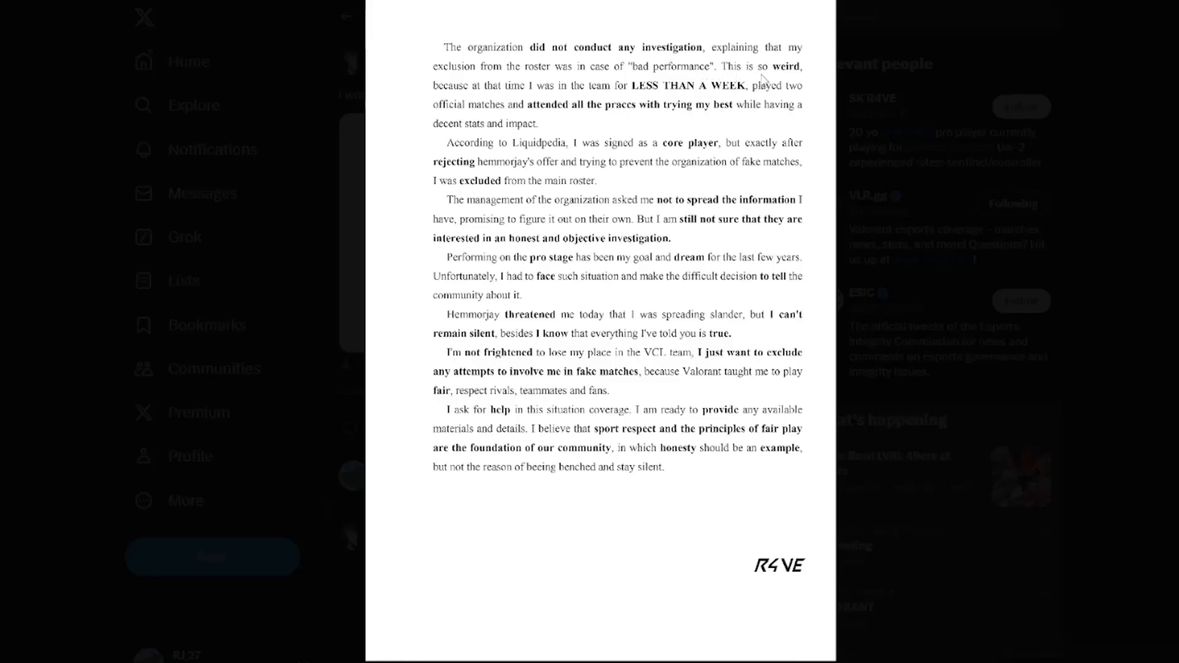
pyautogui.moveTo(586, 104)
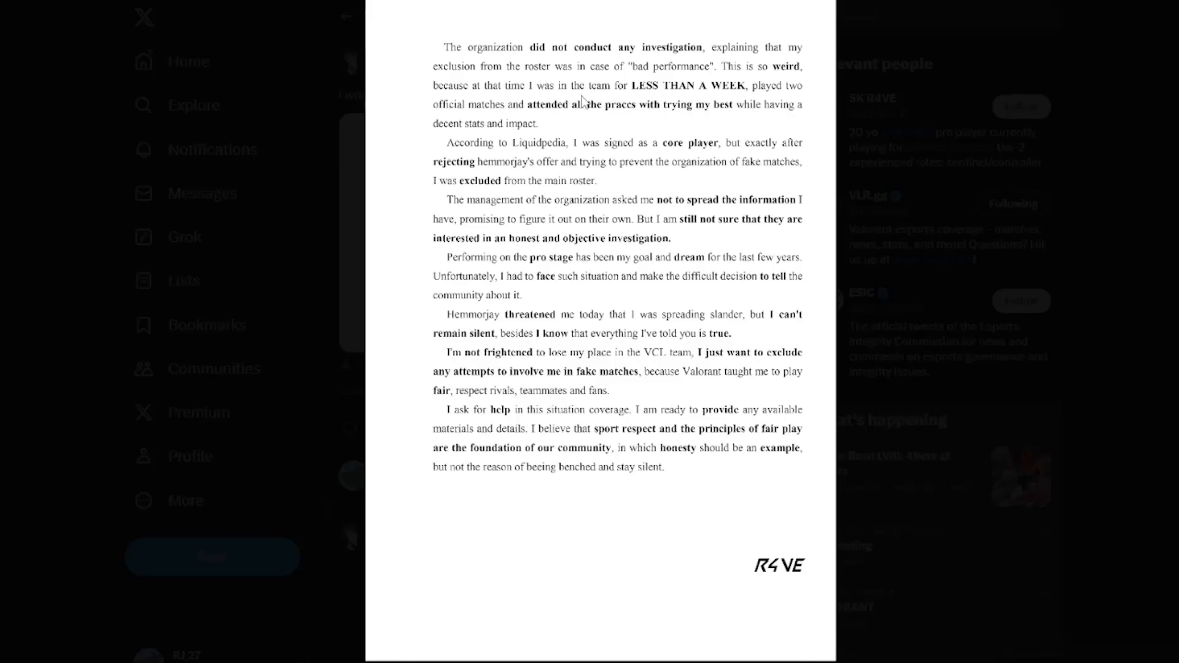
pyautogui.moveTo(790, 95)
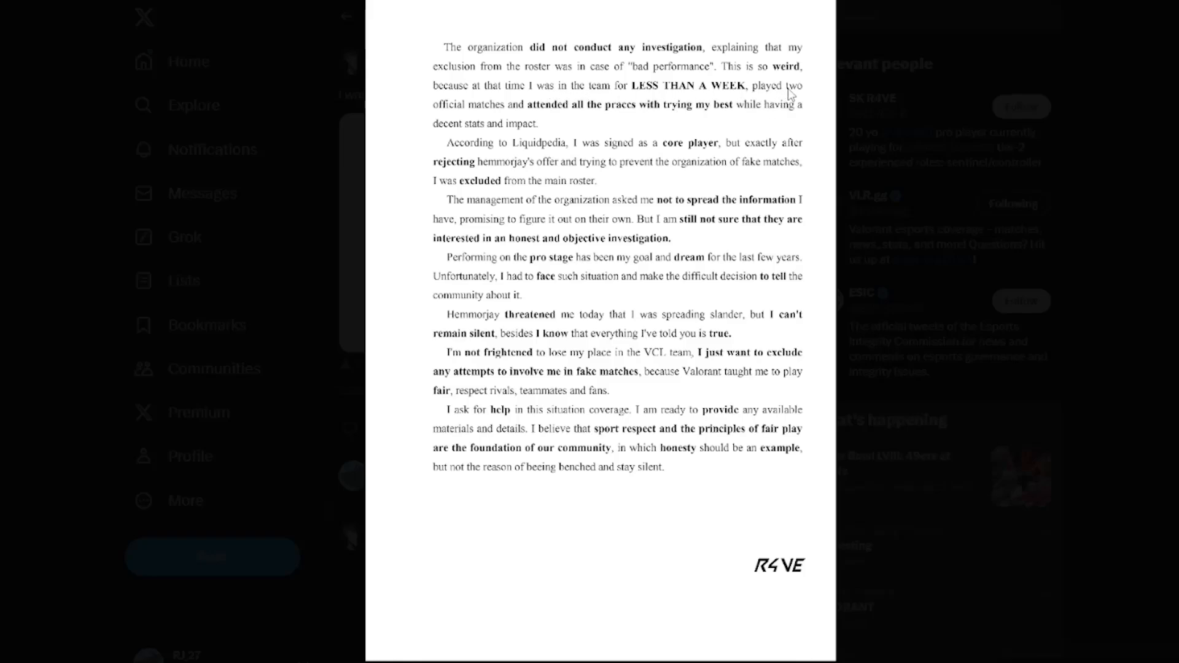
pyautogui.moveTo(786, 100)
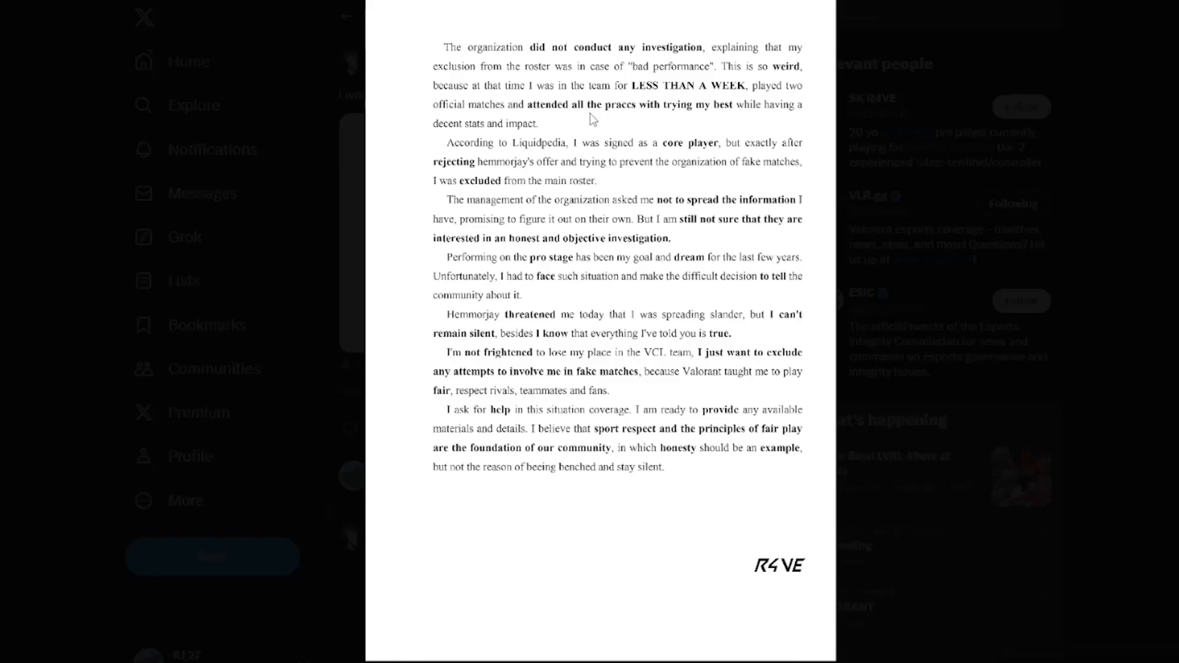
pyautogui.moveTo(633, 199)
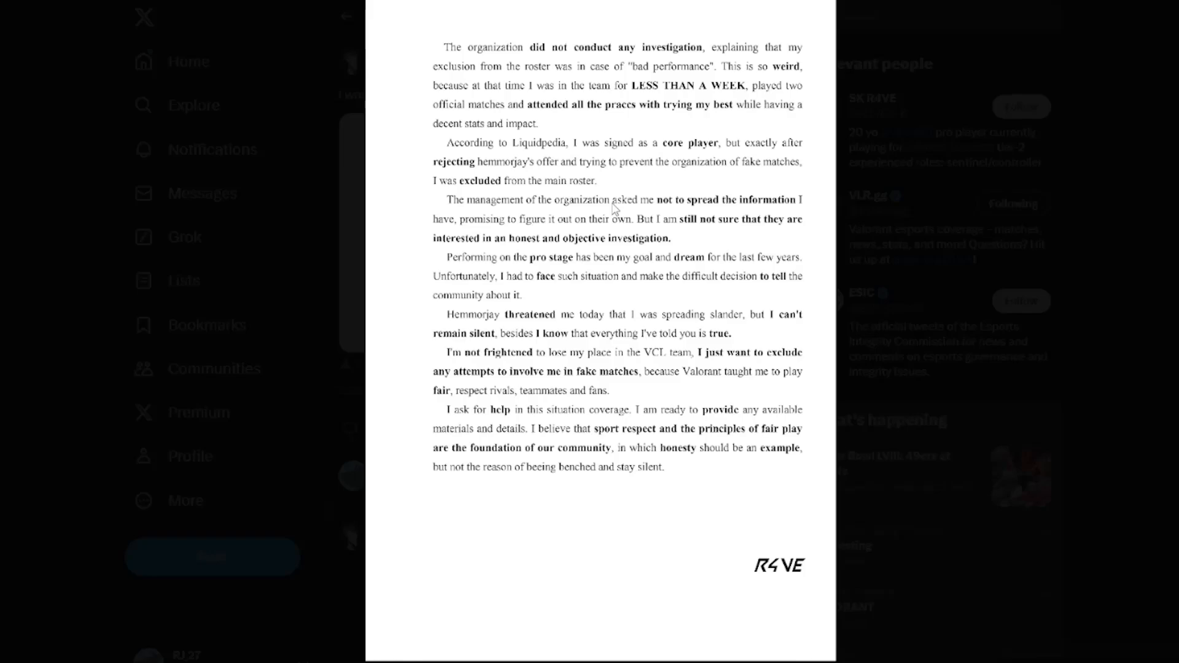
pyautogui.moveTo(584, 218)
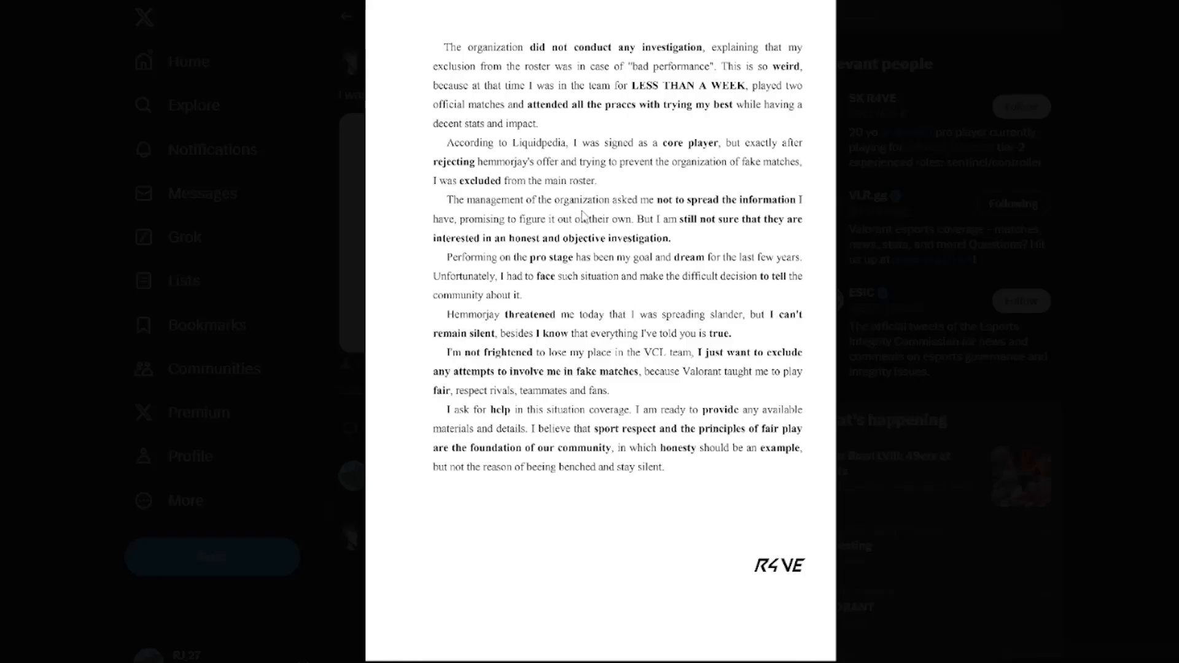
pyautogui.moveTo(757, 210)
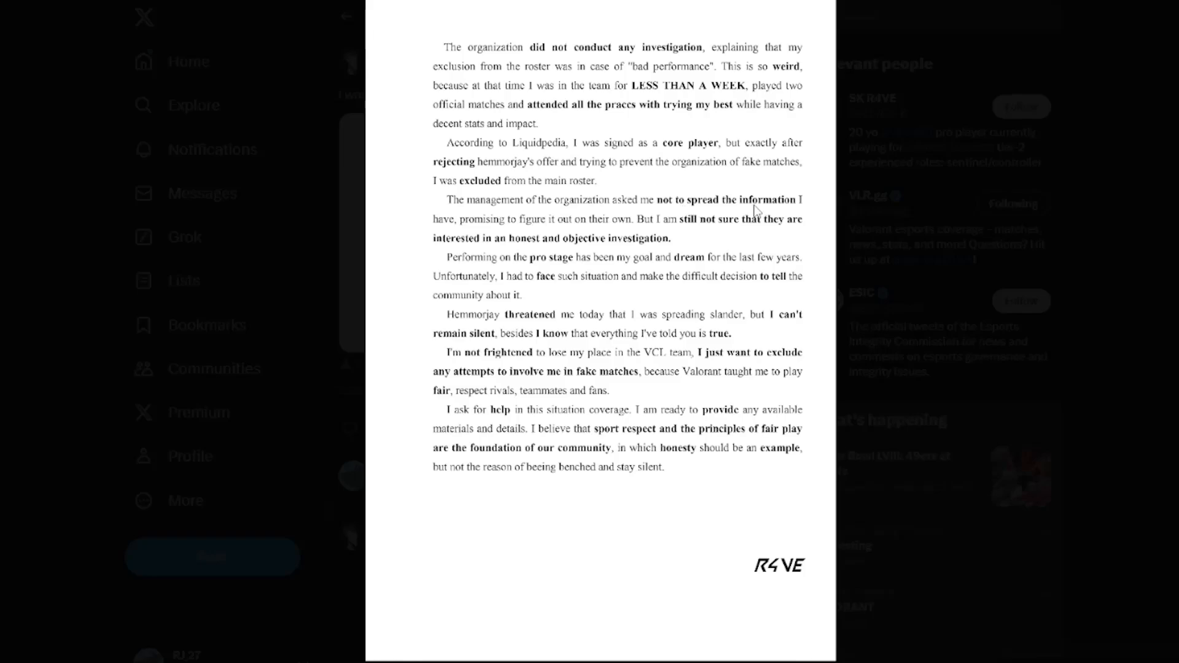
pyautogui.moveTo(692, 245)
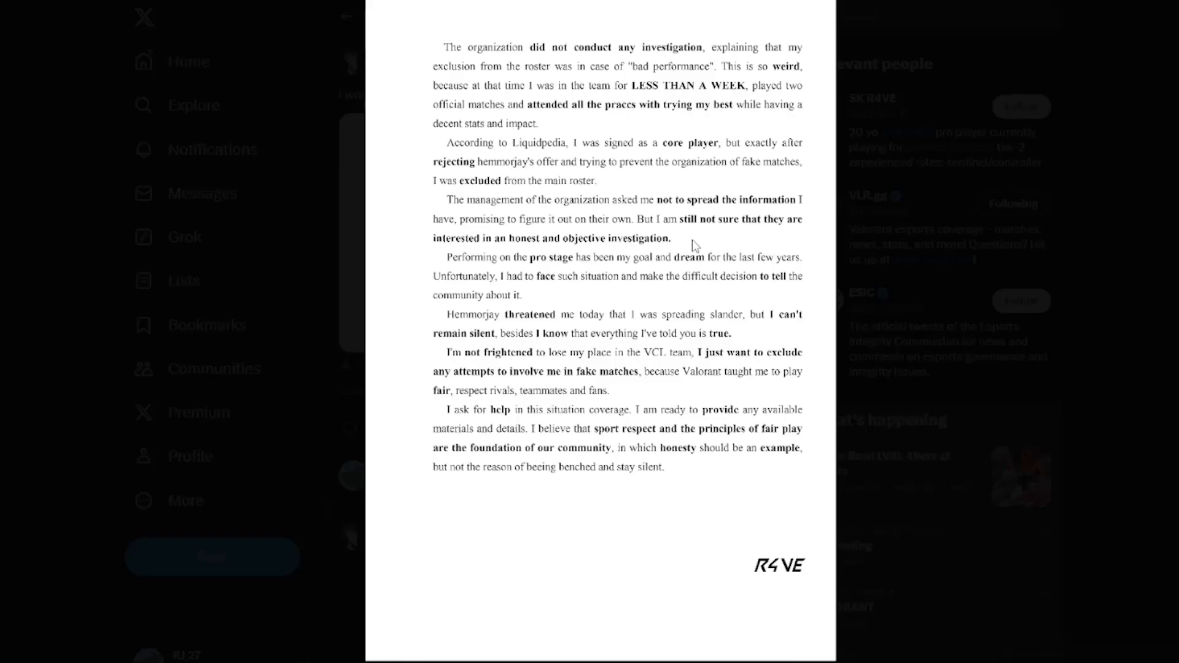
pyautogui.moveTo(369, 302)
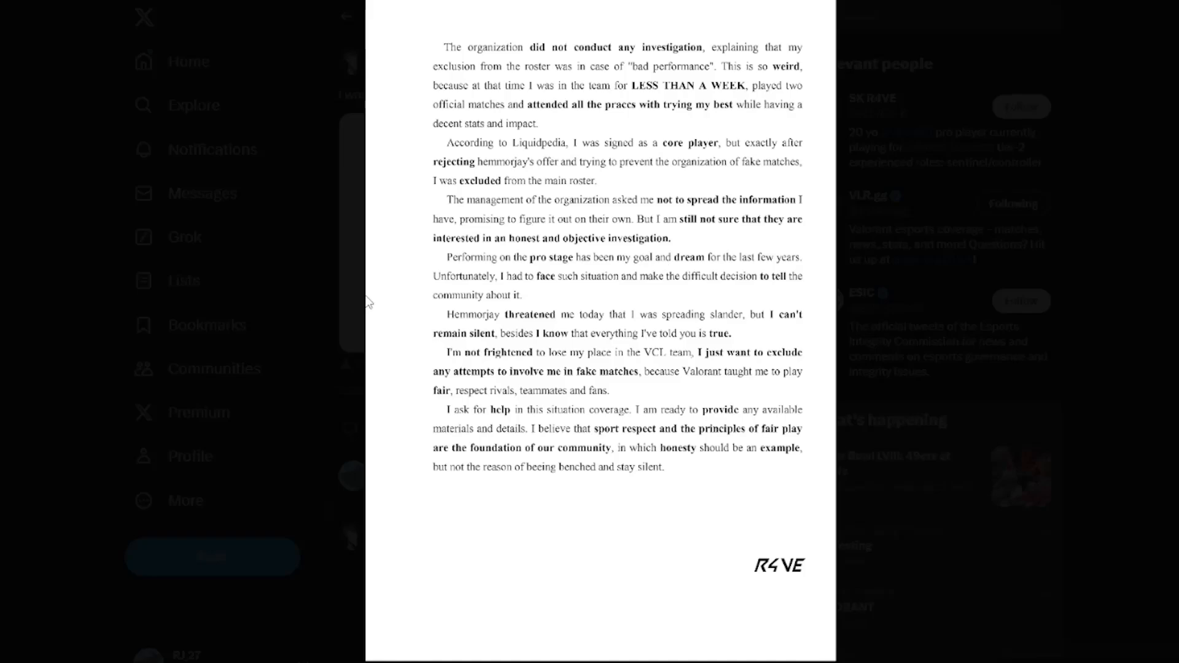
pyautogui.moveTo(375, 310)
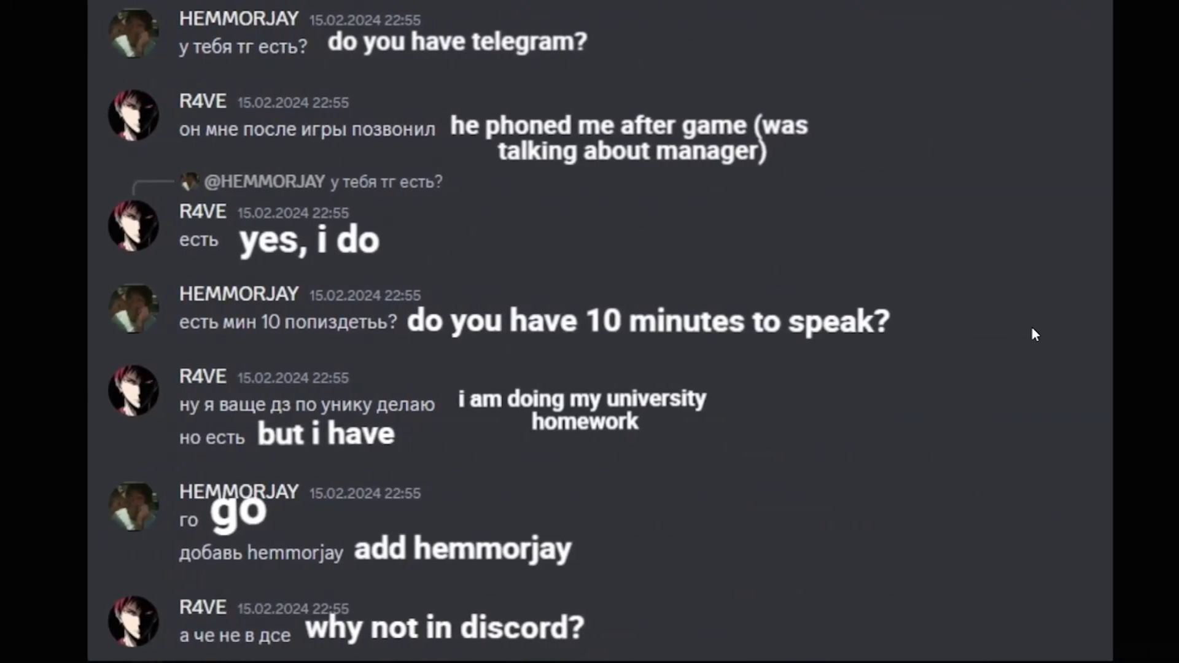
pyautogui.moveTo(369, 98)
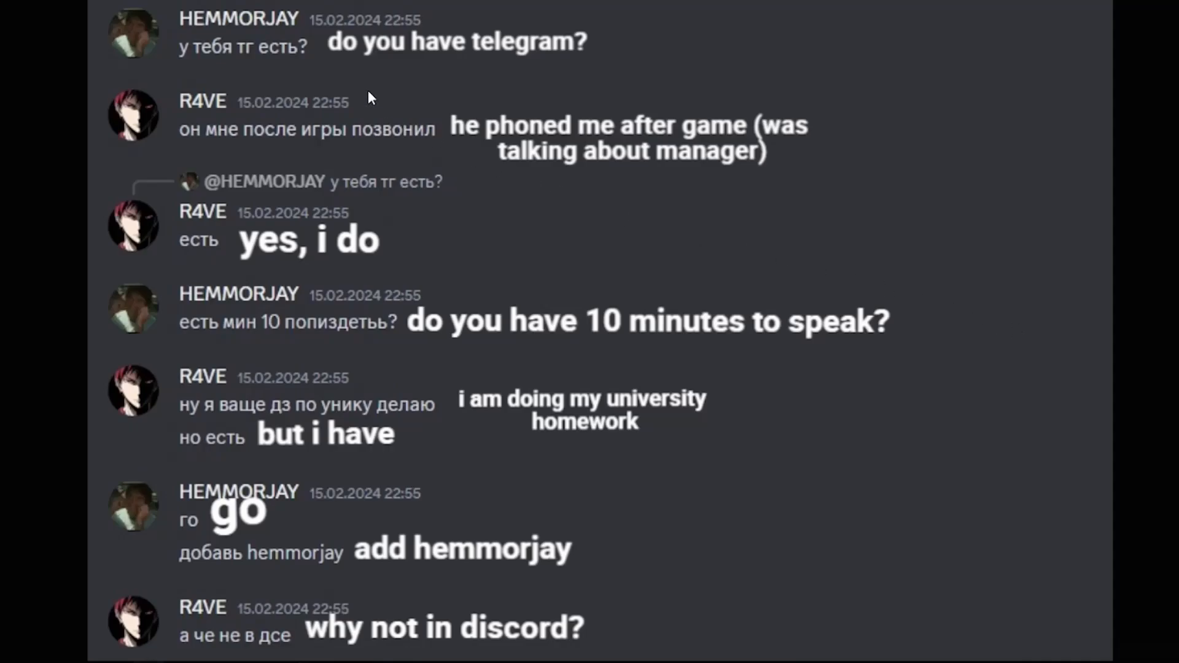
pyautogui.moveTo(461, 146)
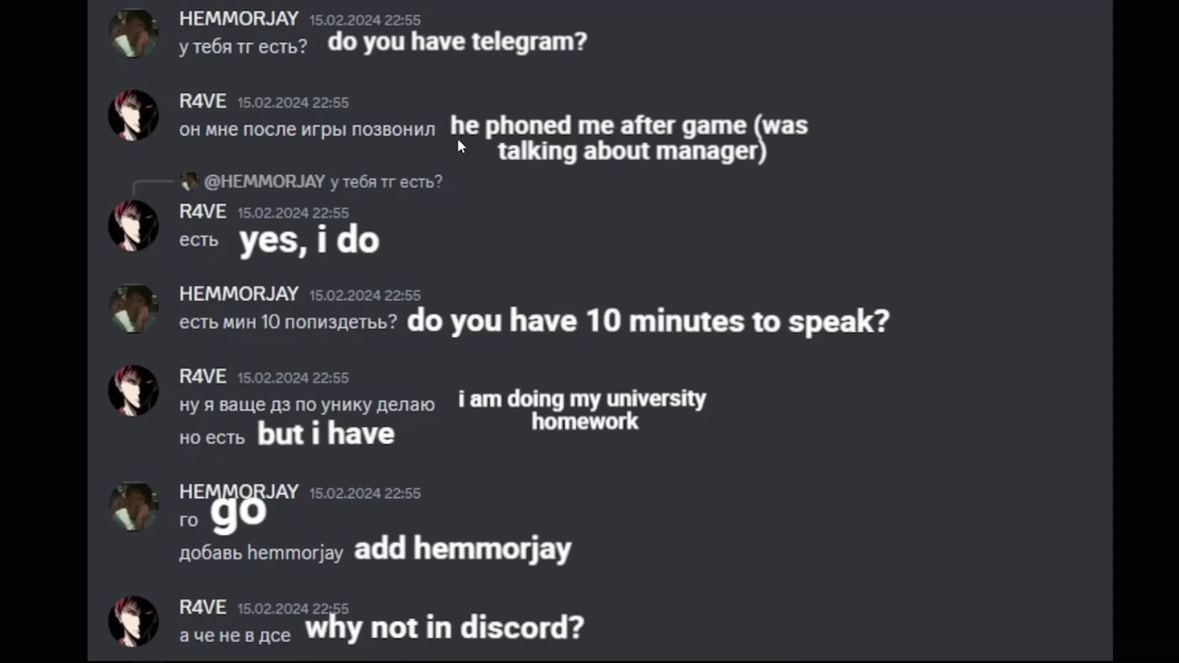
pyautogui.moveTo(768, 141)
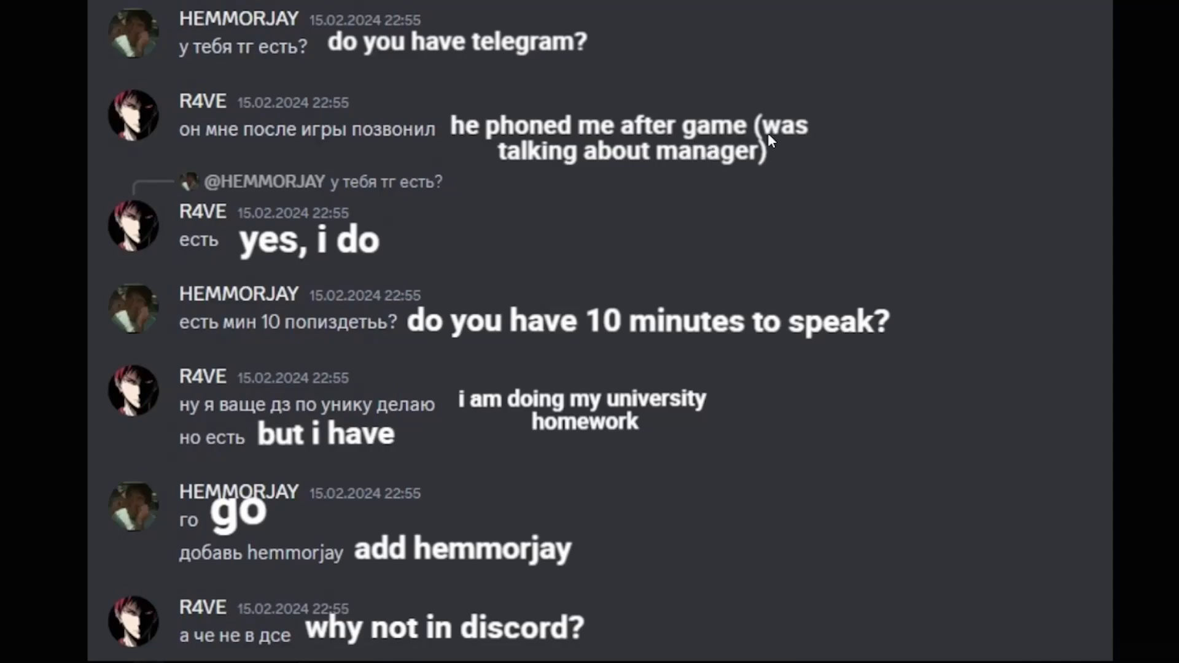
pyautogui.moveTo(297, 191)
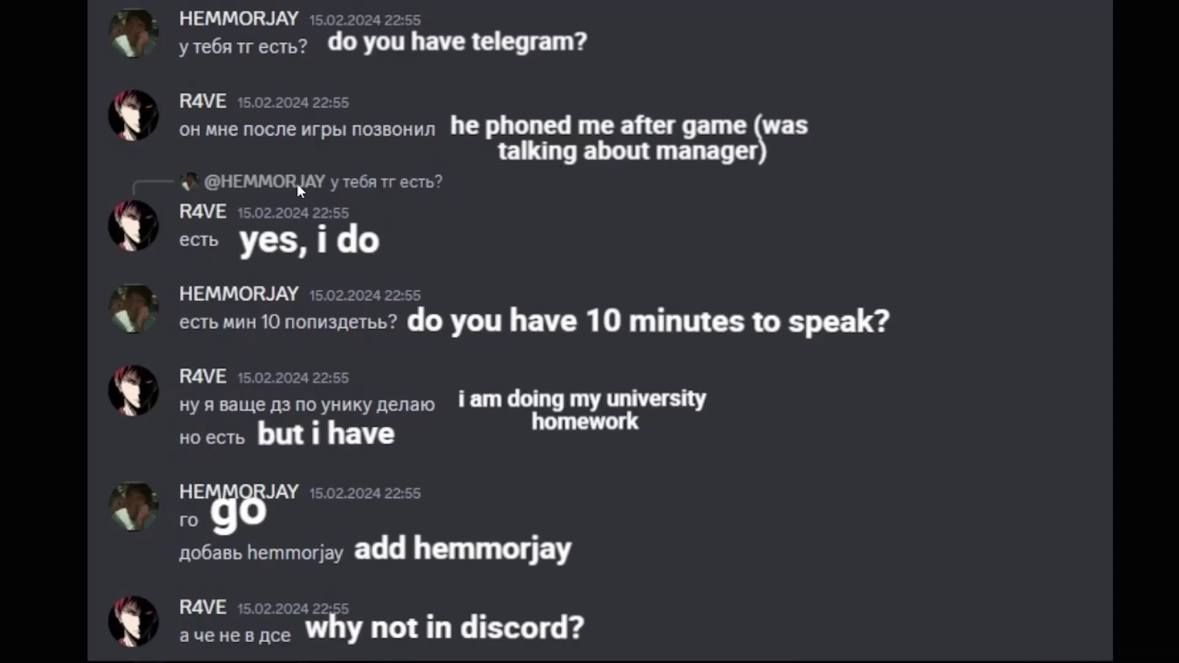
pyautogui.moveTo(495, 423)
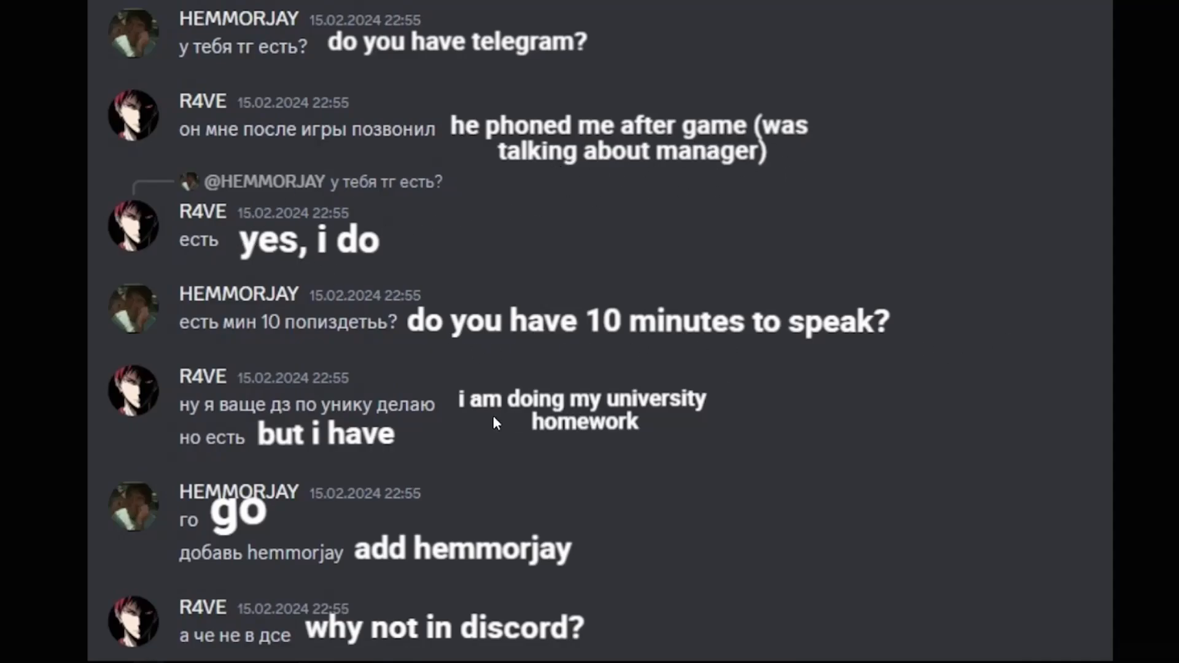
pyautogui.moveTo(250, 532)
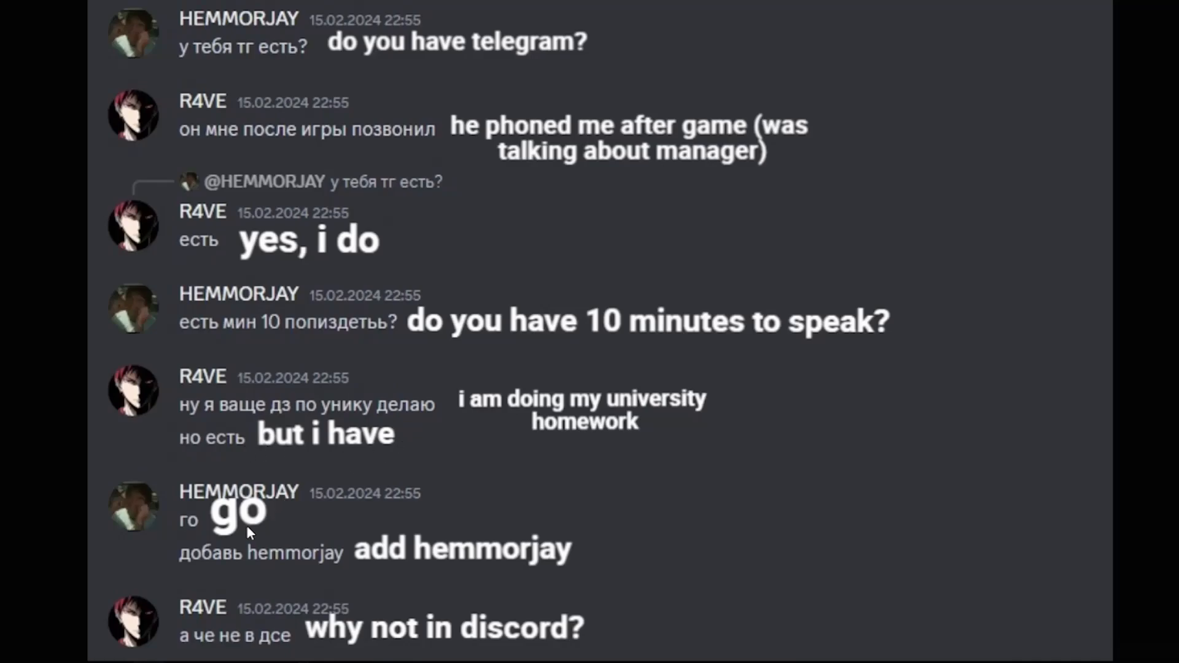
pyautogui.moveTo(741, 605)
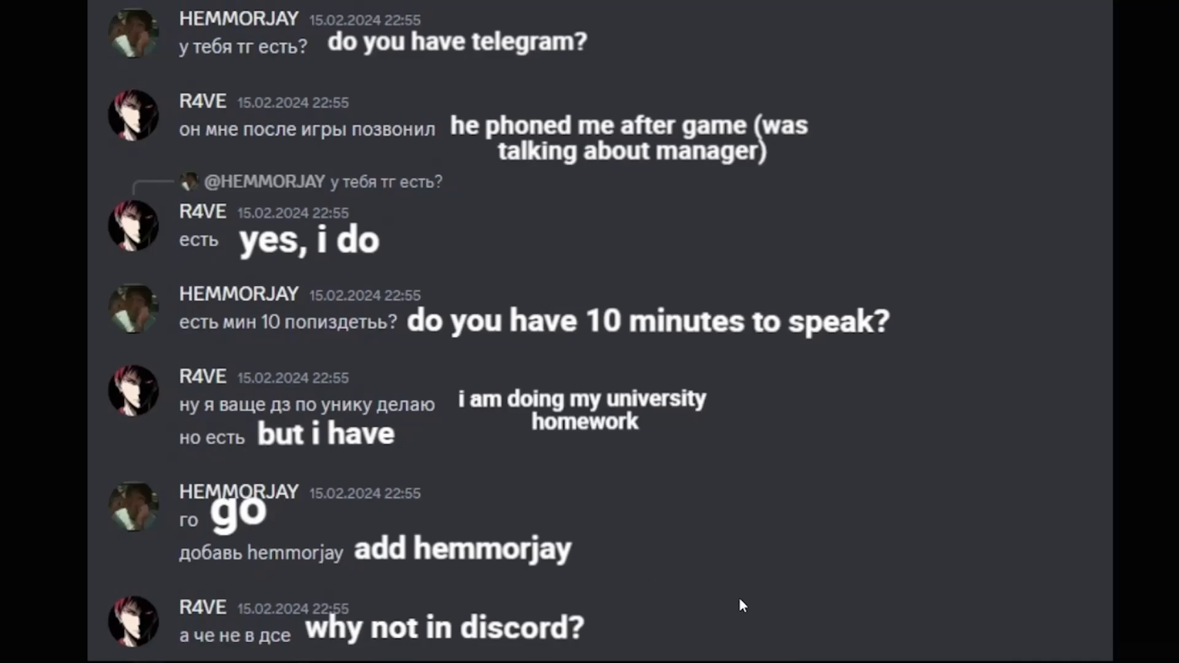
pyautogui.moveTo(765, 591)
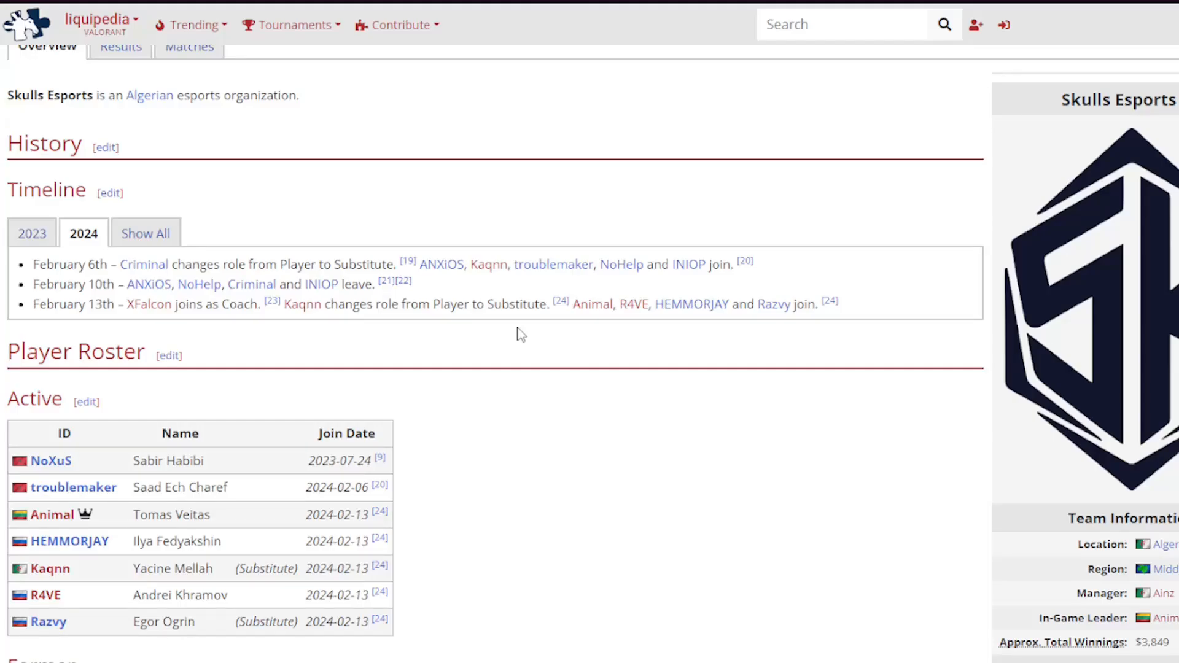
pyautogui.moveTo(190, 513)
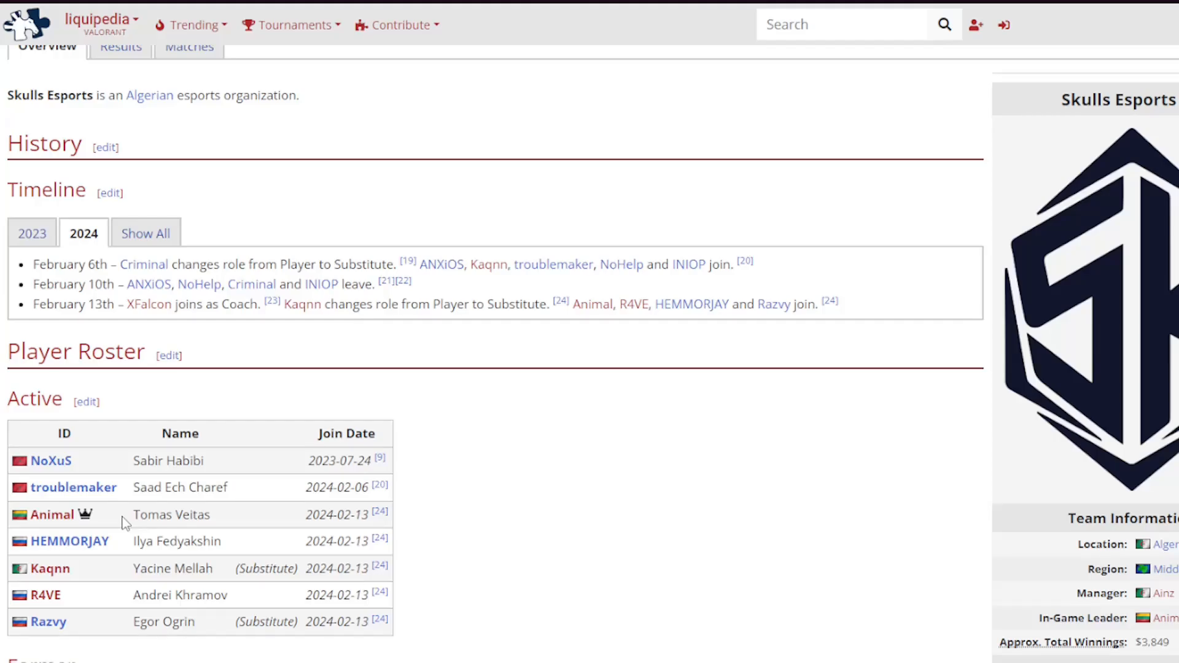
pyautogui.moveTo(72, 487)
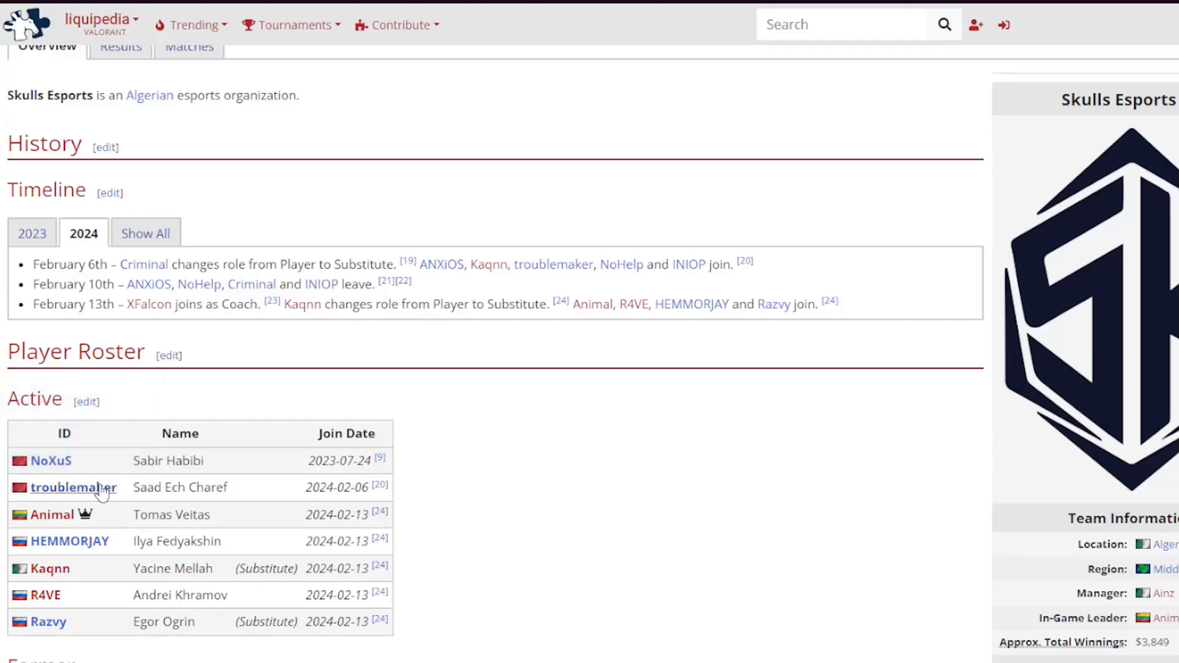
pyautogui.moveTo(113, 549)
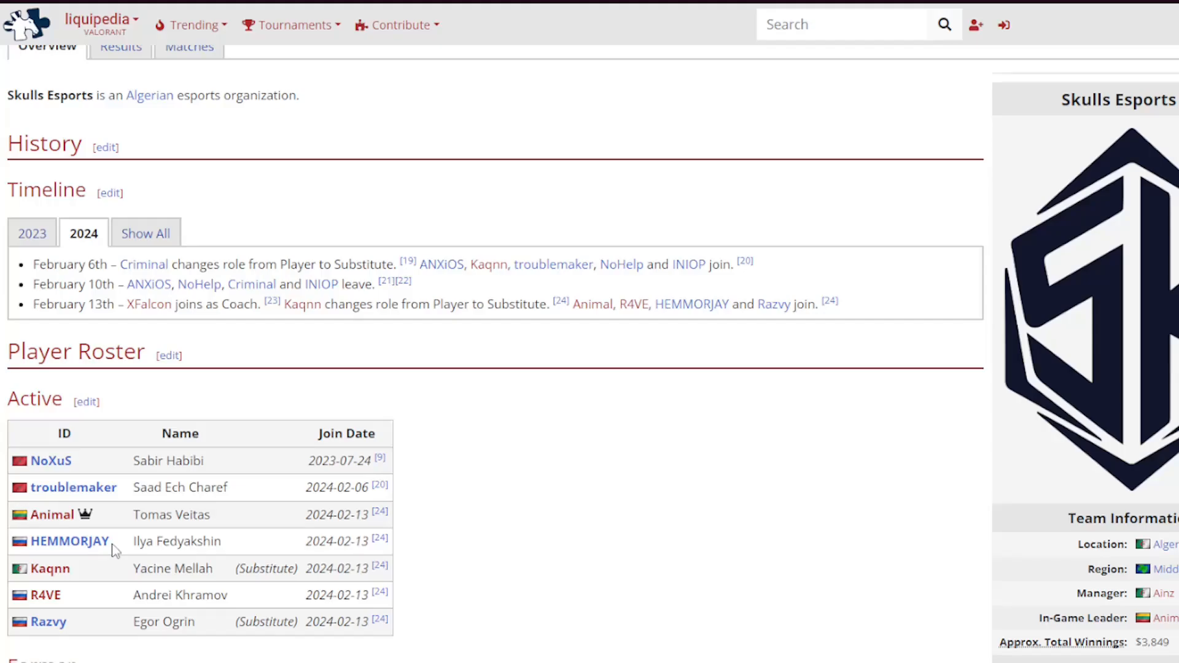
pyautogui.moveTo(531, 431)
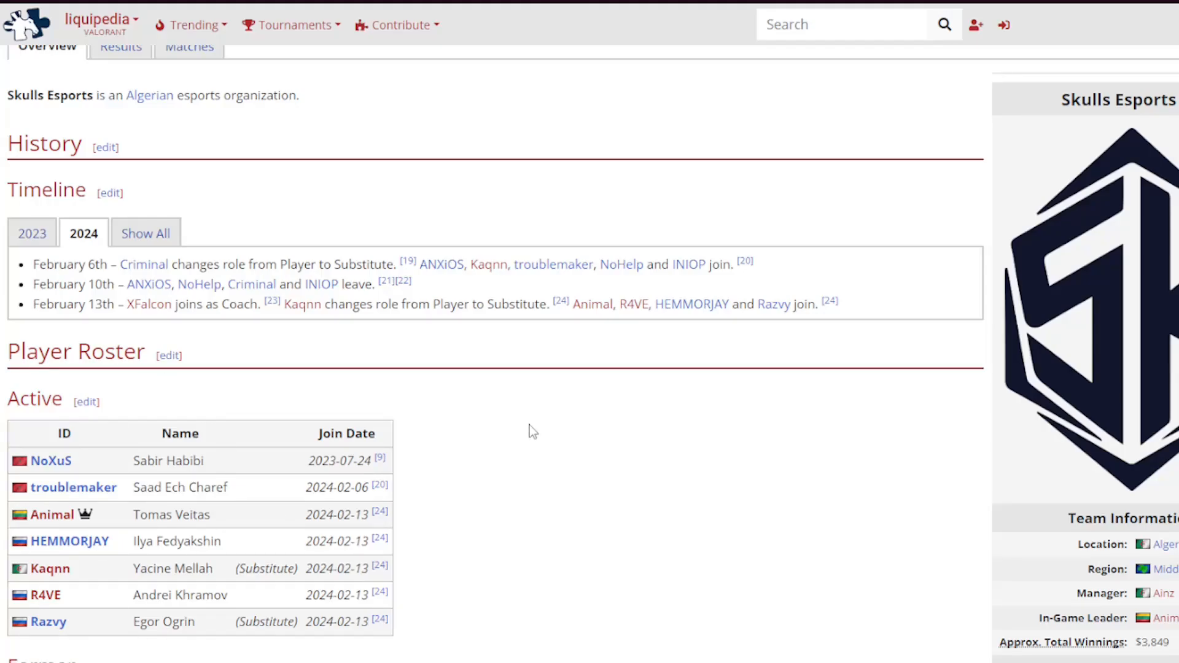
pyautogui.moveTo(582, 445)
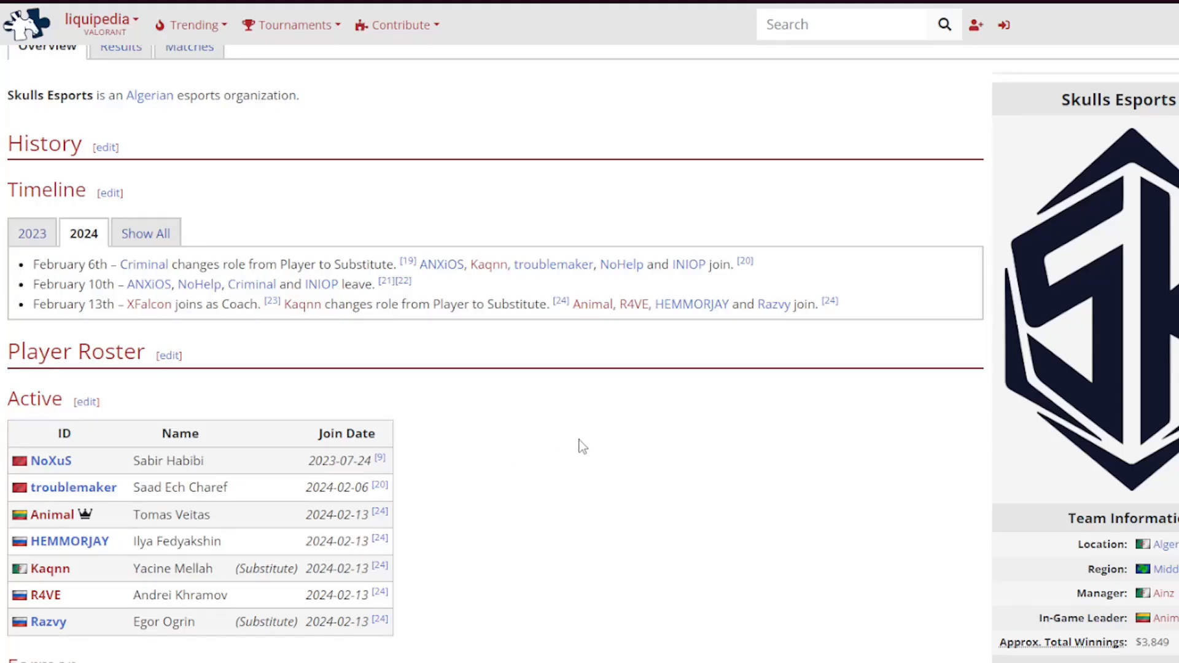
pyautogui.moveTo(501, 411)
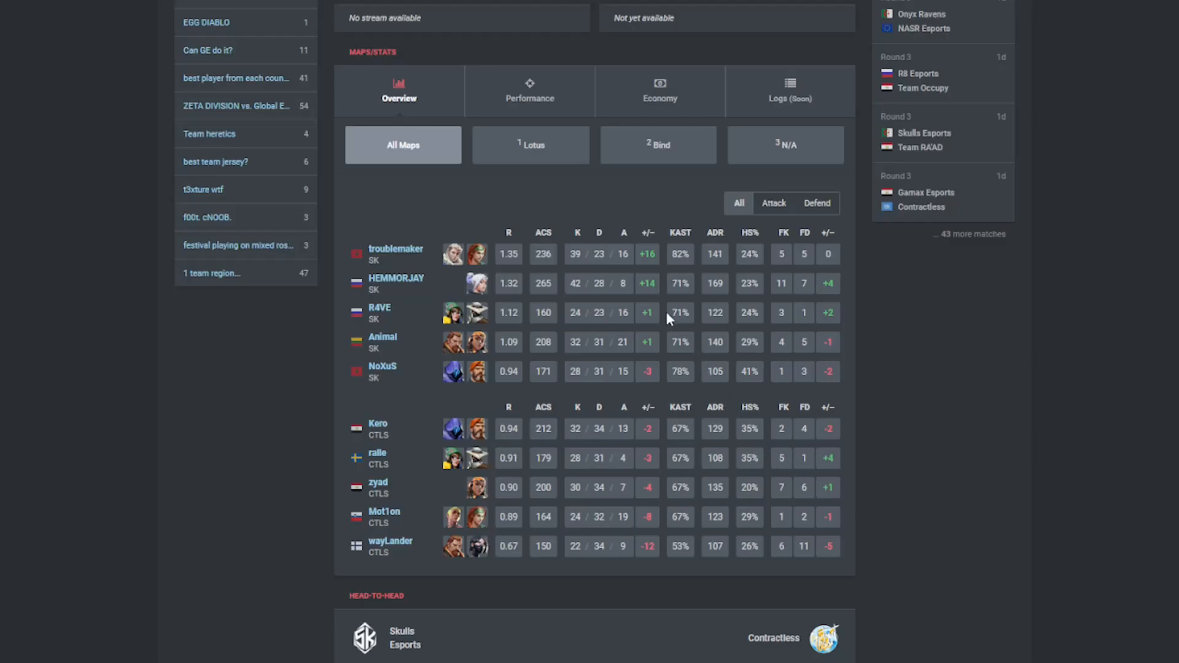
pyautogui.moveTo(488, 292)
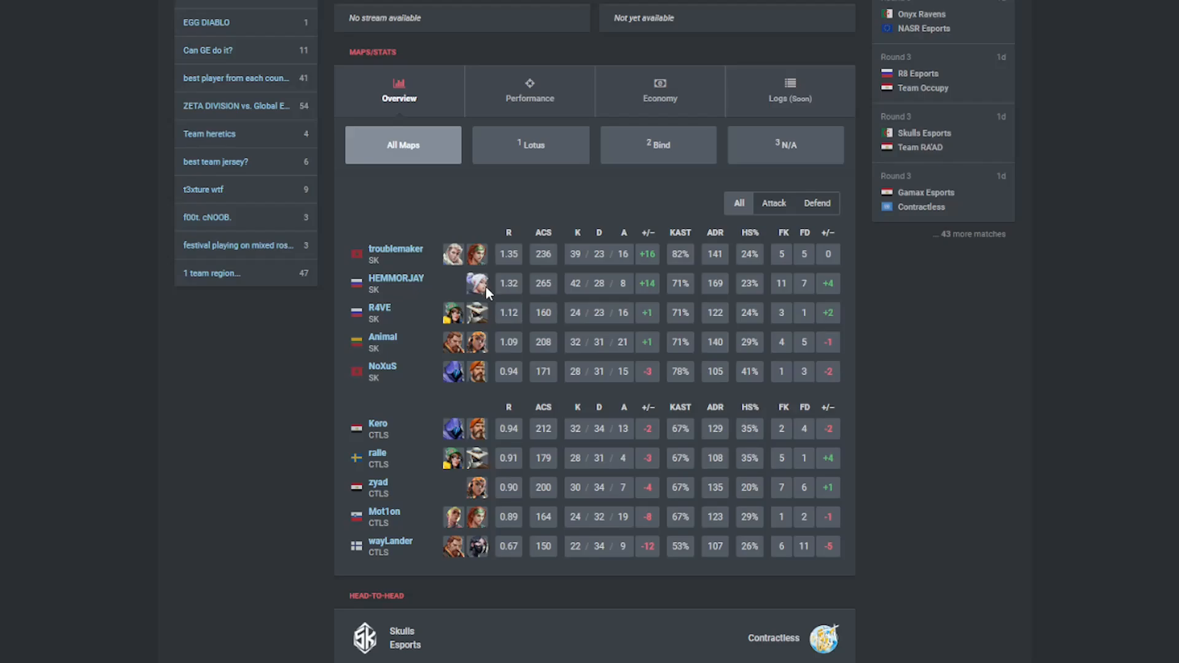
# - Review the round-by-round stats for the second map, Bind, won 14–12 by Skulls Esports
pyautogui.scroll(3)
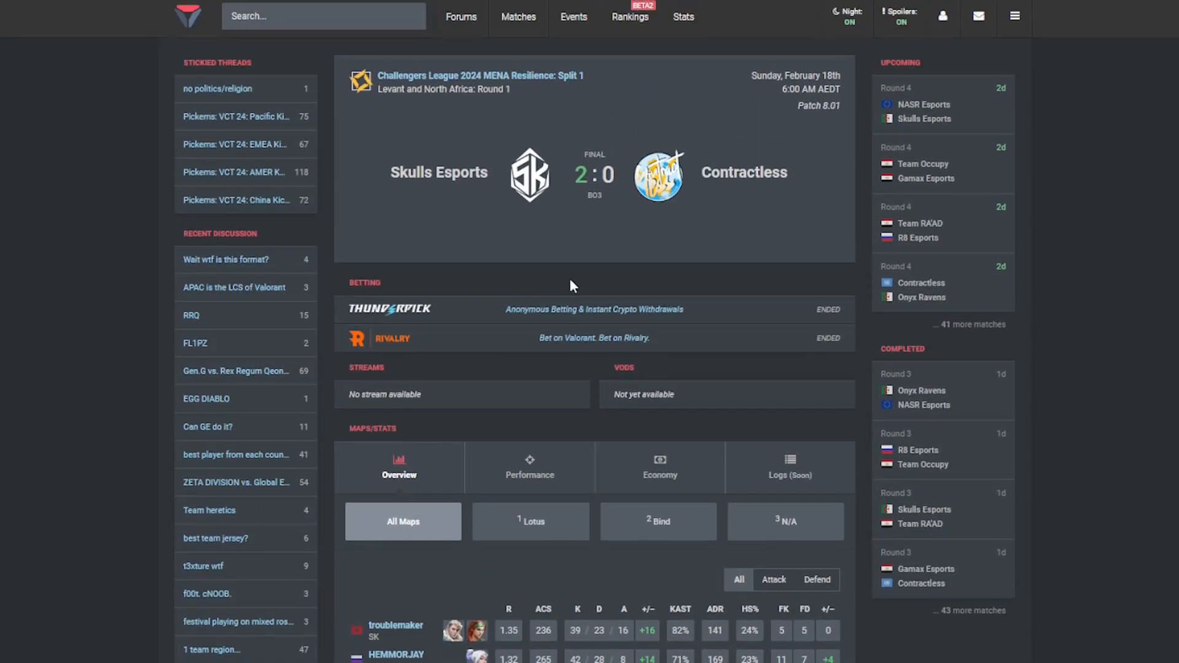
pyautogui.moveTo(707, 270)
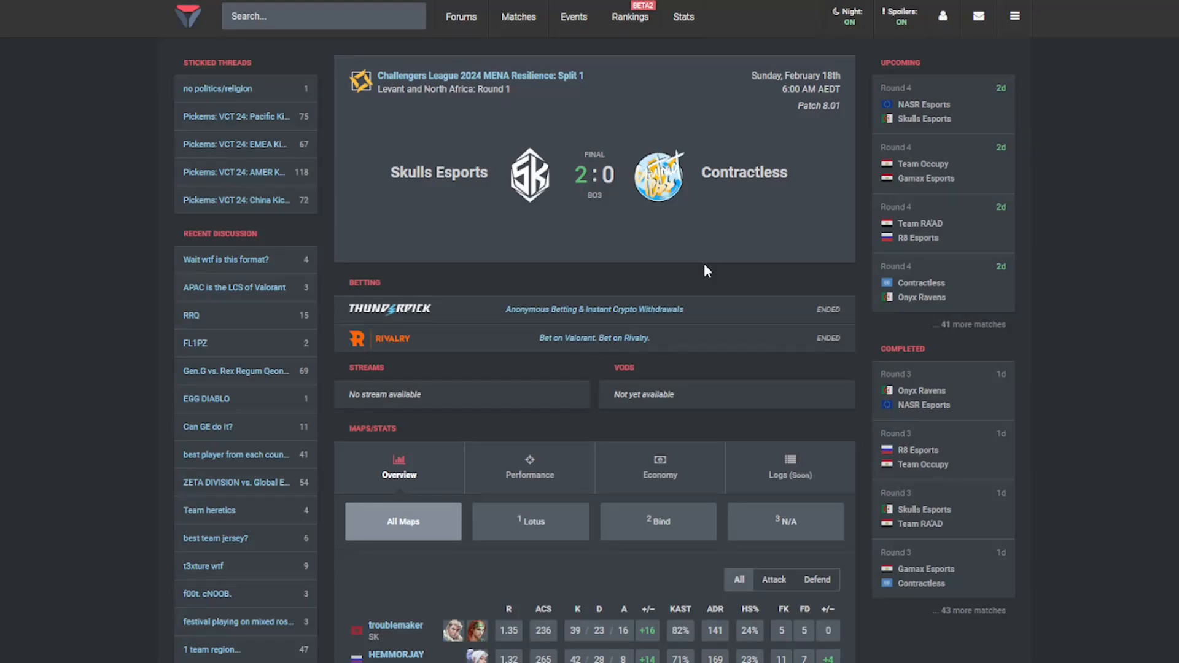
pyautogui.scroll(-3)
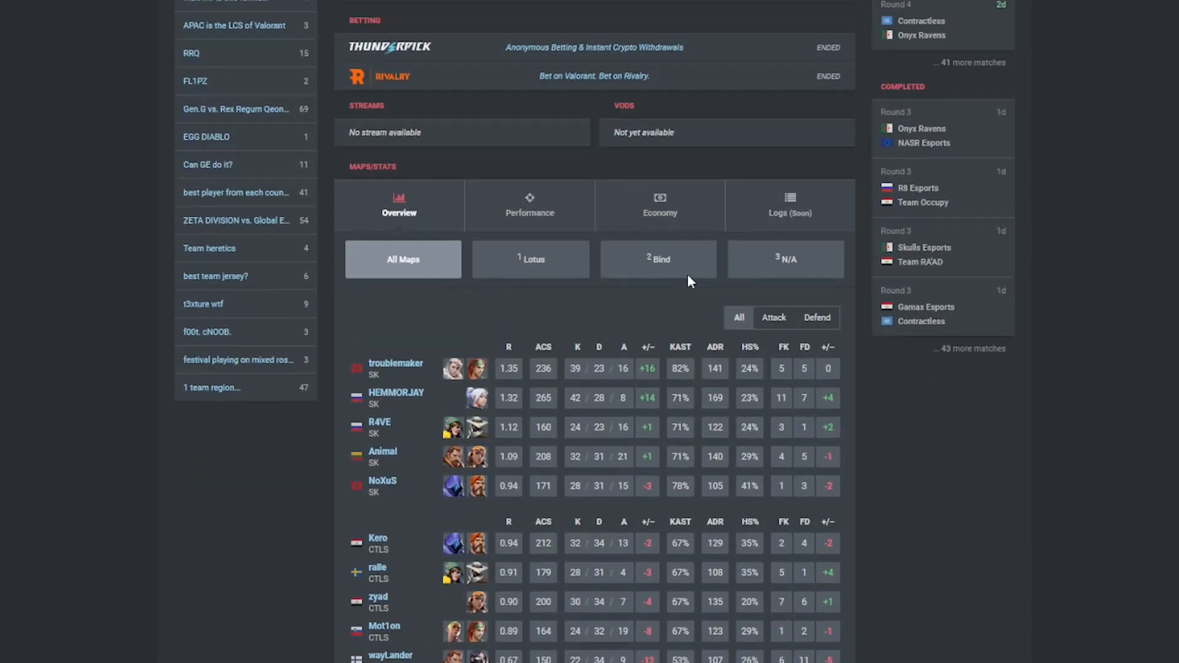
pyautogui.scroll(-3)
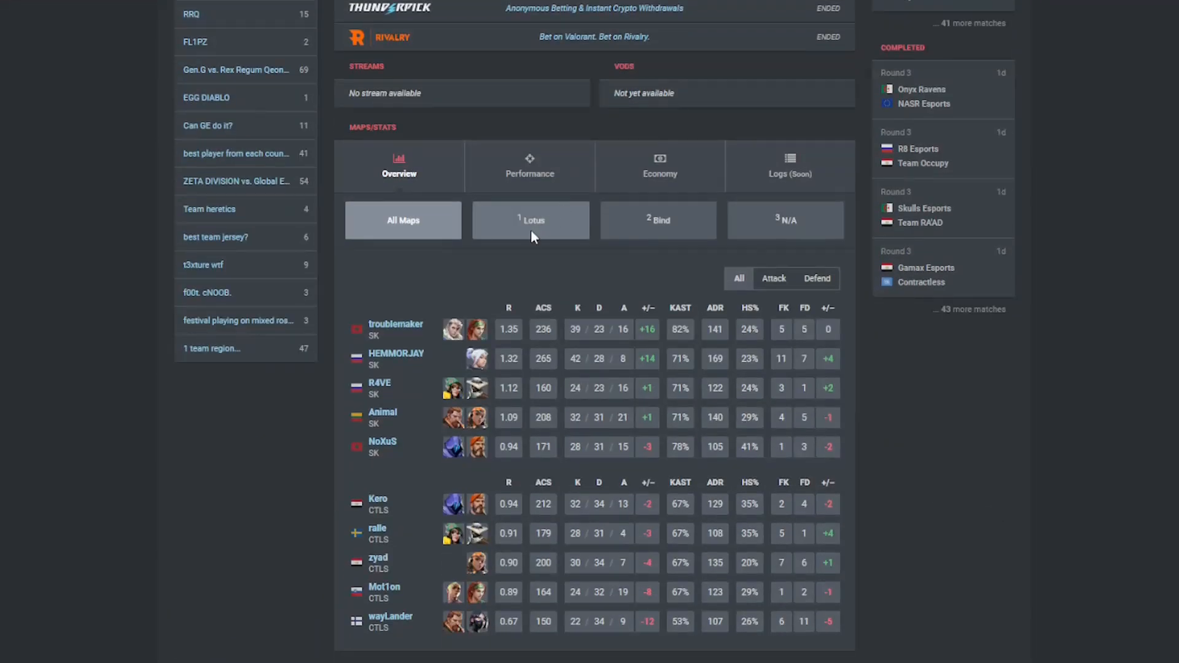
pyautogui.click(657, 220)
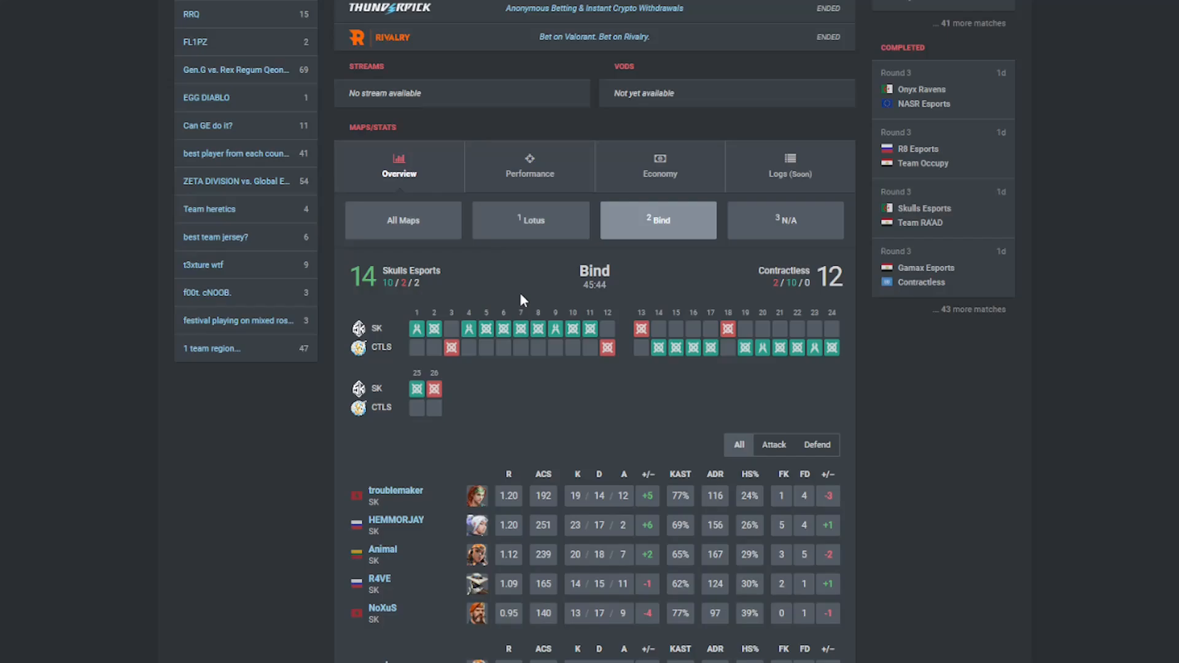
pyautogui.moveTo(594, 248)
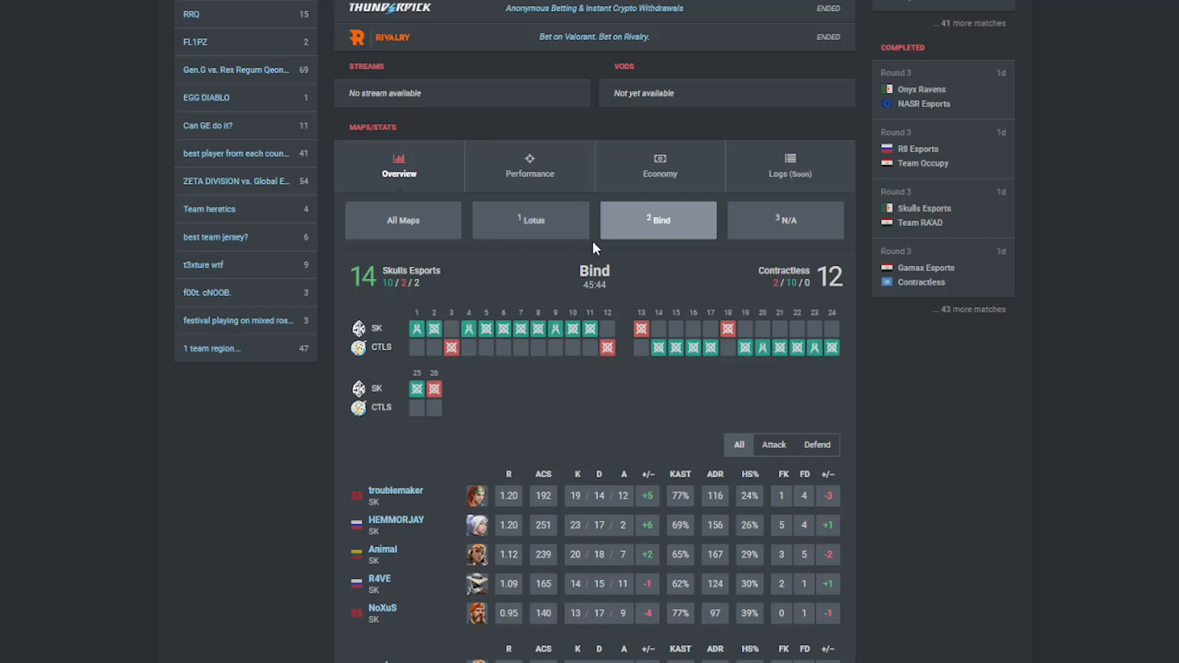
# - Switch the Skulls Esports vs Contractless player stats back to All Maps combined
pyautogui.scroll(-3)
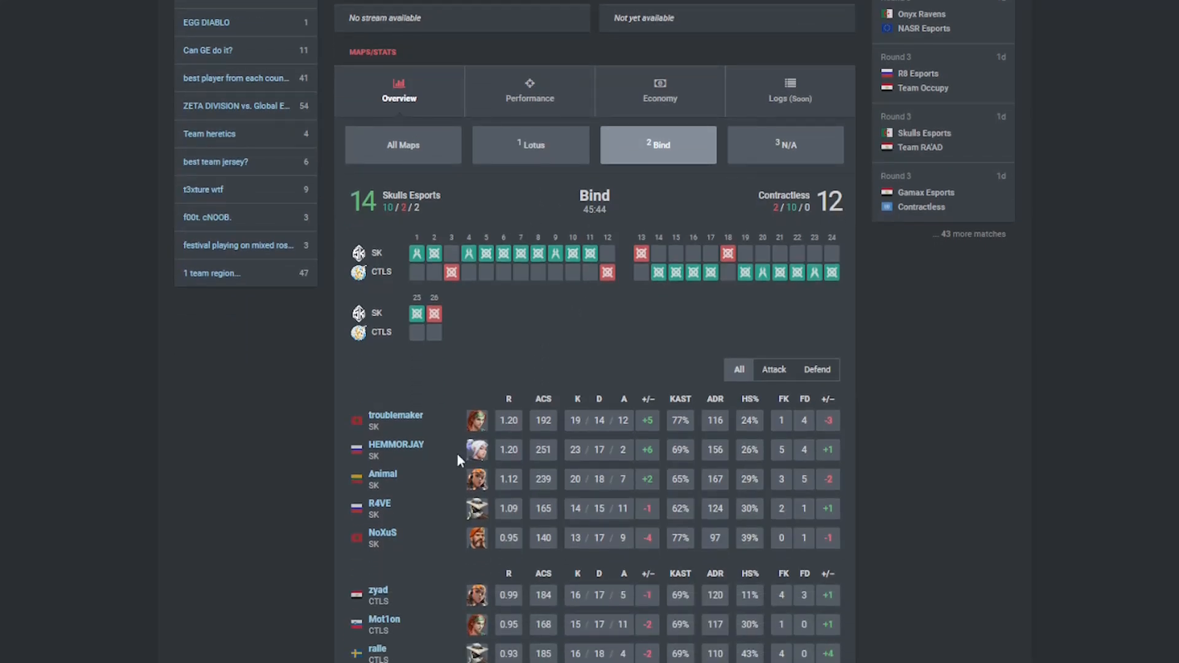
pyautogui.moveTo(474, 269)
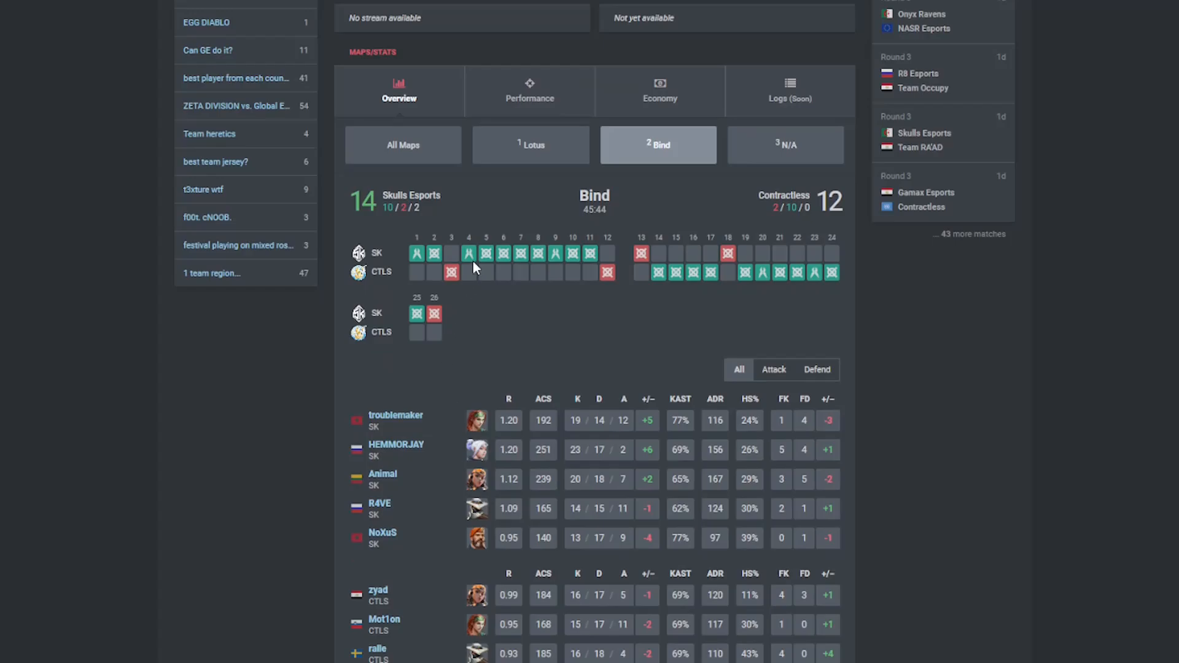
pyautogui.moveTo(423, 332)
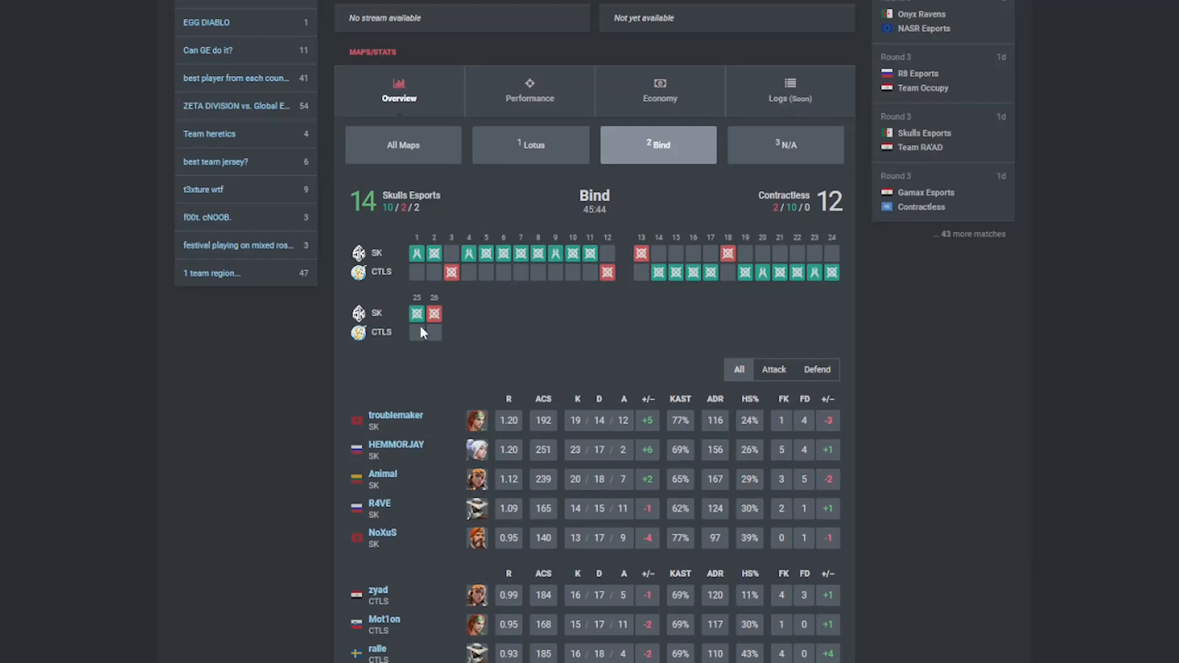
pyautogui.click(402, 145)
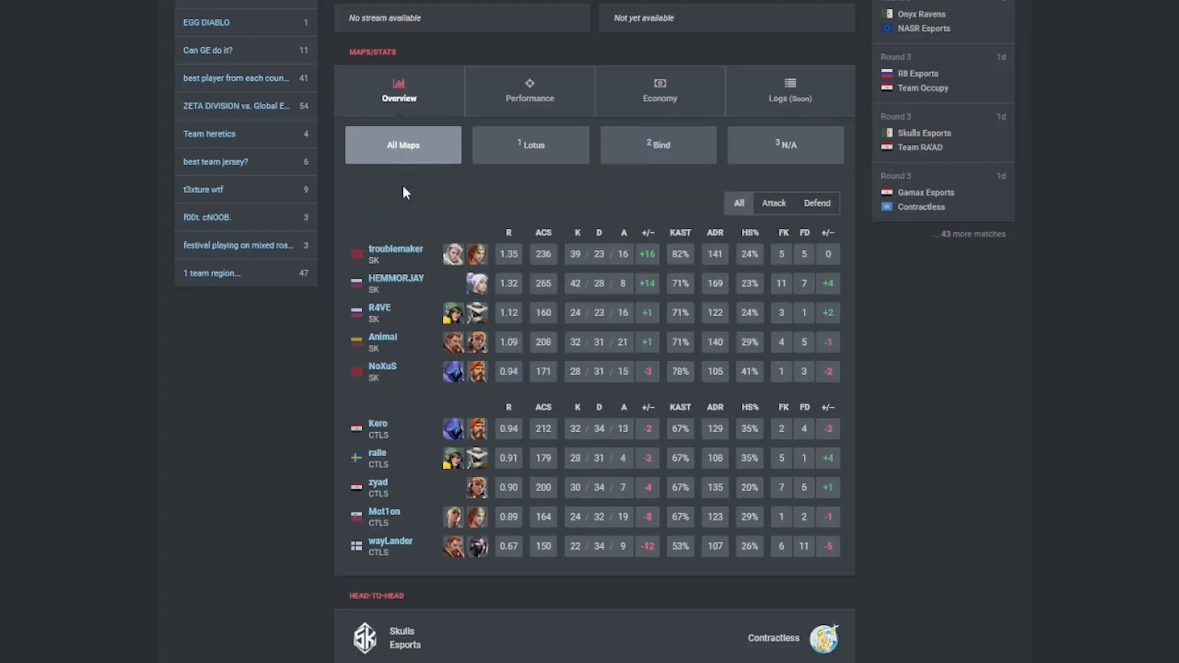
# - Review the header and All Maps player stats of the Team Occupy 2–0 Skulls Esports match
pyautogui.click(657, 145)
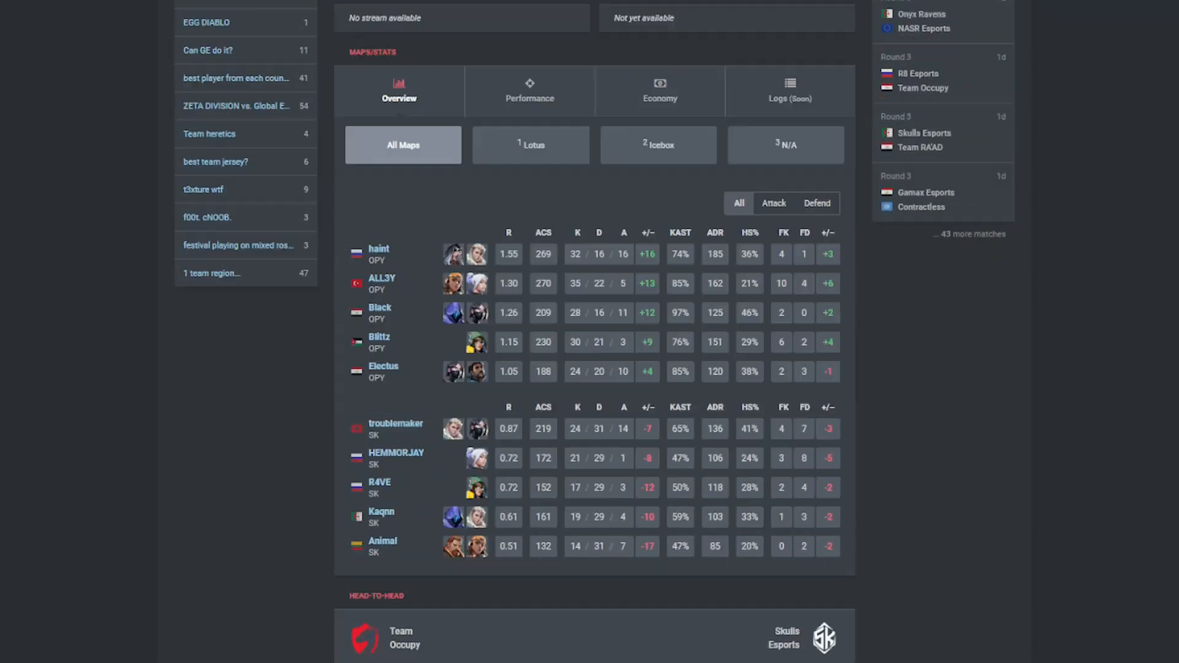
pyautogui.moveTo(423, 499)
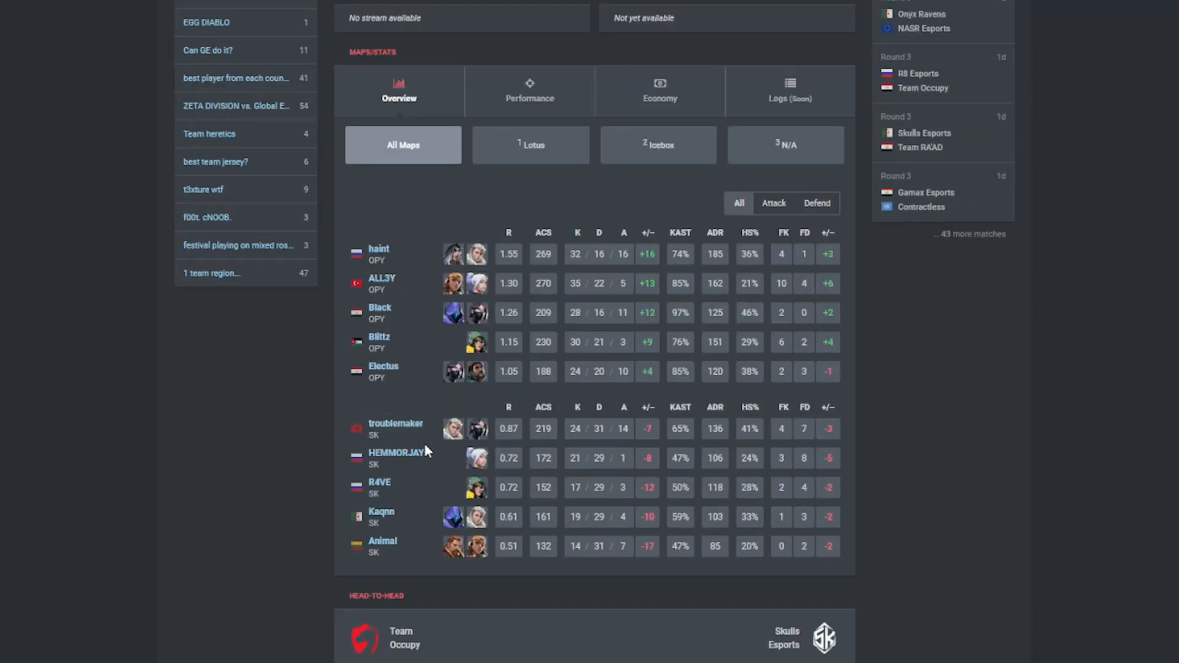
pyautogui.scroll(3)
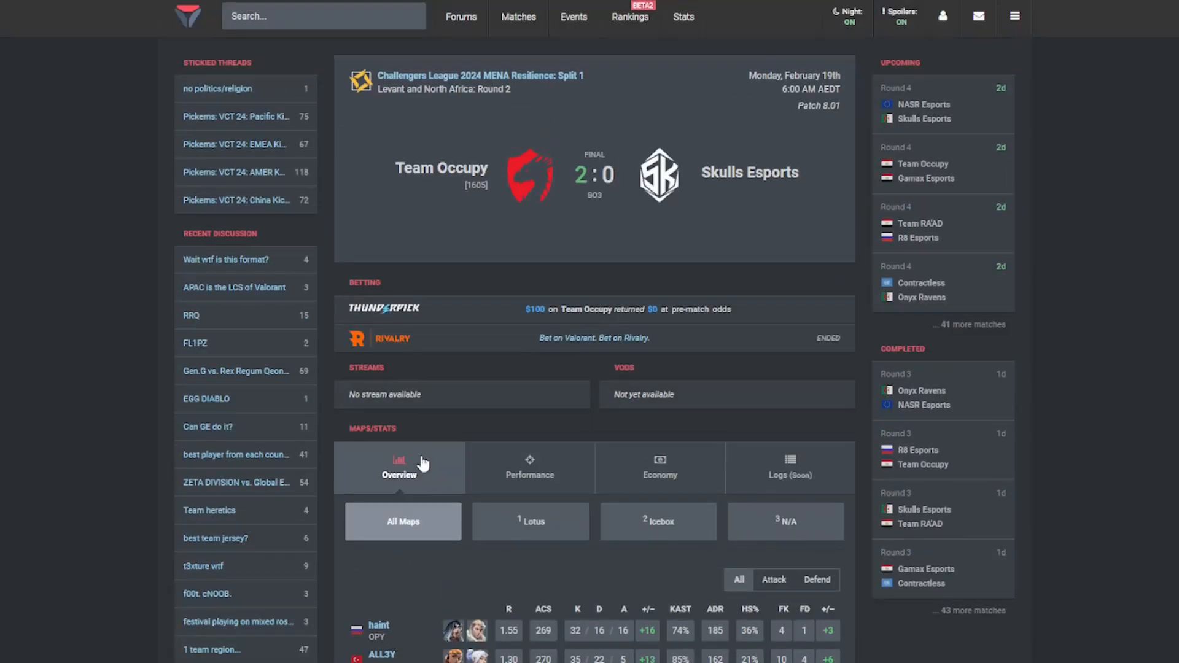
pyautogui.moveTo(524, 236)
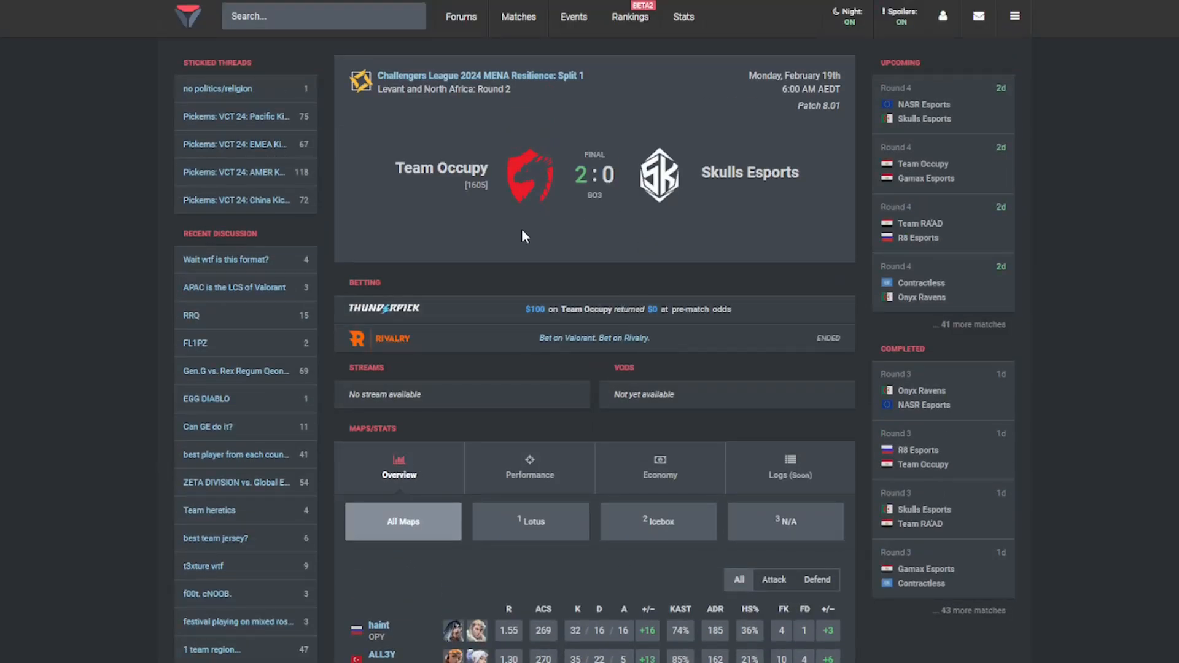
pyautogui.scroll(-3)
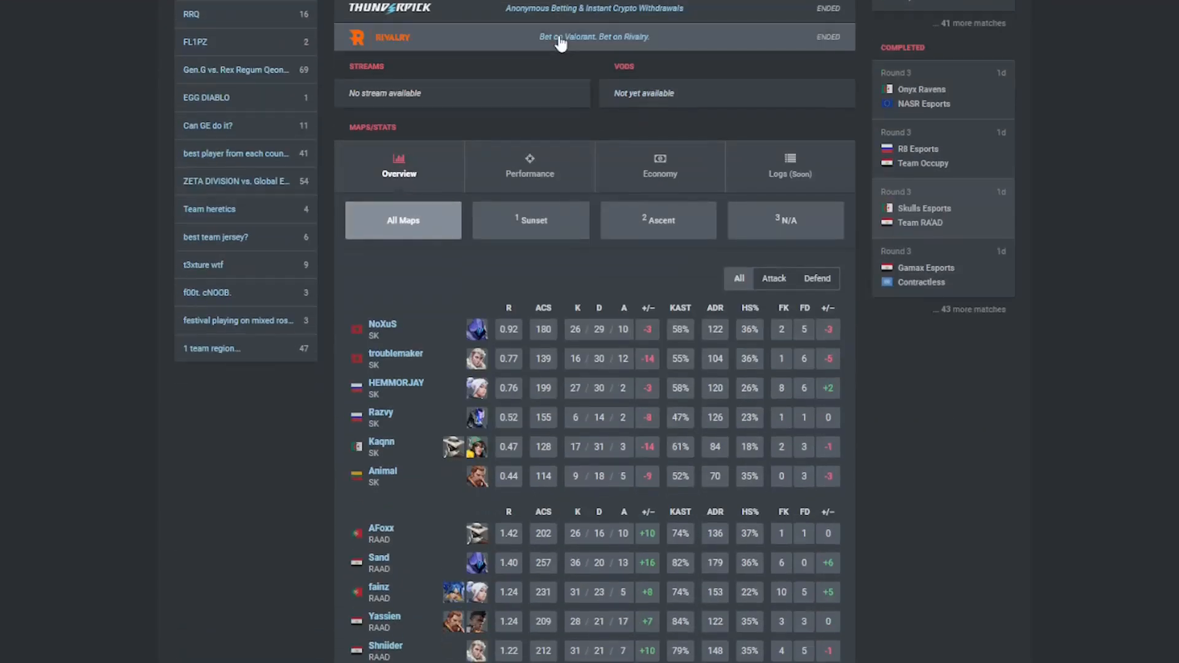
pyautogui.moveTo(461, 426)
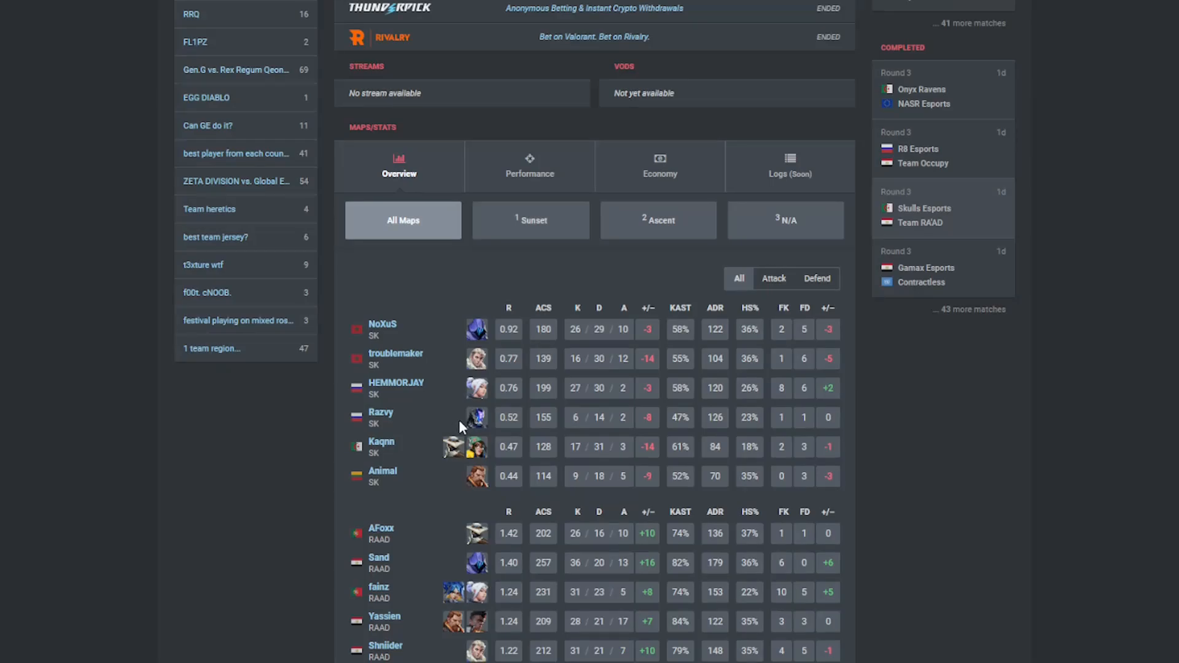
pyautogui.moveTo(416, 363)
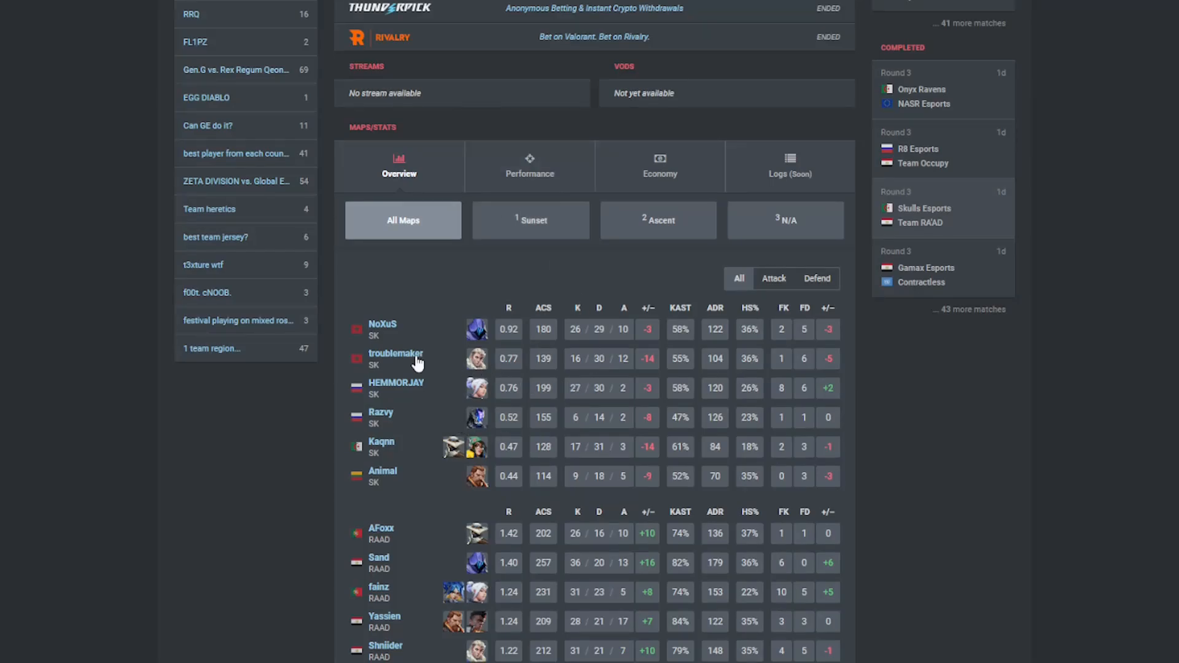
pyautogui.moveTo(439, 396)
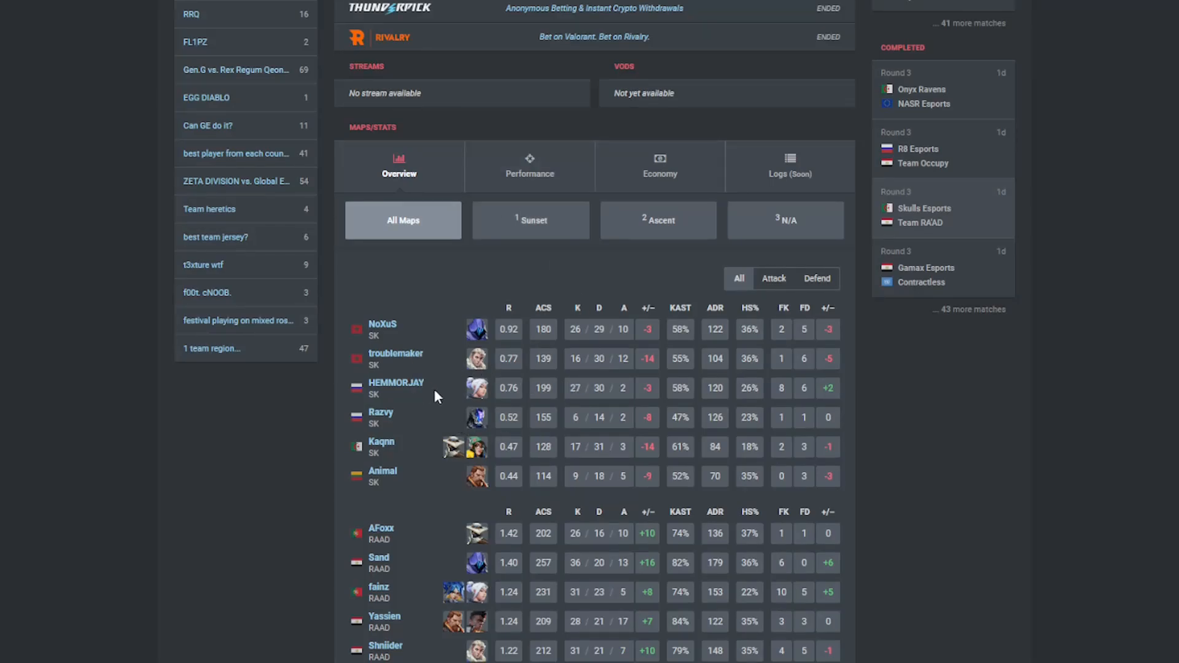
pyautogui.moveTo(435, 492)
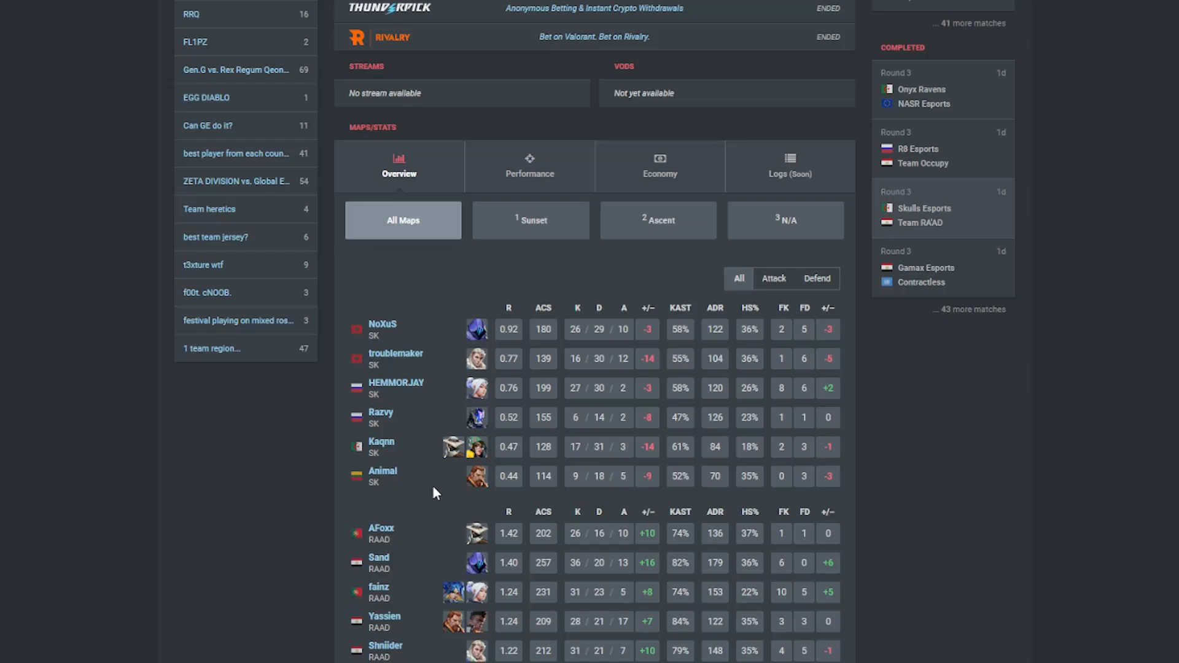
pyautogui.moveTo(357, 443)
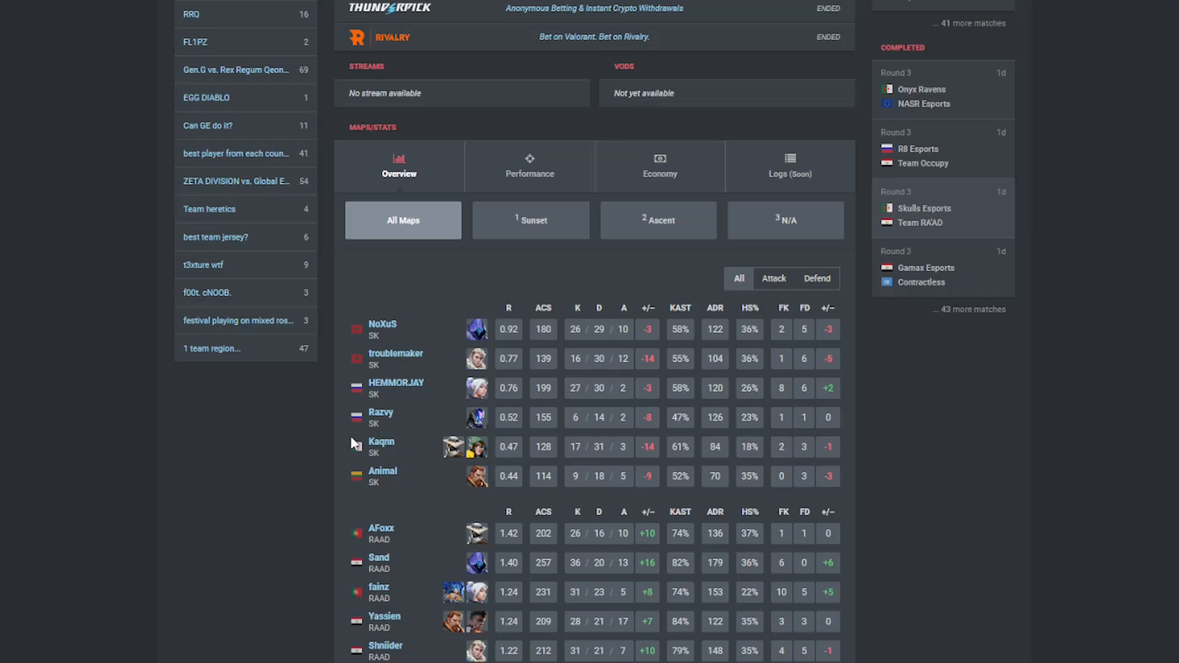
# - Scroll between the match header and the All Maps stats table for Skulls Esports vs Team RA'AD
pyautogui.scroll(3)
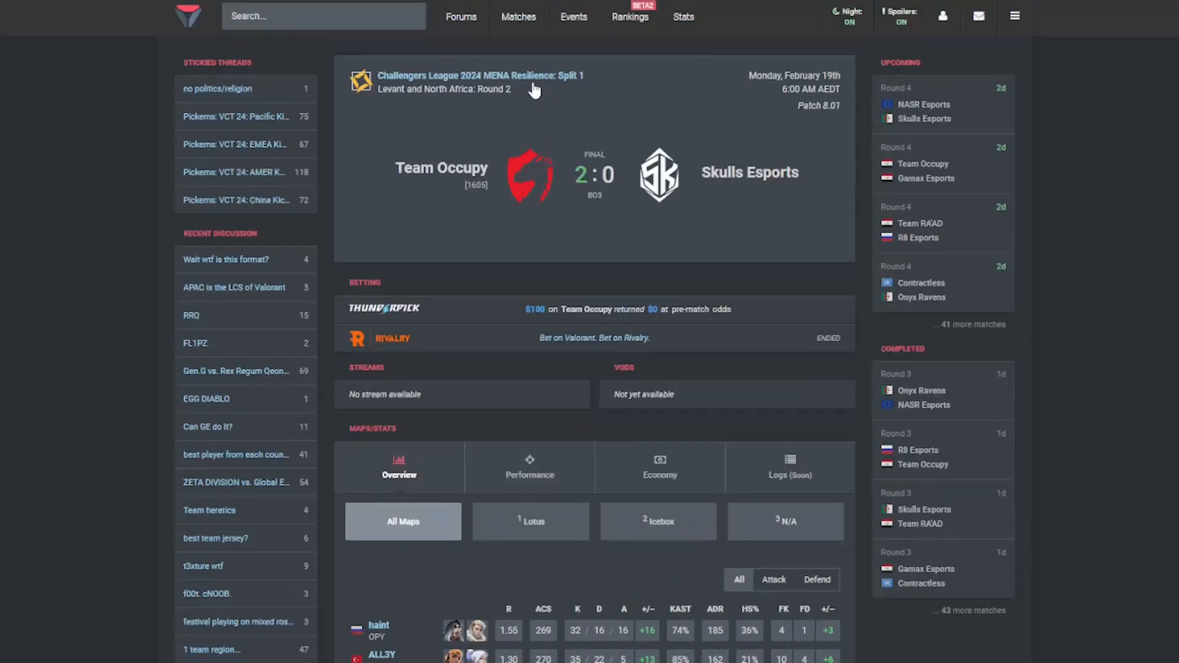
pyautogui.moveTo(581, 262)
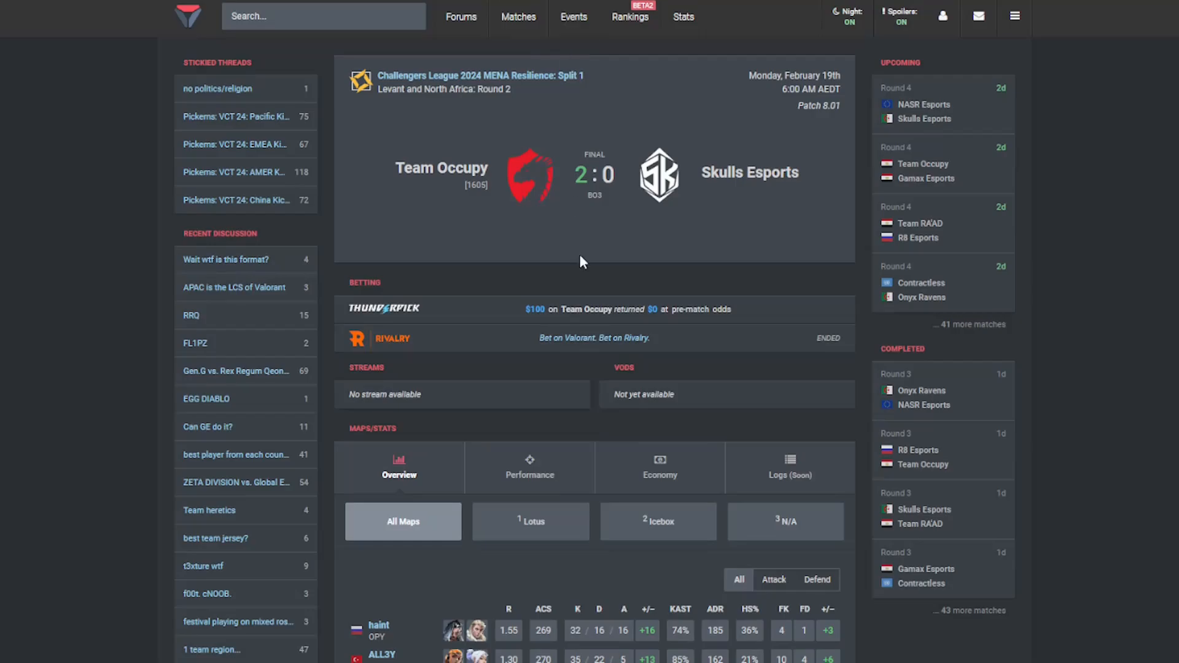
pyautogui.scroll(-3)
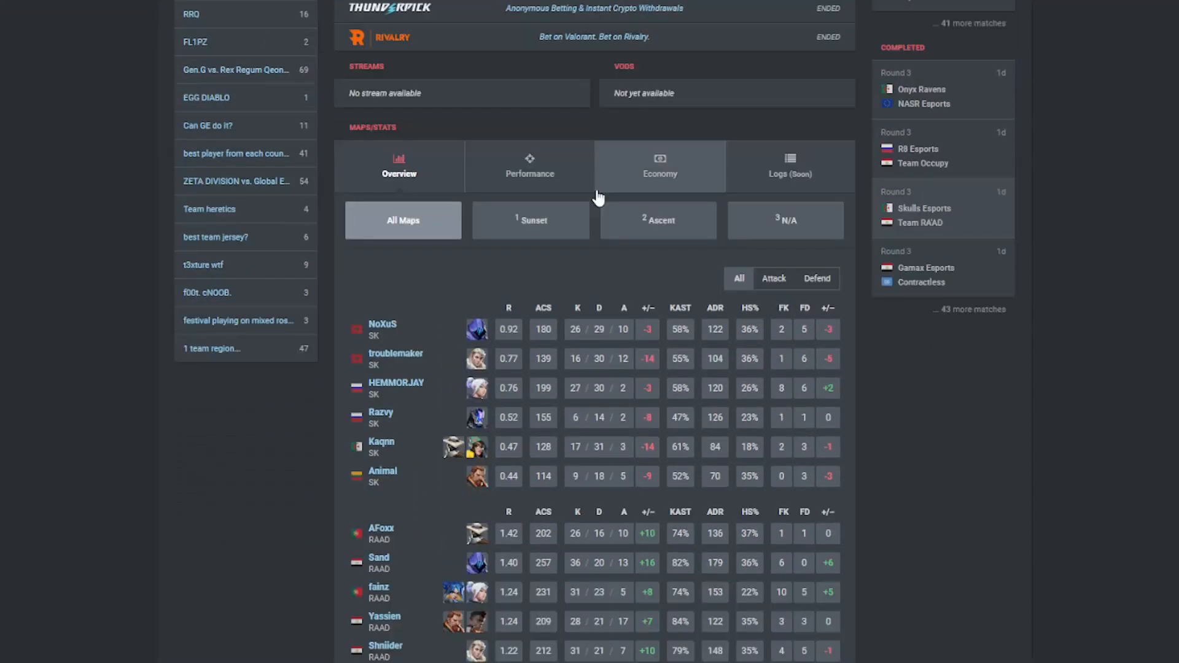
pyautogui.moveTo(453, 368)
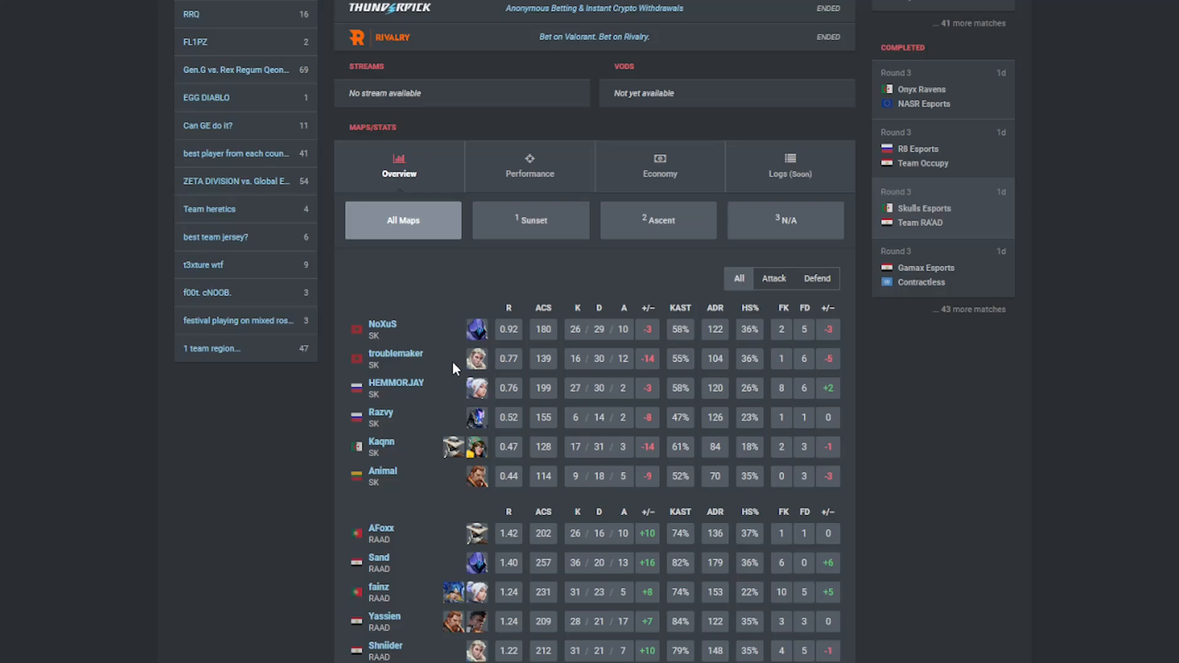
pyautogui.moveTo(449, 366)
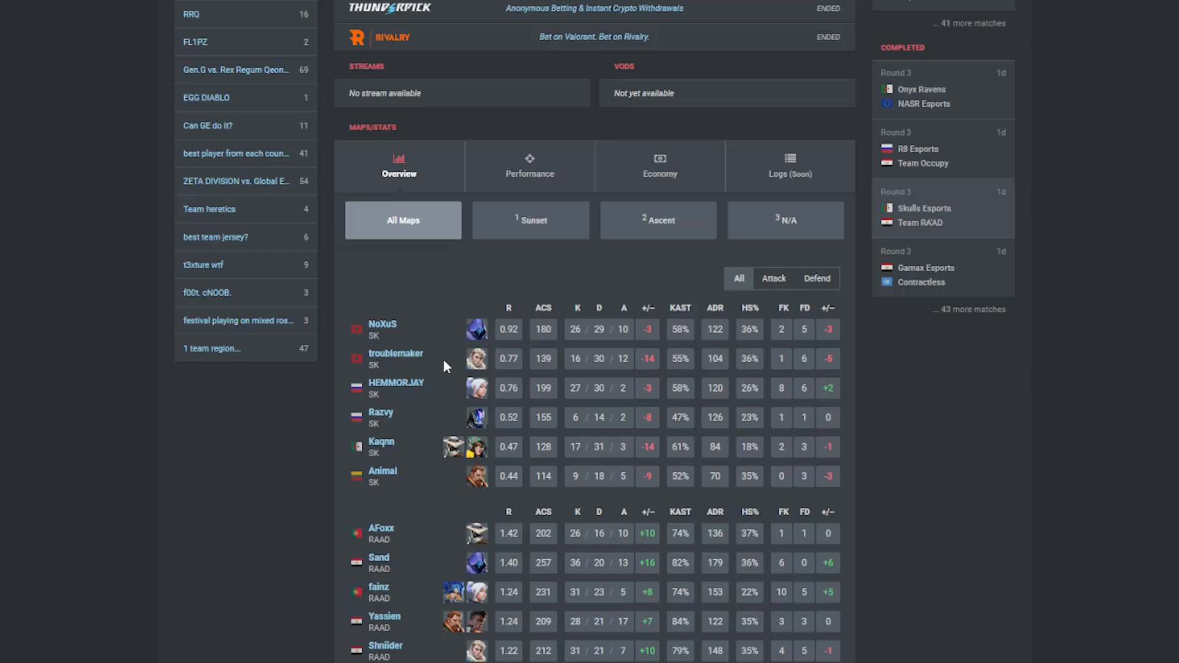
pyautogui.moveTo(445, 366)
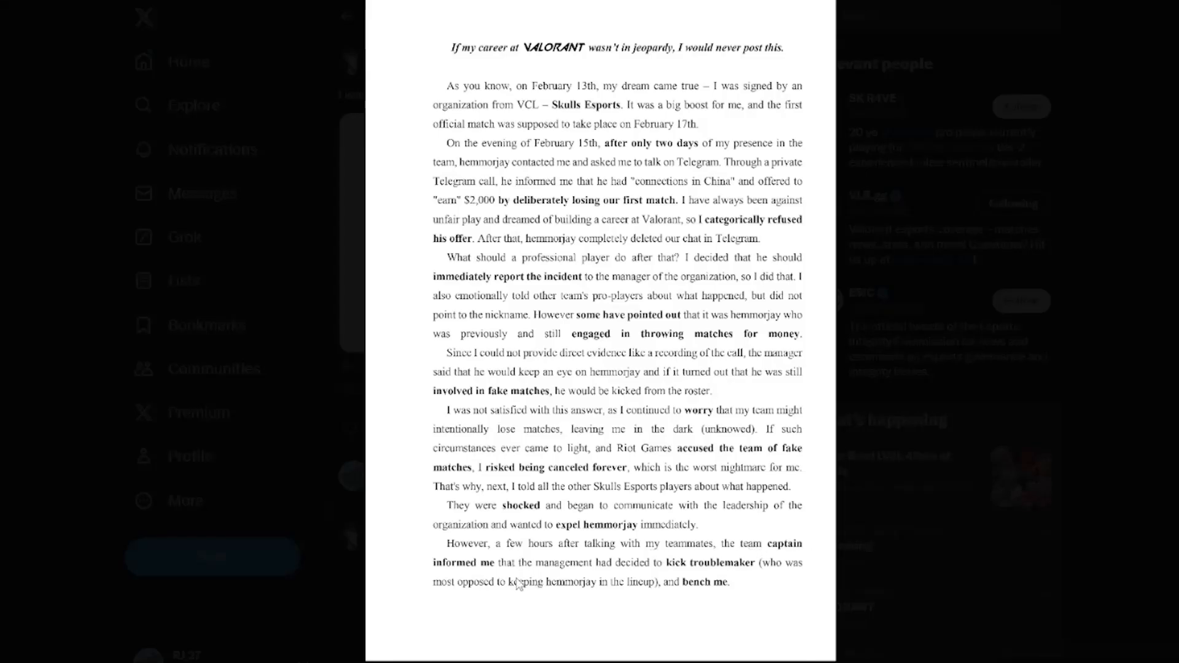
pyautogui.moveTo(695, 581)
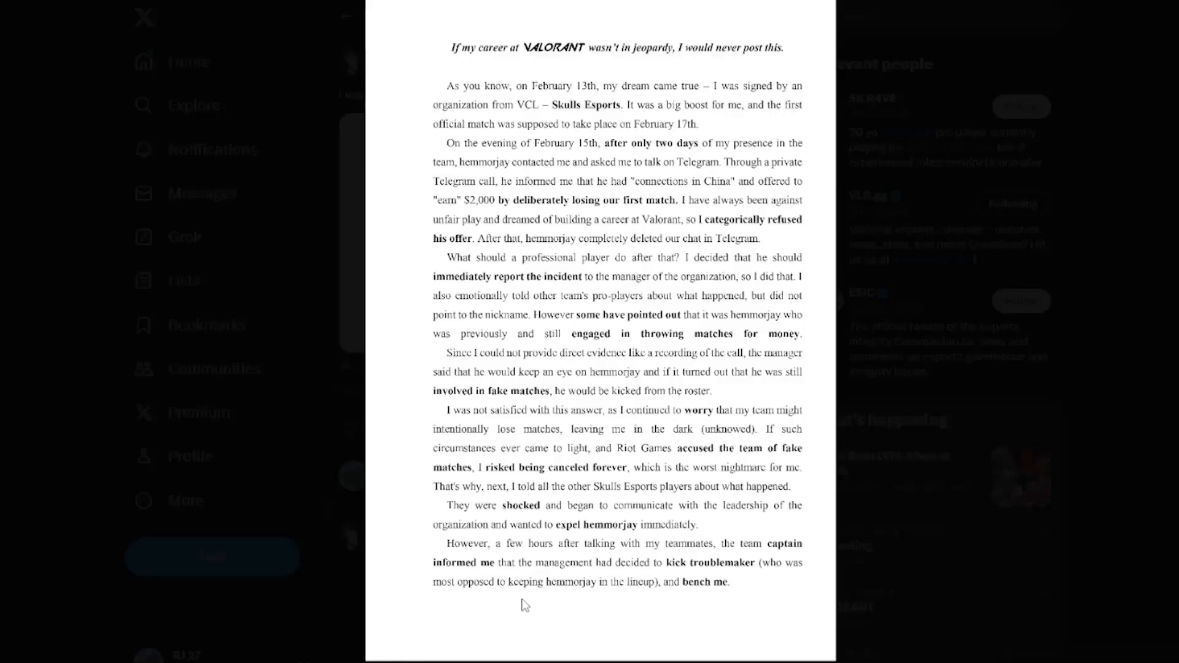
pyautogui.moveTo(668, 607)
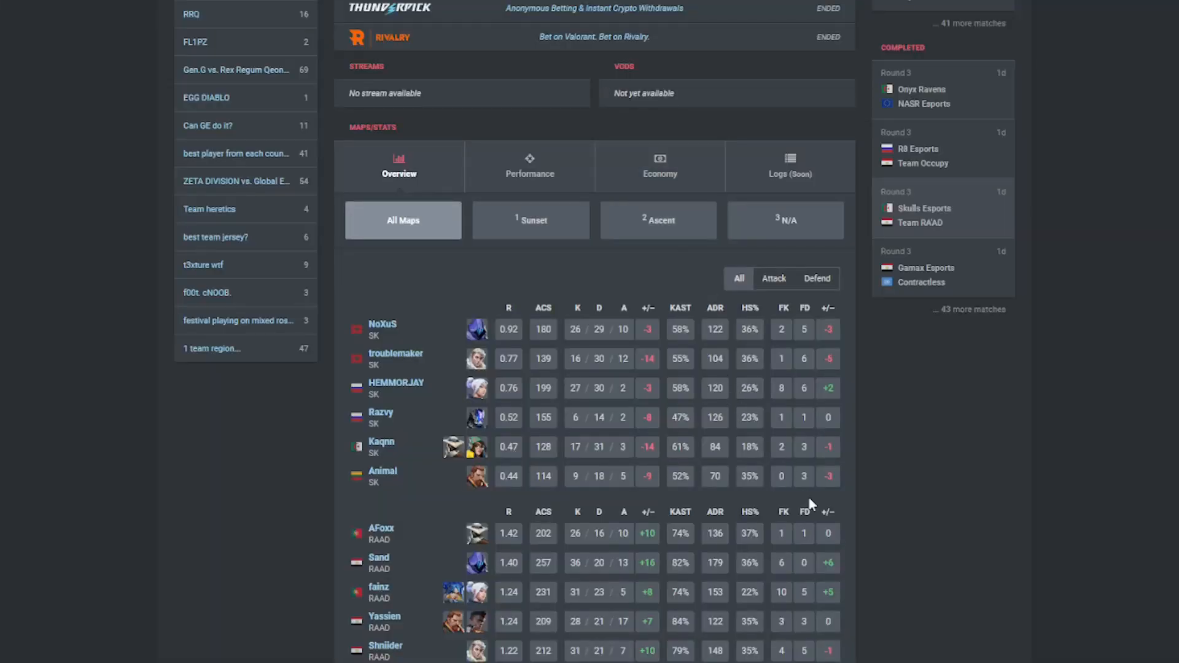
pyautogui.moveTo(404, 363)
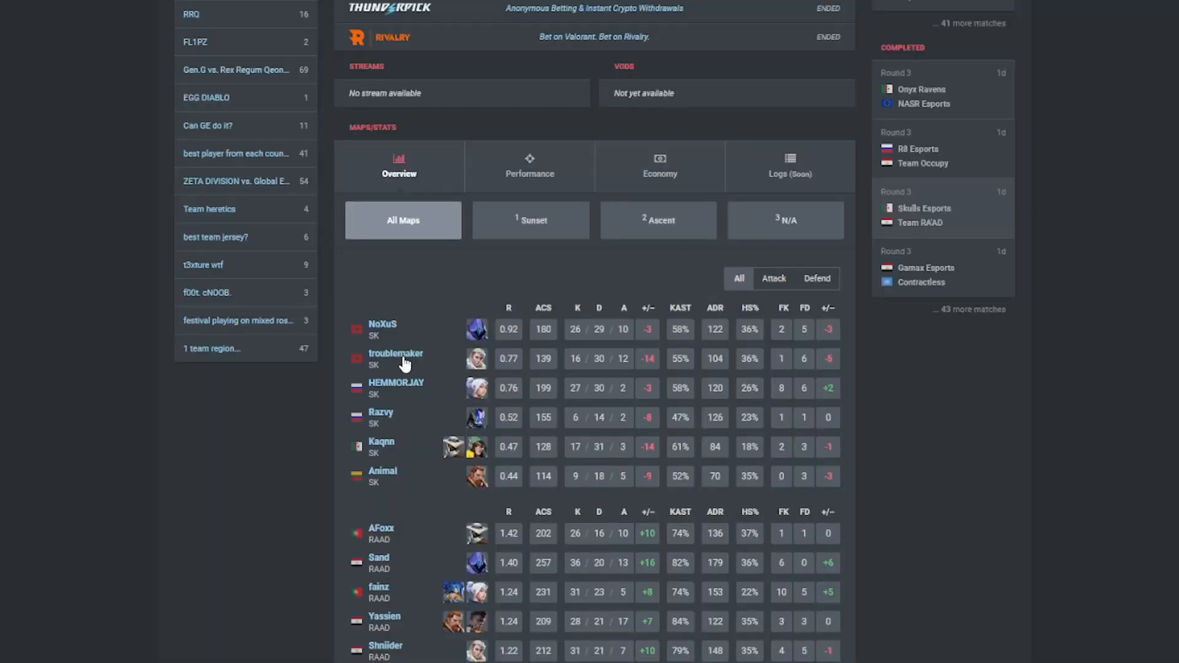
# - Scroll the Skulls Esports team page between the header and Recent Results with the current roster
pyautogui.scroll(3)
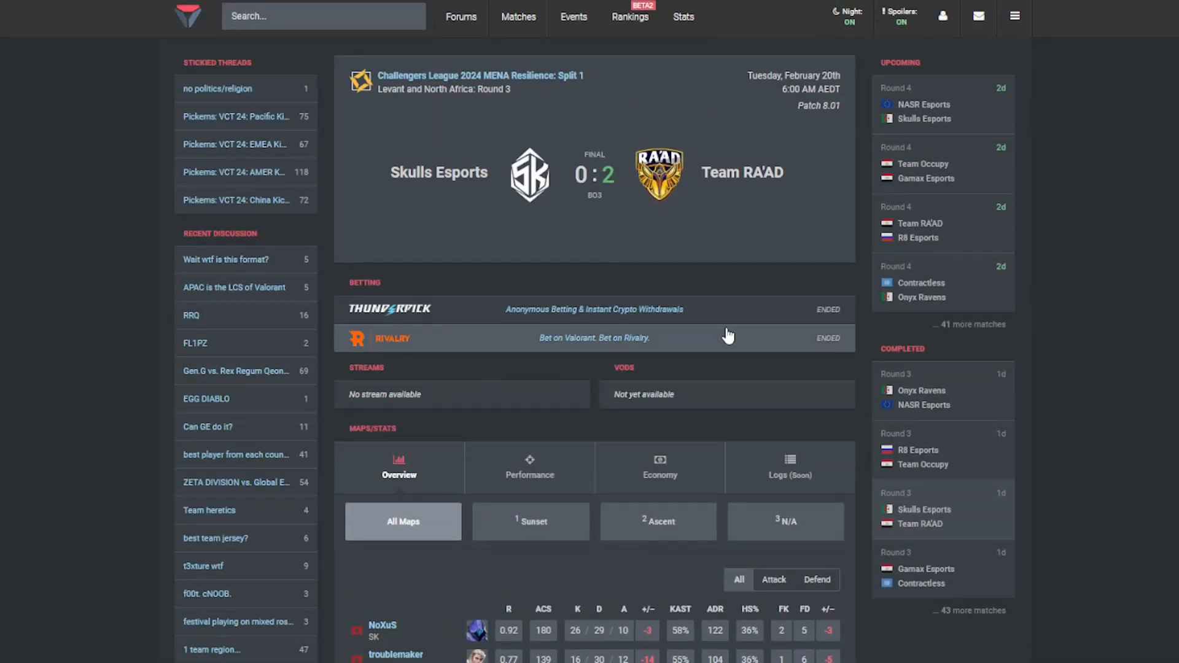
pyautogui.scroll(-3)
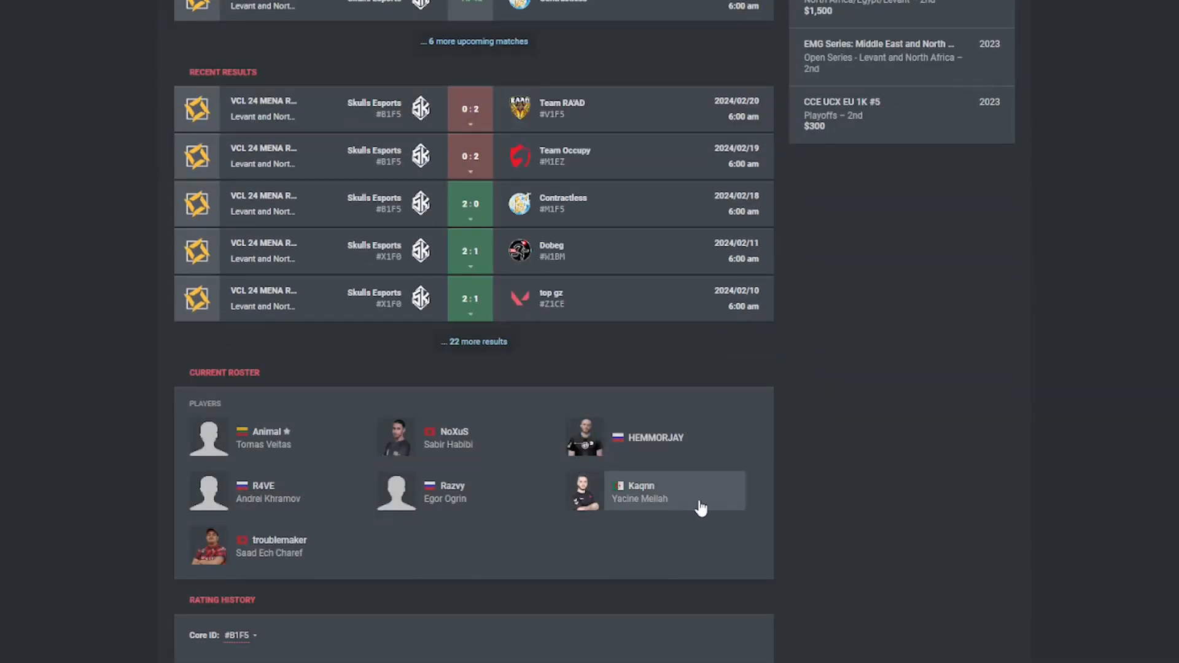
pyautogui.moveTo(347, 550)
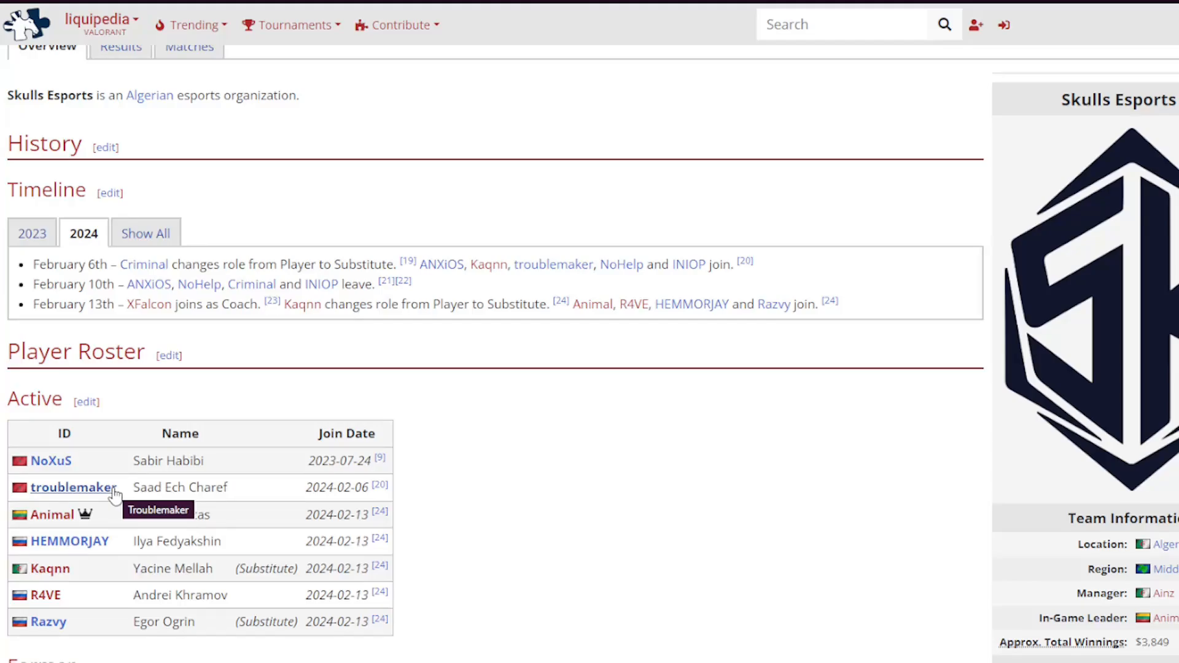
pyautogui.moveTo(481, 534)
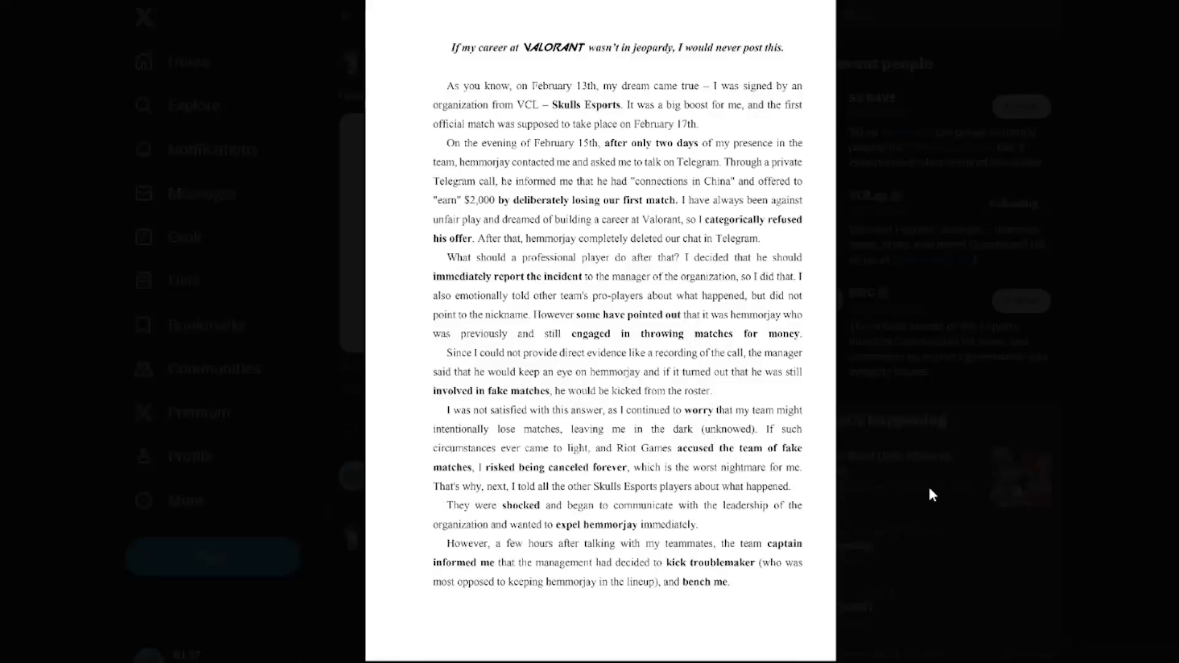
# - Close the enlarged statement and return to R4VE's post about being offered to lose a match
pyautogui.click(347, 16)
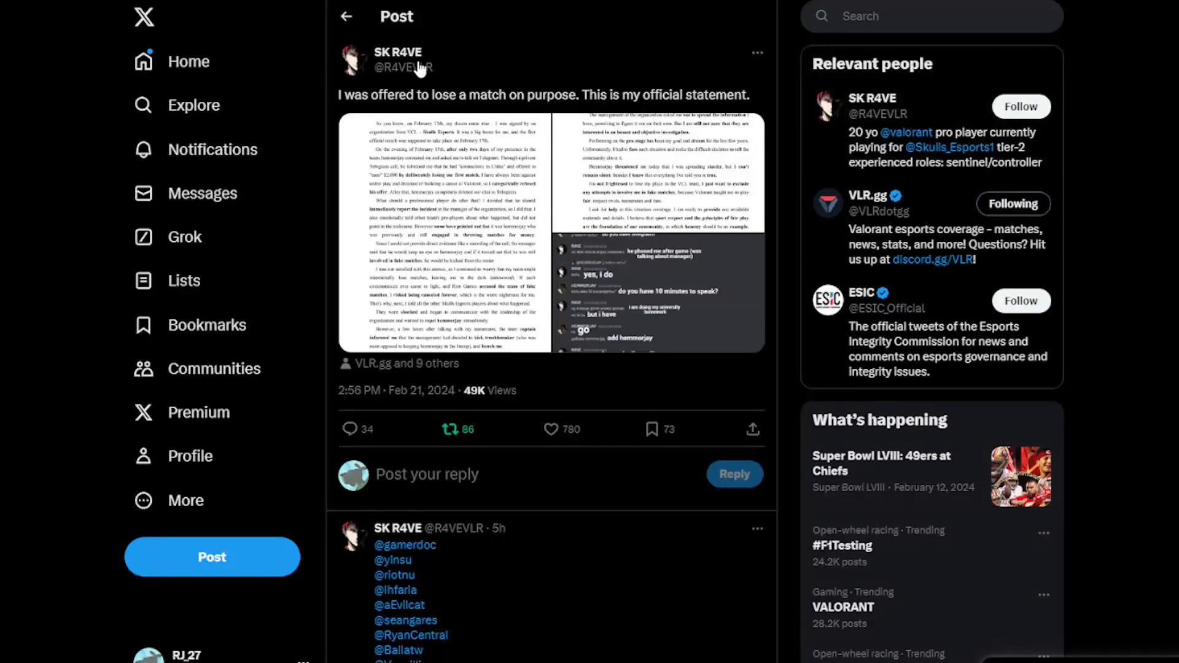
pyautogui.moveTo(501, 84)
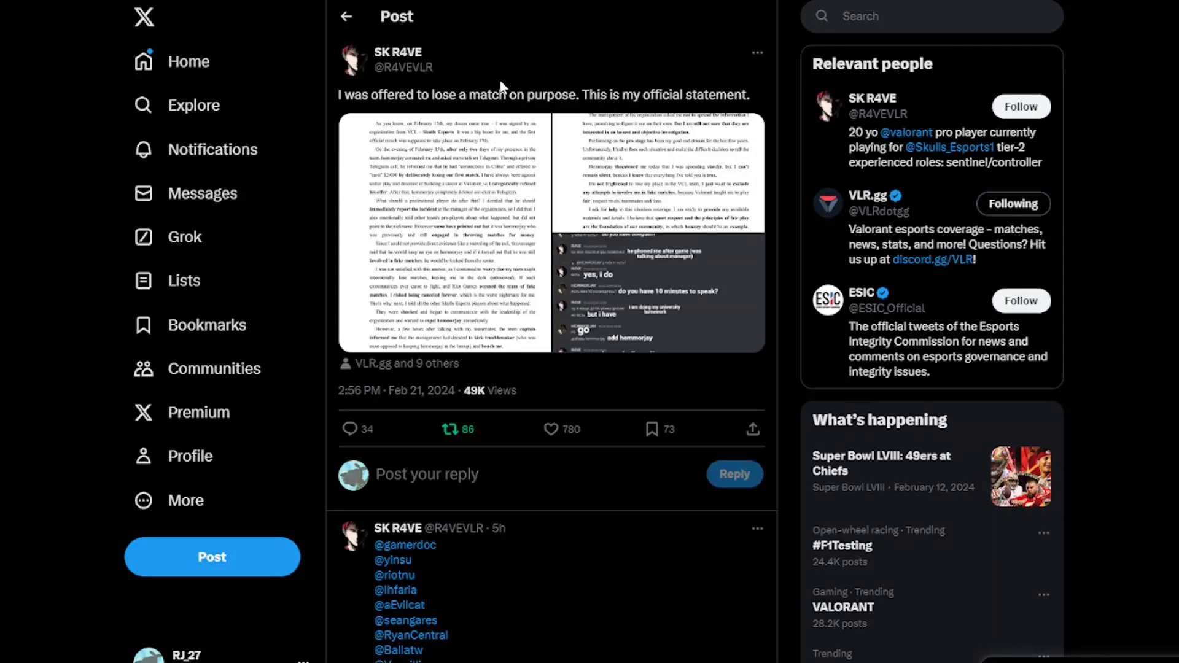
pyautogui.click(550, 429)
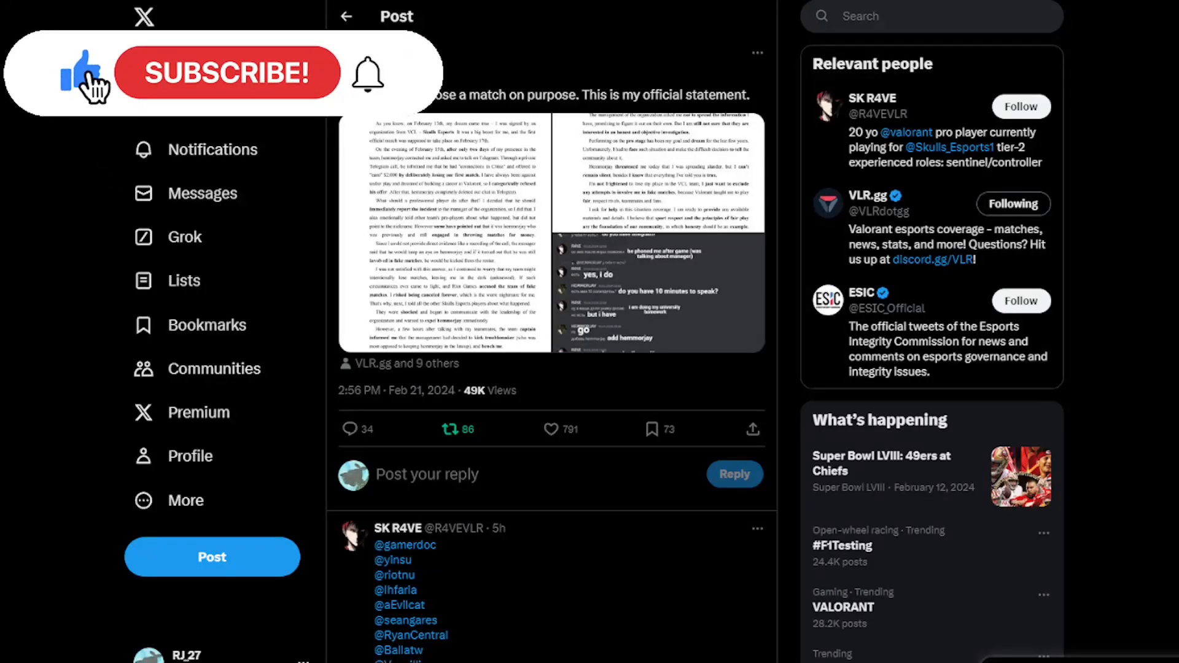
pyautogui.click(226, 72)
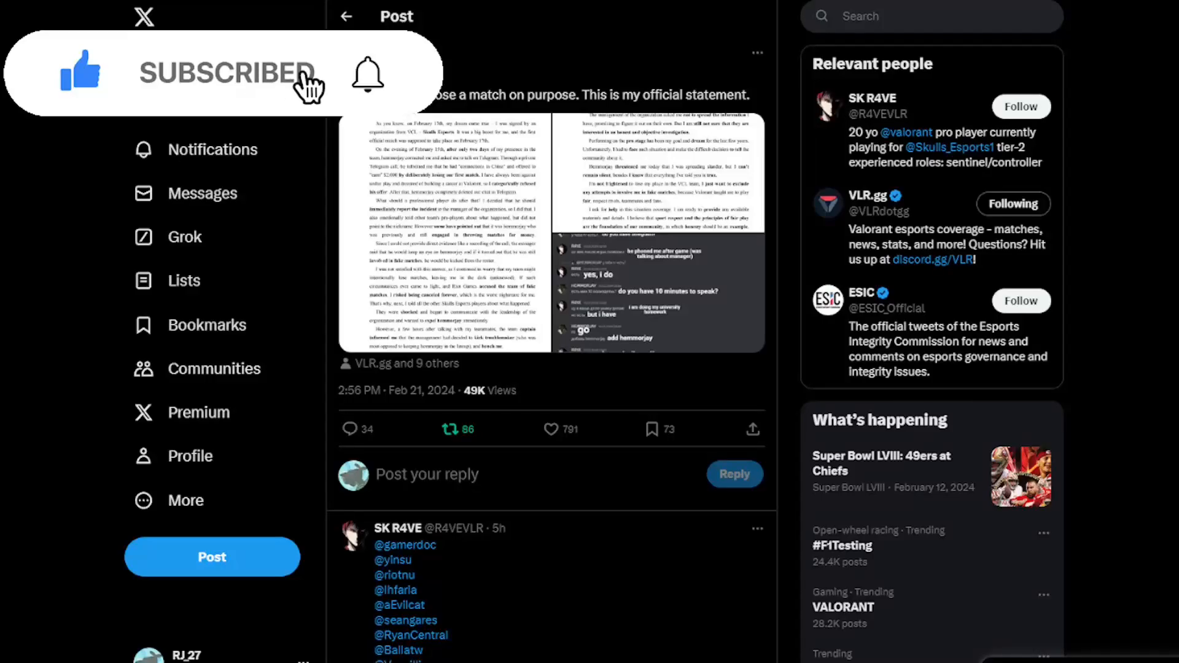